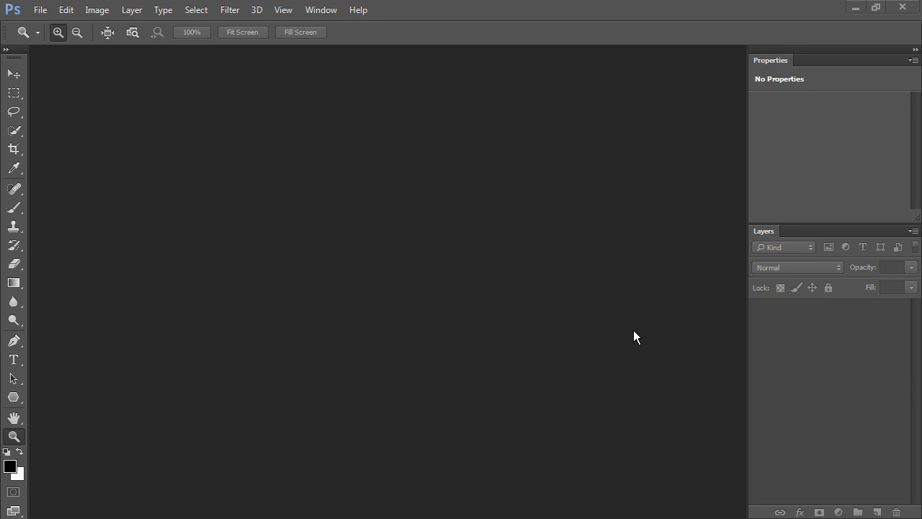
- Open fuselage_uvLayout.png from the texturePaint_Project/photoshop folder
left_click(40, 9)
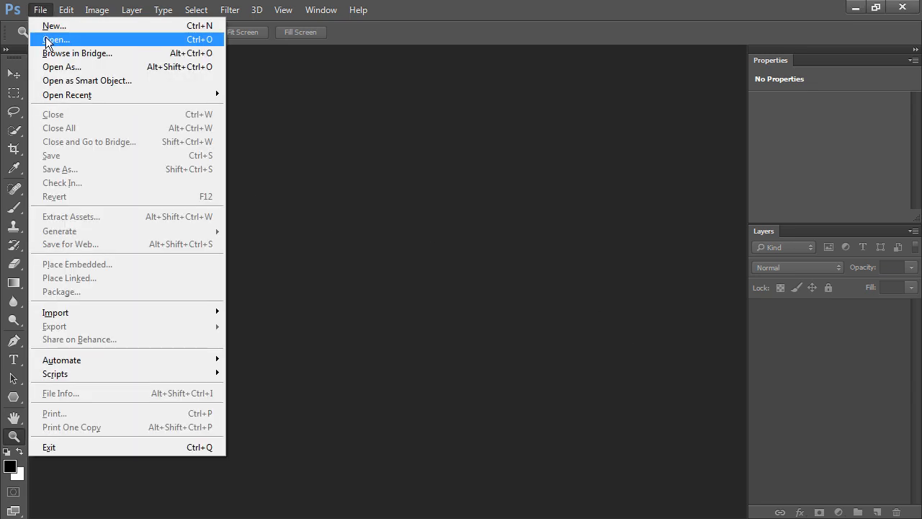
left_click(55, 39)
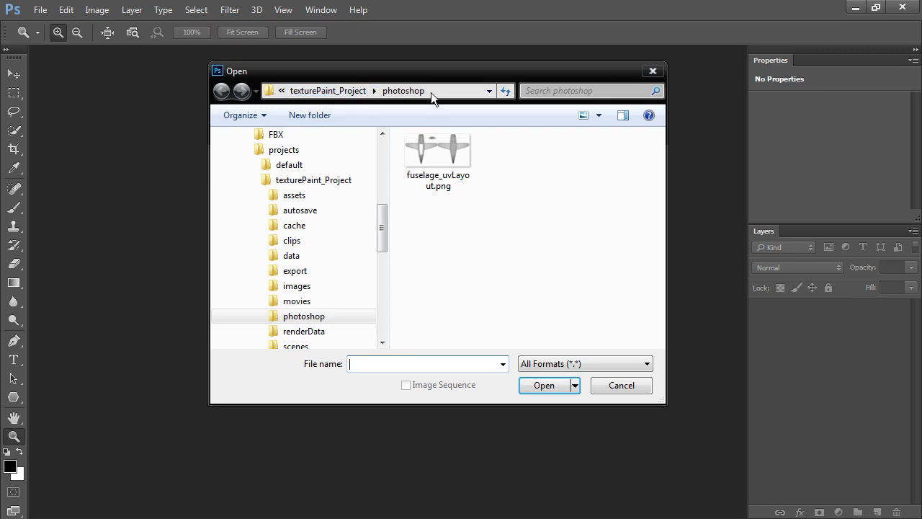
left_click(438, 149)
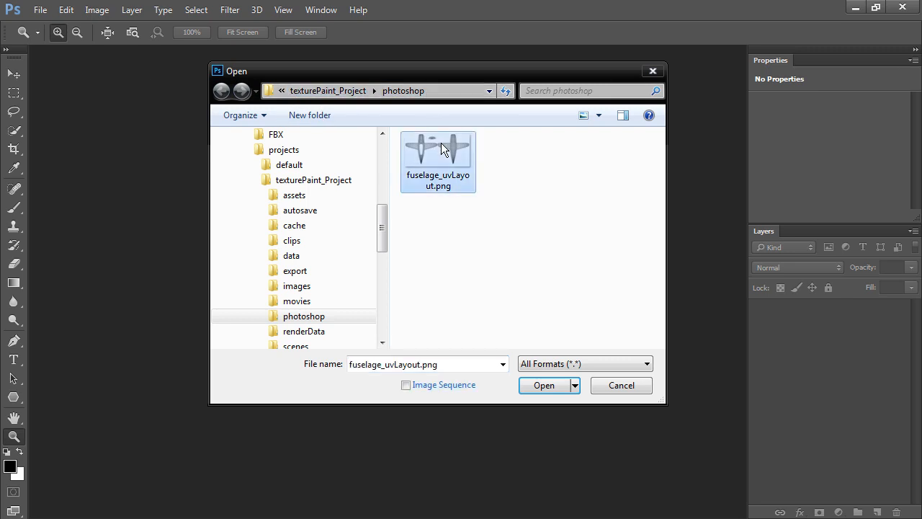
left_click(544, 385)
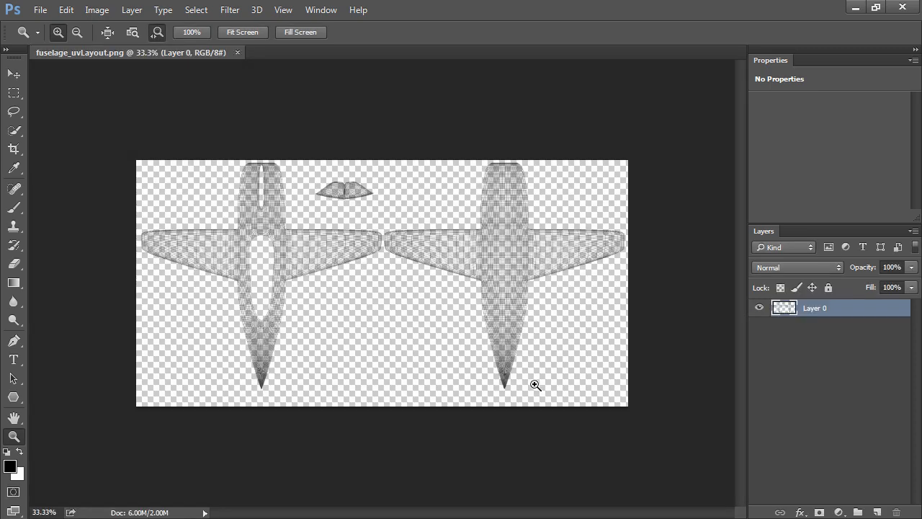
mouse_move(542, 394)
type("wires")
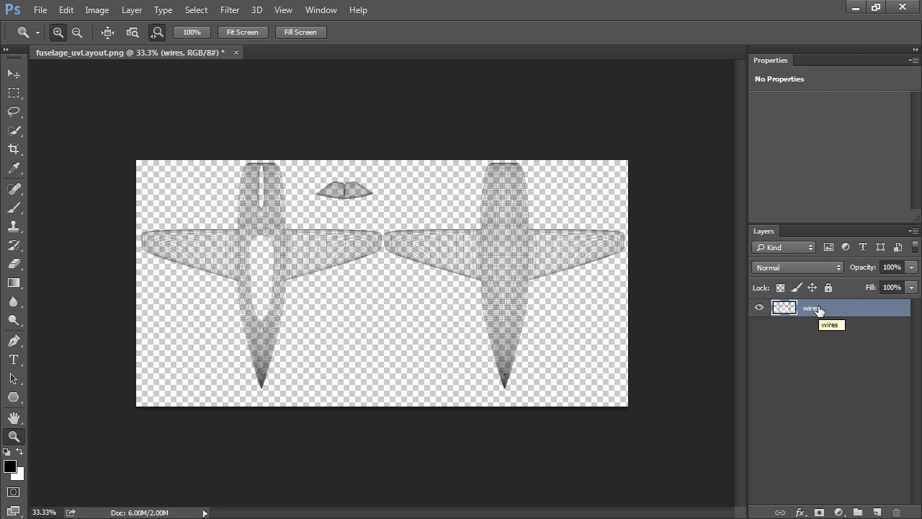
mouse_move(688, 335)
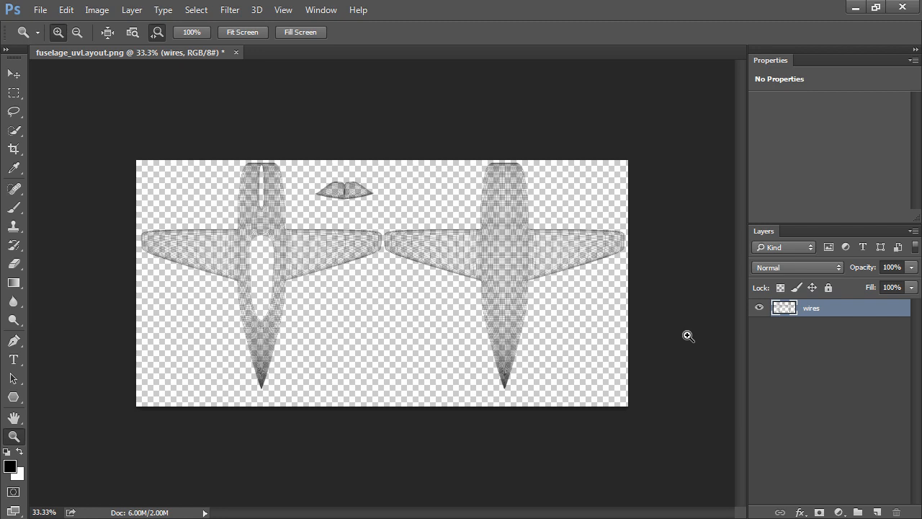
mouse_move(465, 192)
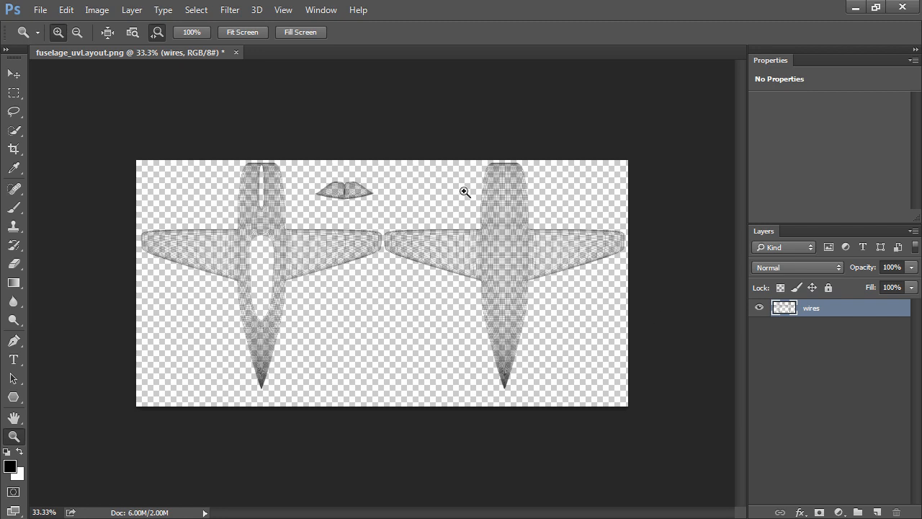
- Save the UV layout as fuselage_layers.psd in Photoshop PSD format with layers kept
left_click(40, 9)
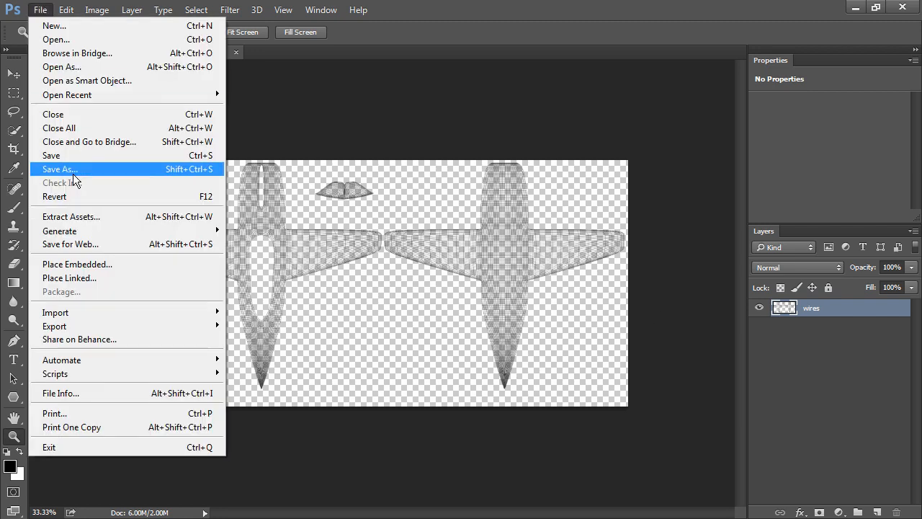
left_click(60, 169)
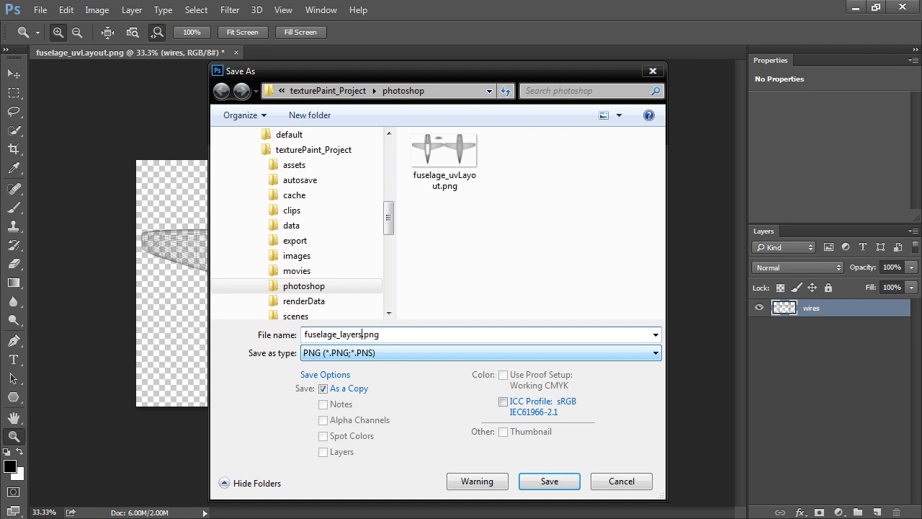
mouse_move(387, 357)
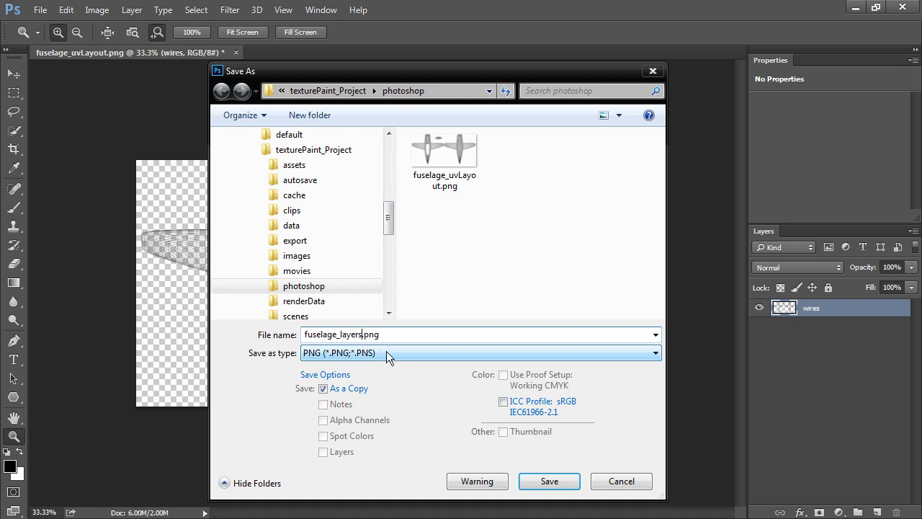
left_click(481, 352)
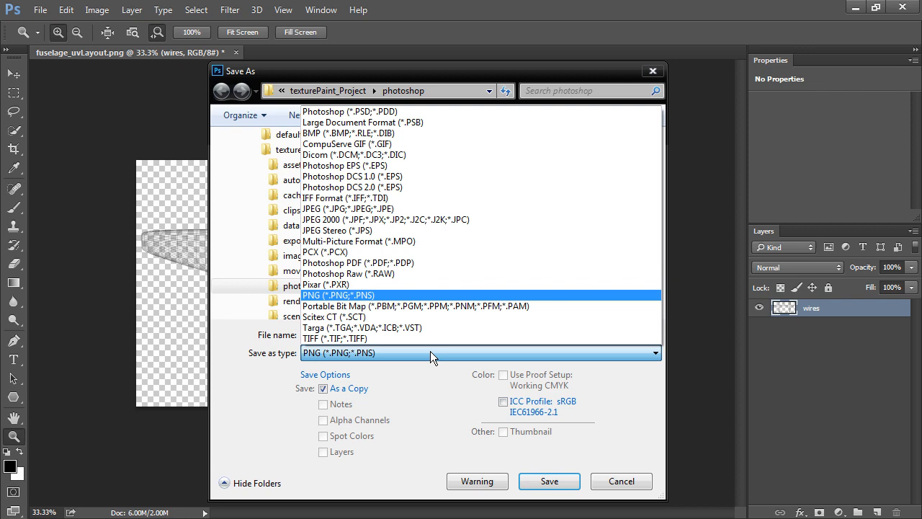
left_click(350, 111)
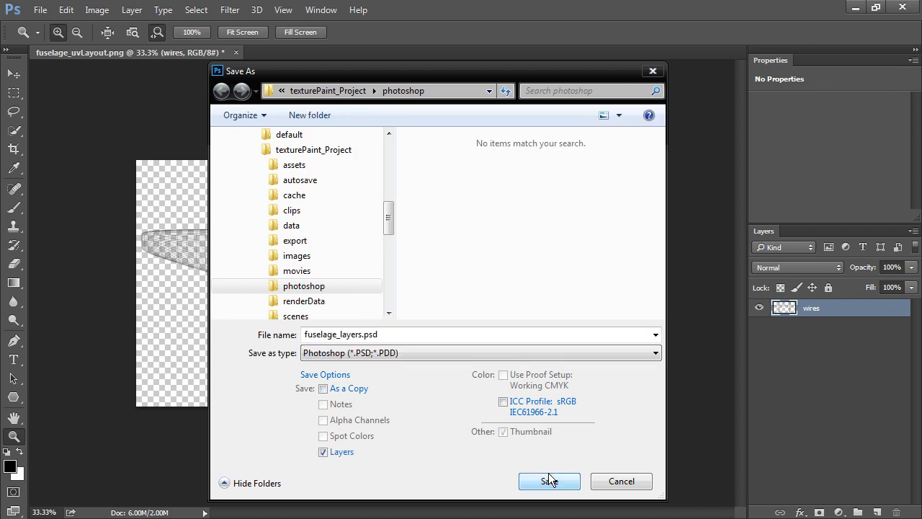
left_click(549, 481)
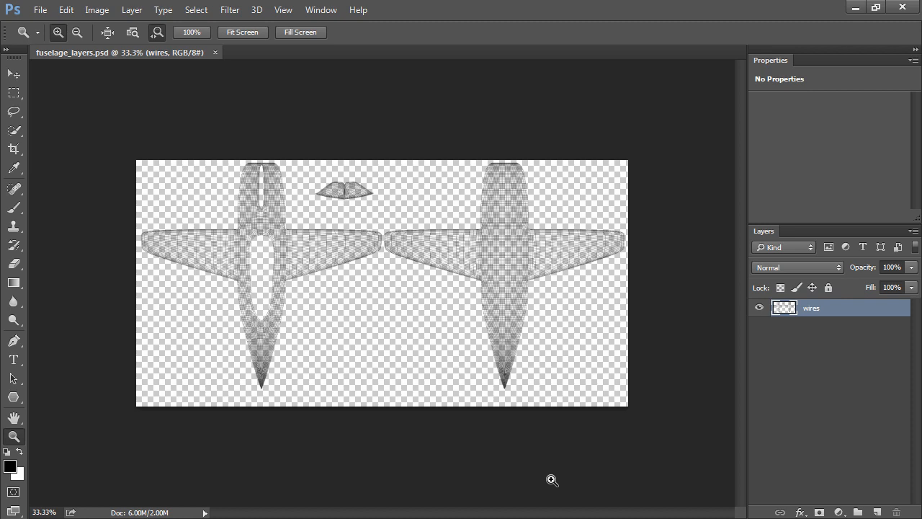
mouse_move(198, 34)
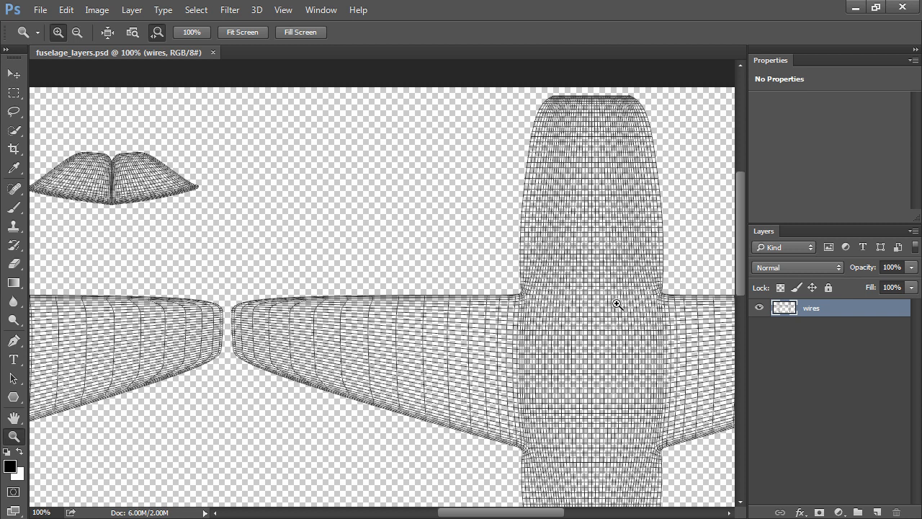
mouse_move(537, 322)
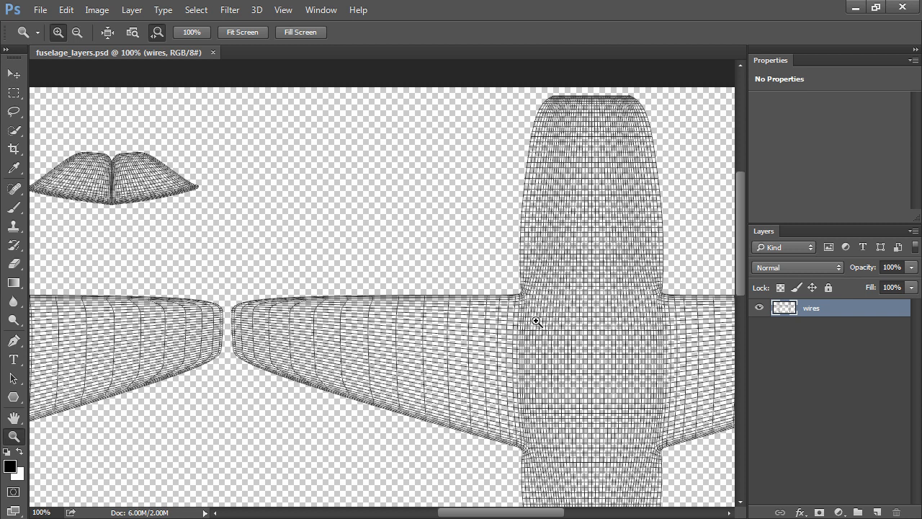
- Zoom the canvas to 100% to show the wing and fuselage wireframe detail
left_click(131, 10)
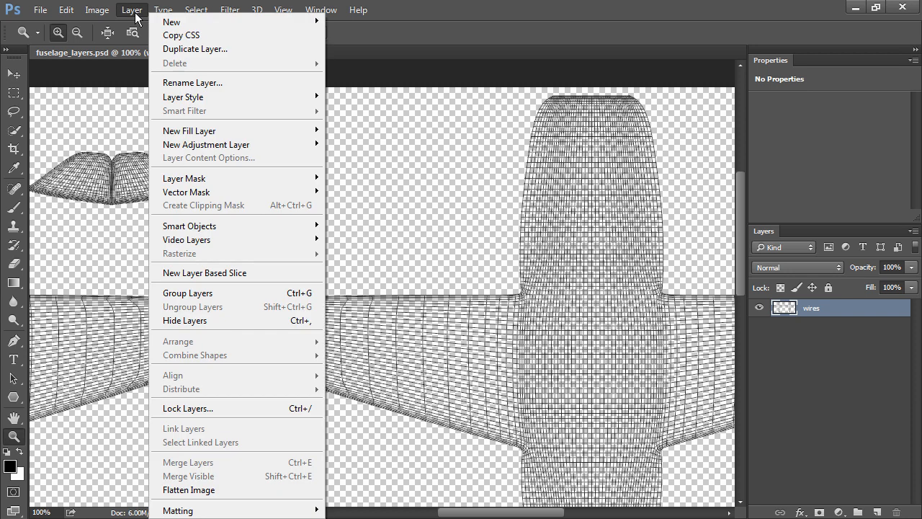
mouse_move(189, 131)
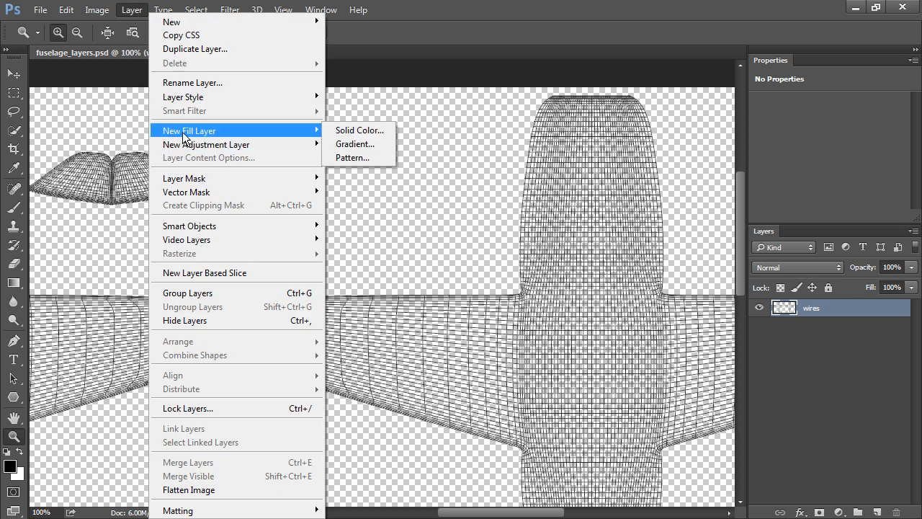
- Add a blue solid fill layer named 'wire color', clipped to the wires layer
left_click(358, 131)
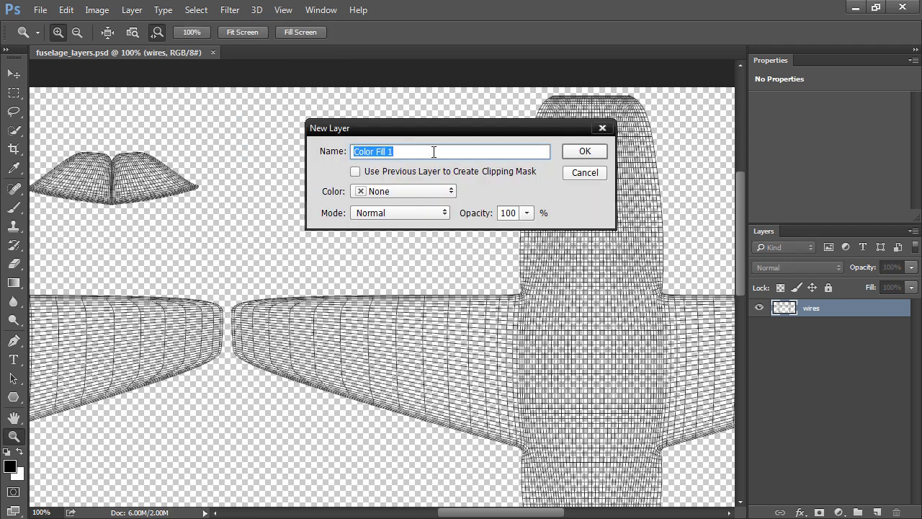
type("wire color")
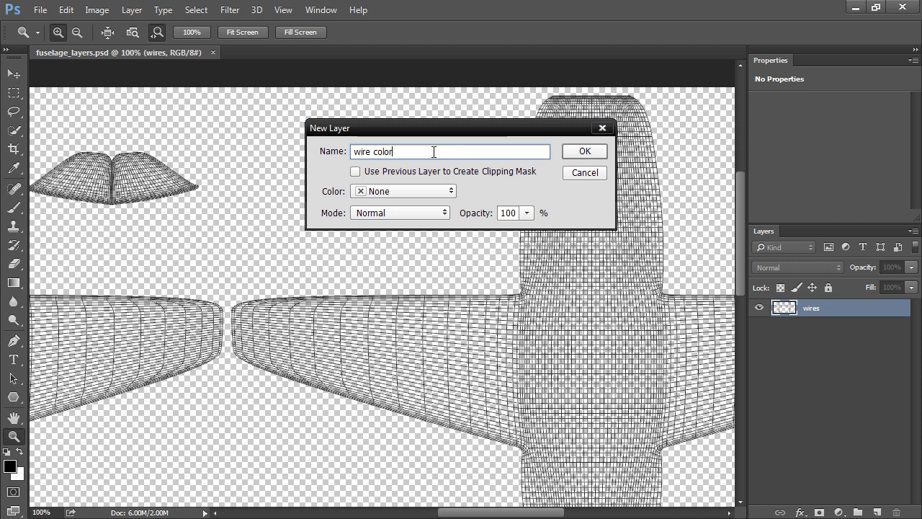
mouse_move(355, 176)
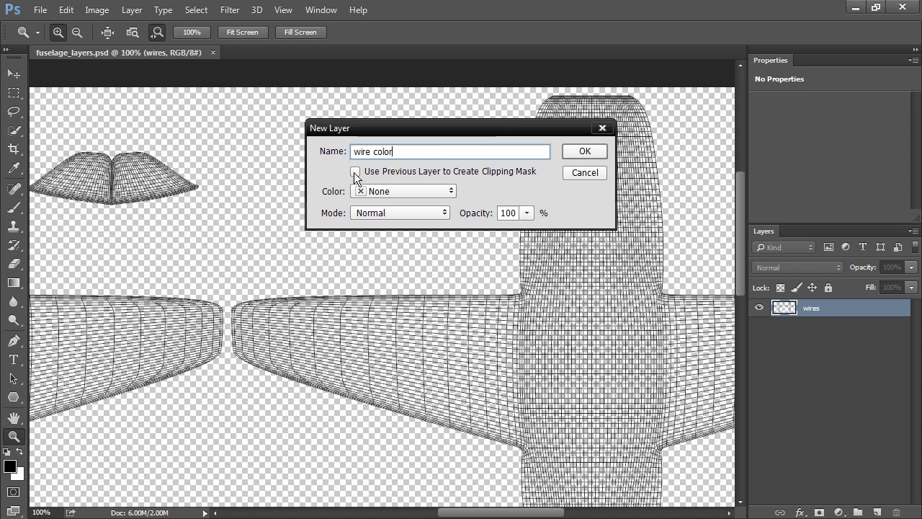
left_click(354, 171)
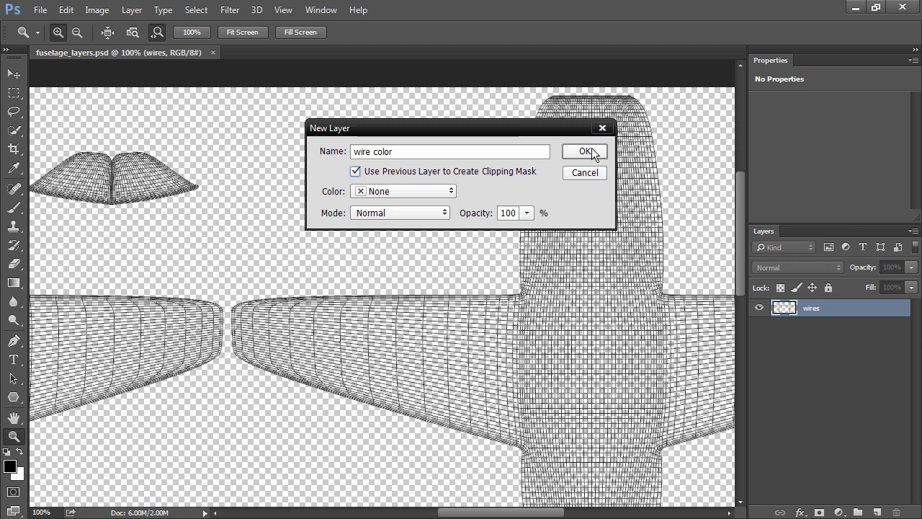
left_click(584, 151)
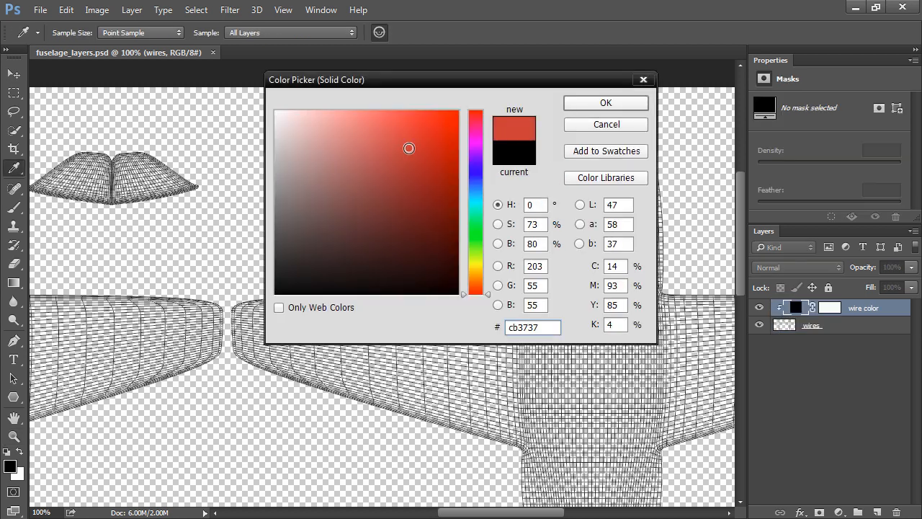
left_click(340, 112)
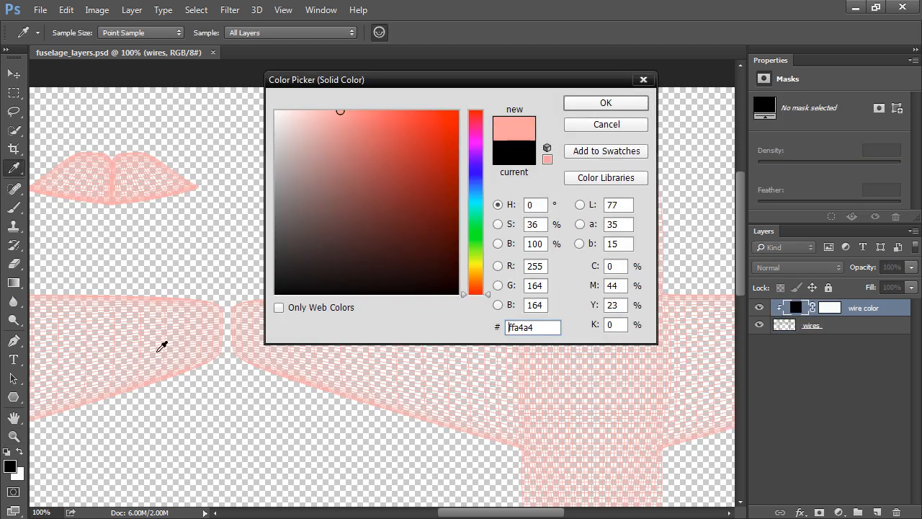
left_click(322, 148)
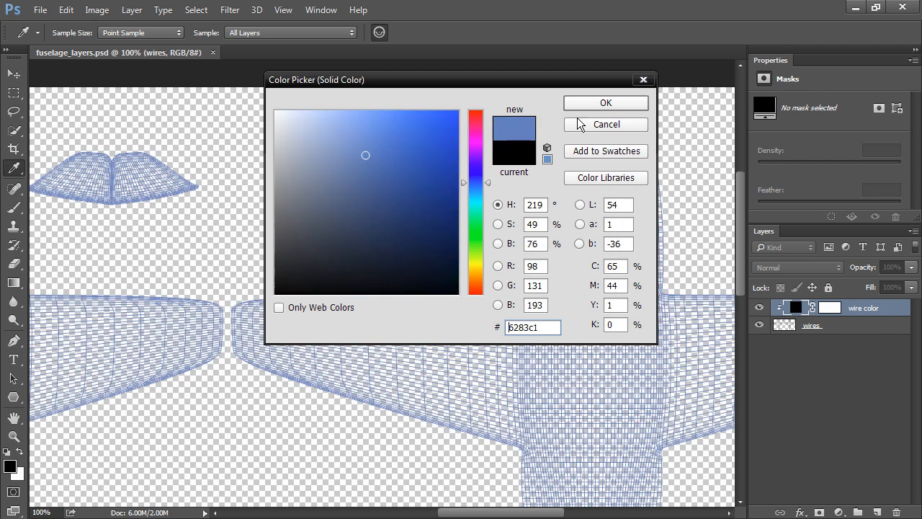
left_click(604, 102)
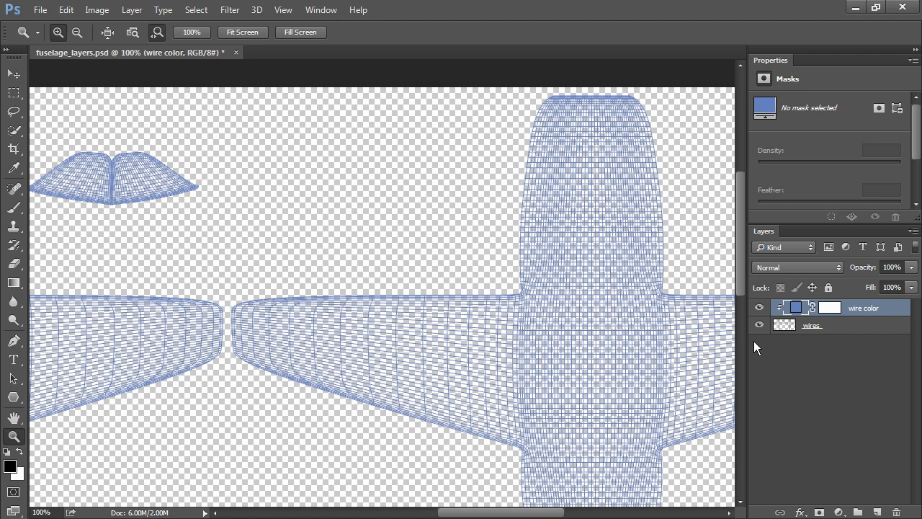
mouse_move(809, 328)
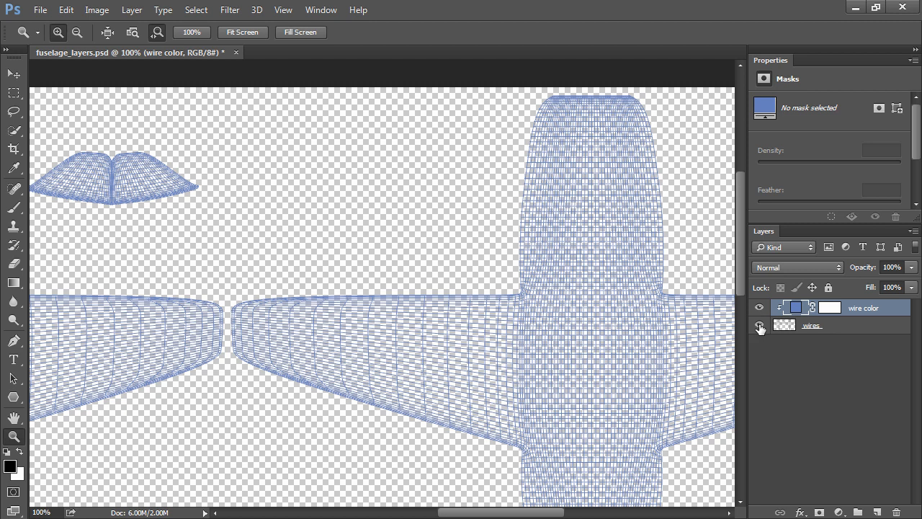
mouse_move(759, 327)
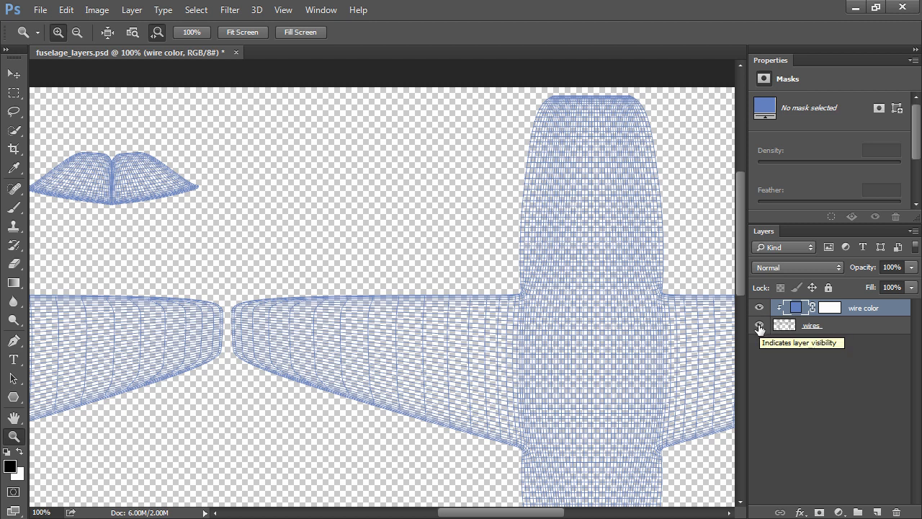
- Change the wire color fill layer's colour to black (000000)
left_click(758, 325)
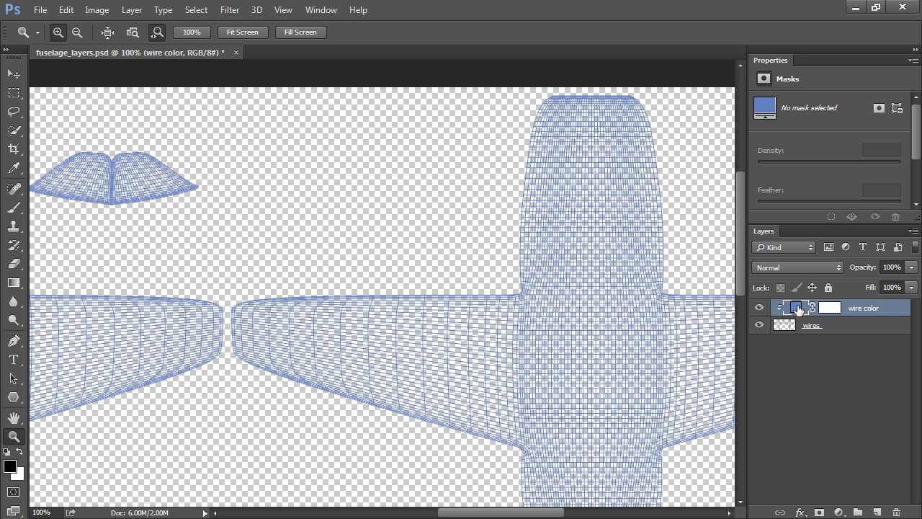
double_click(795, 307)
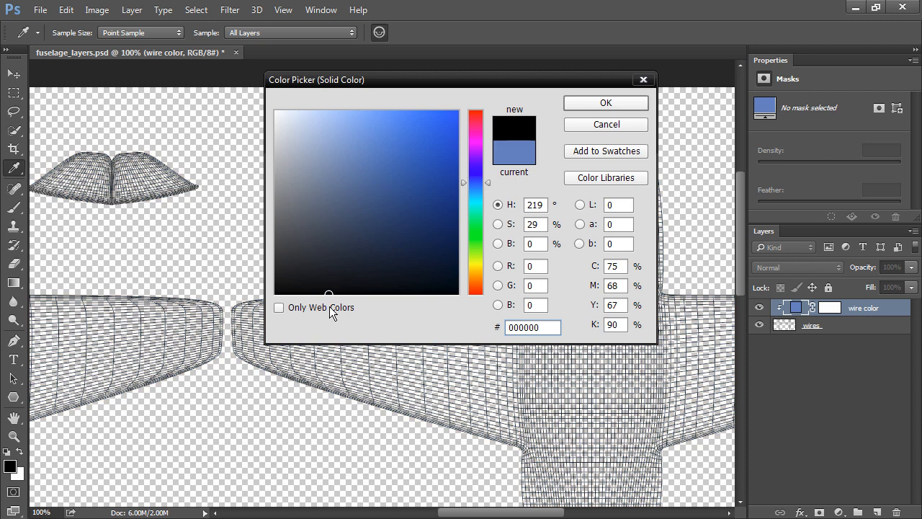
left_click(605, 102)
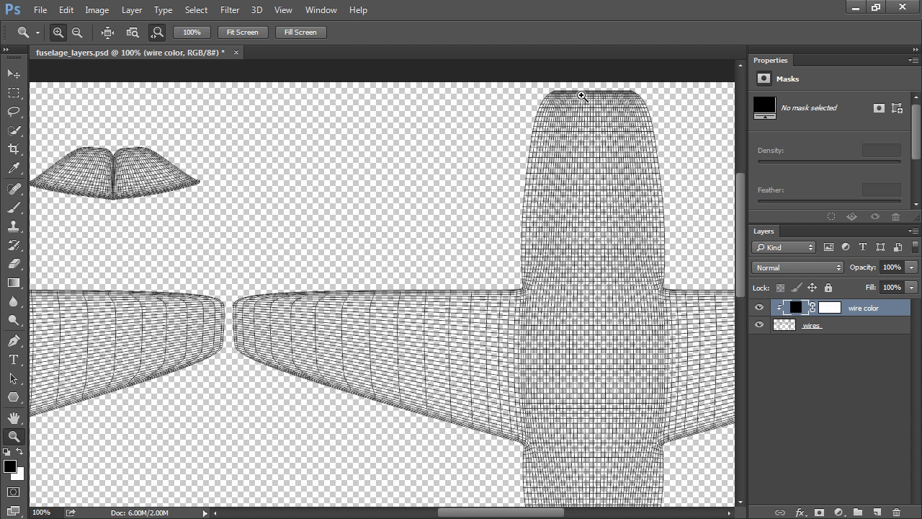
mouse_move(131, 10)
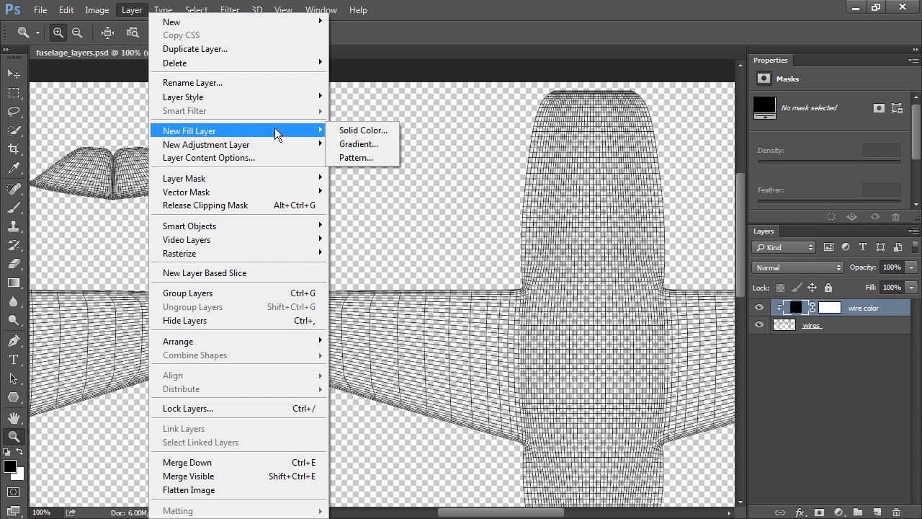
- Add a light grey (bebebe) solid colour fill layer named diffuse1
left_click(363, 130)
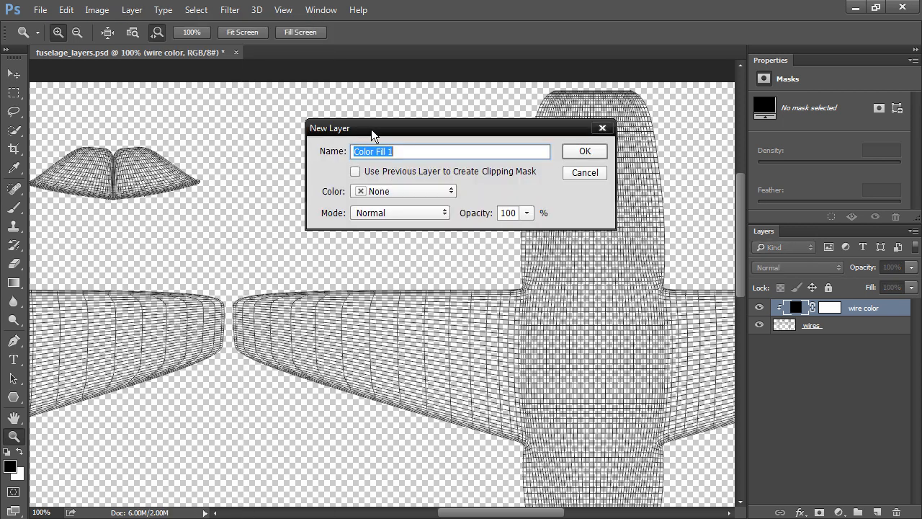
type("diffuse1")
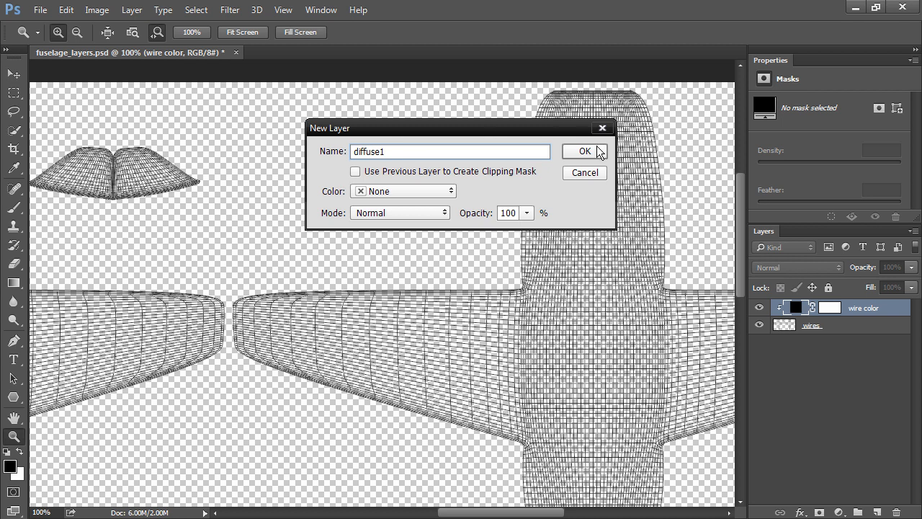
left_click(584, 151)
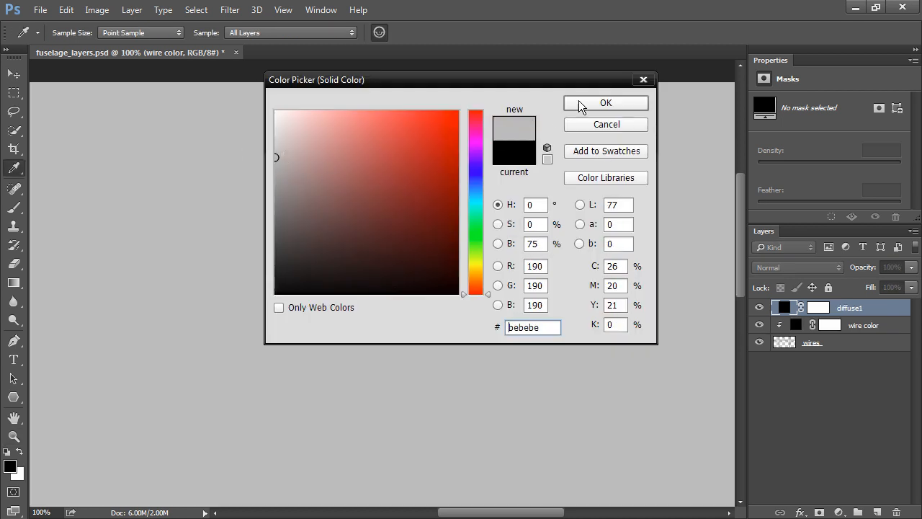
left_click(606, 103)
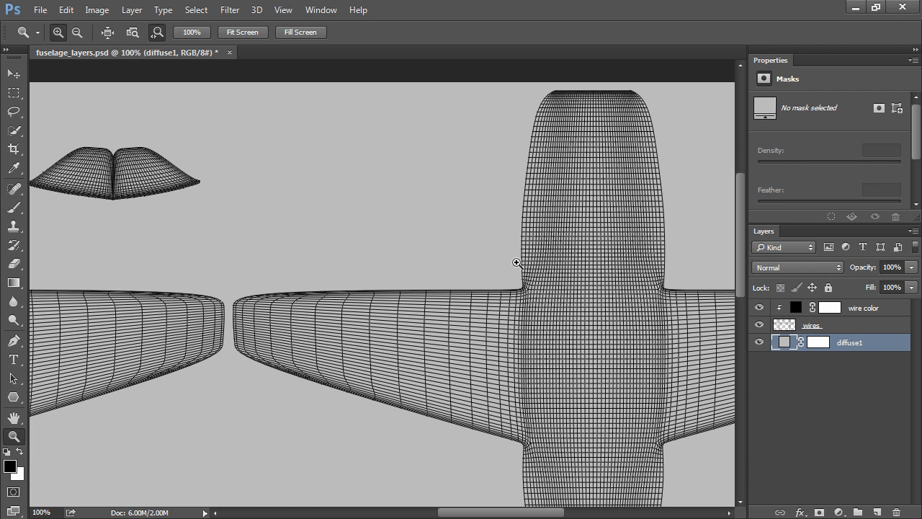
mouse_move(279, 257)
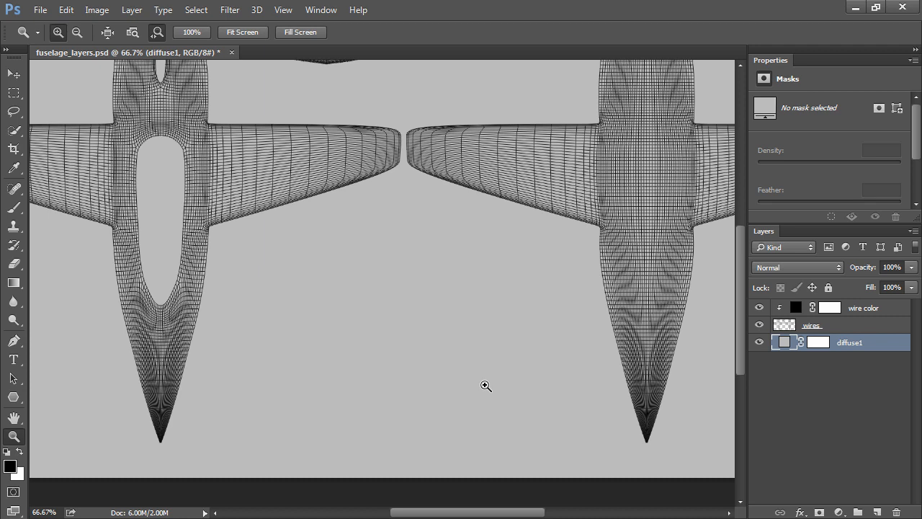
mouse_move(443, 373)
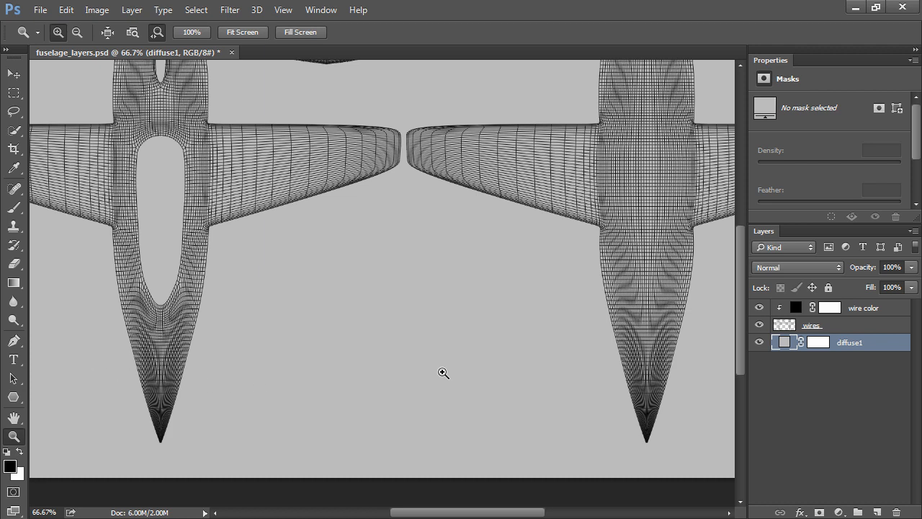
mouse_move(94, 368)
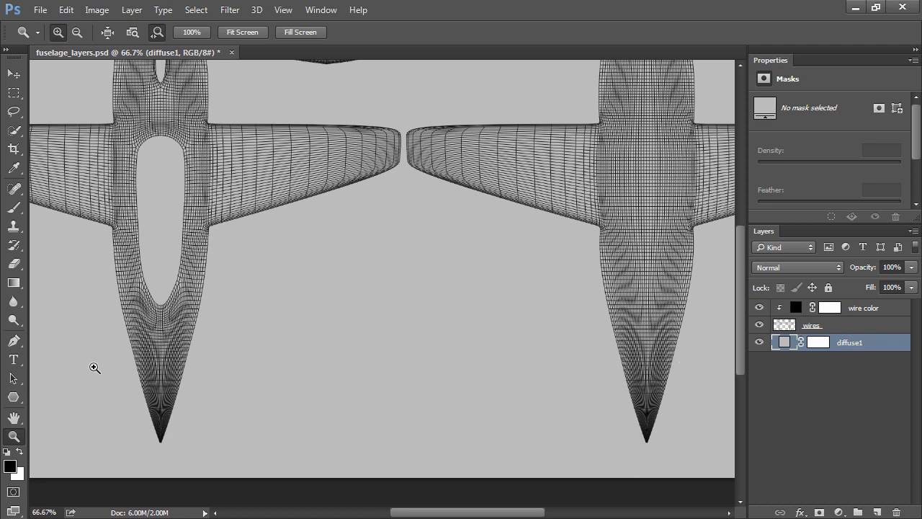
mouse_move(688, 354)
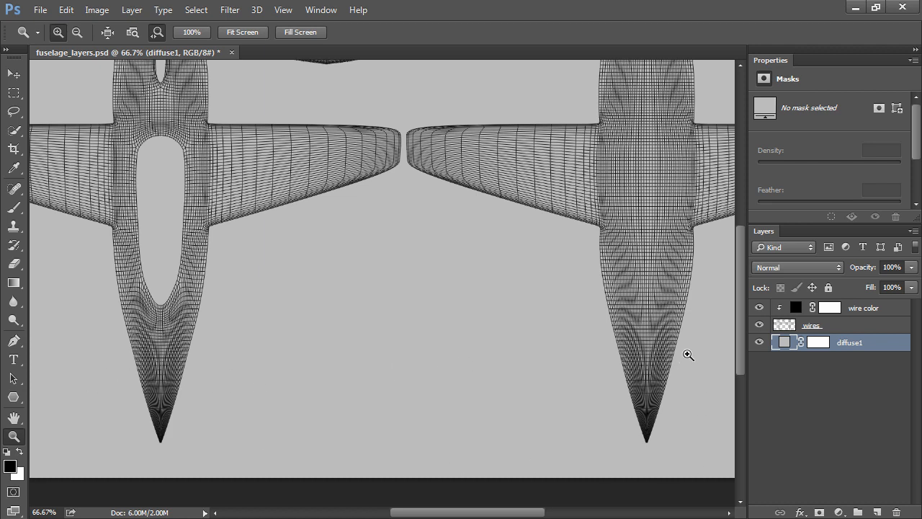
mouse_move(618, 360)
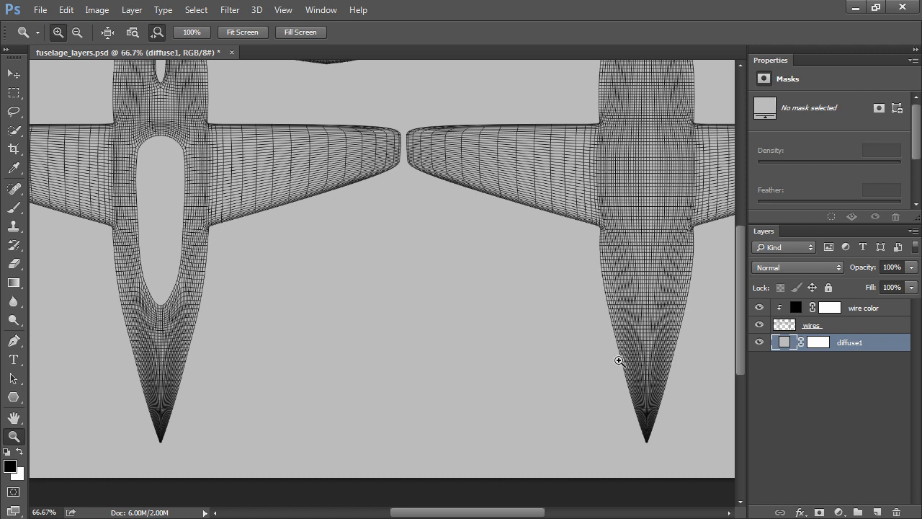
mouse_move(183, 360)
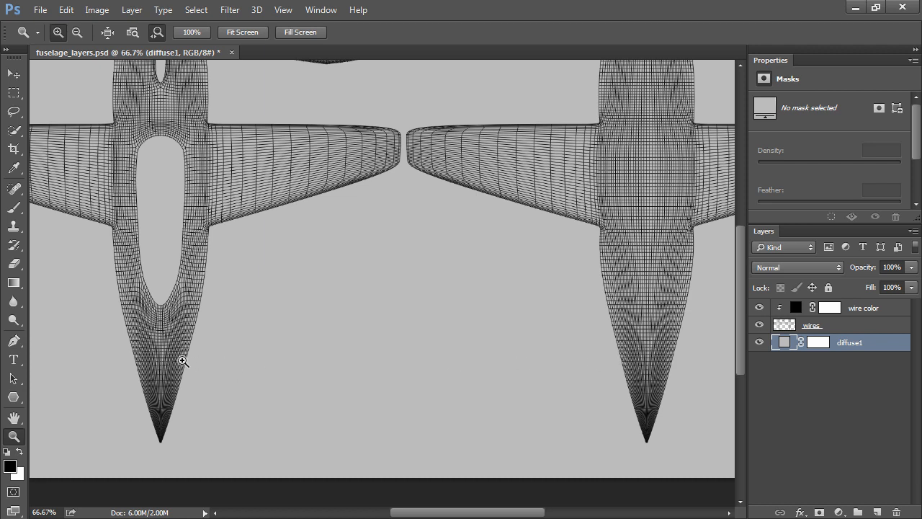
mouse_move(294, 365)
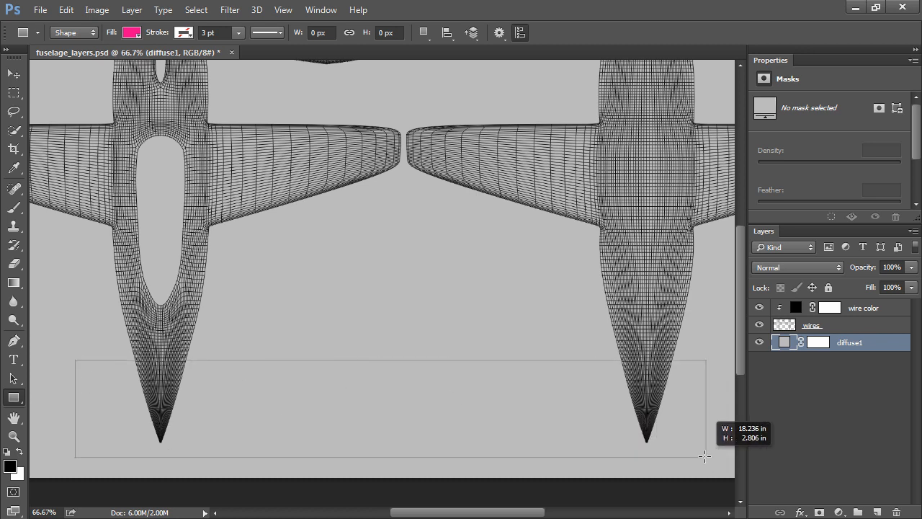
- Draw a wide pink bar layer diffuse2 and move it to the canvas bottom
left_click_drag(75, 358, 713, 460)
type("diffuse2")
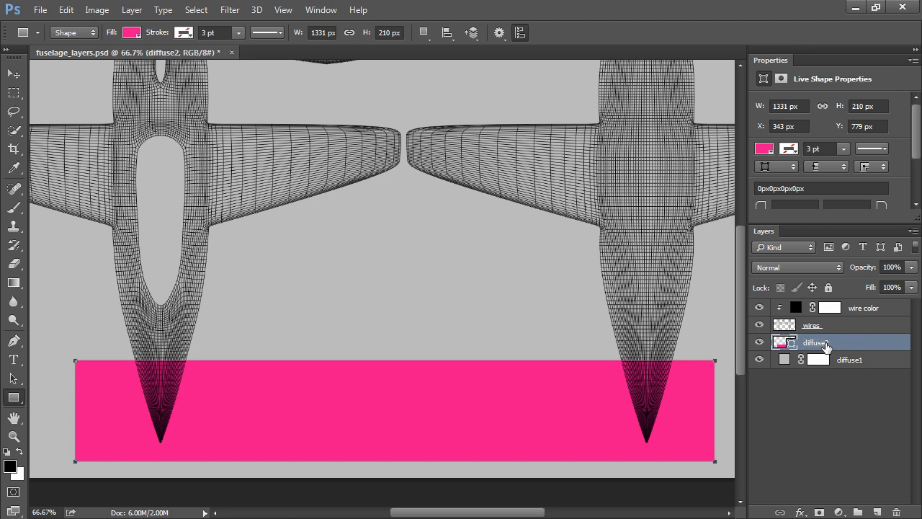
mouse_move(794, 49)
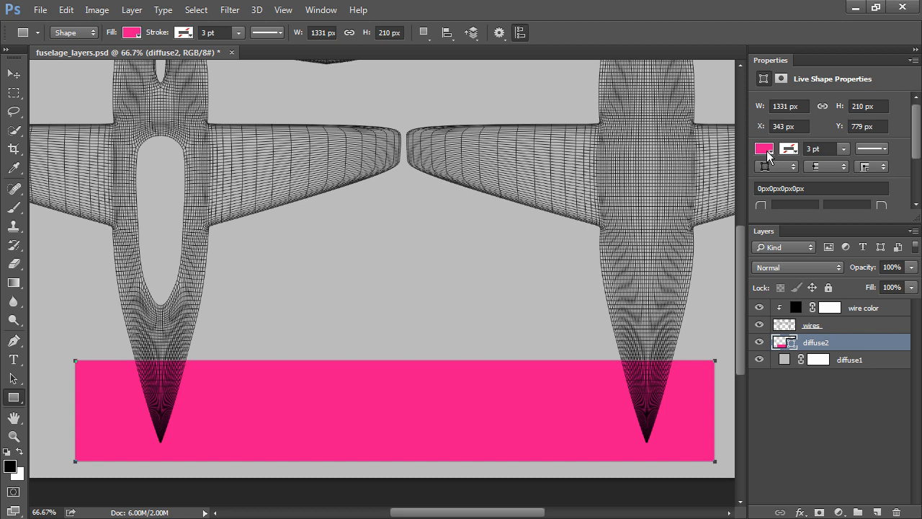
left_click(764, 149)
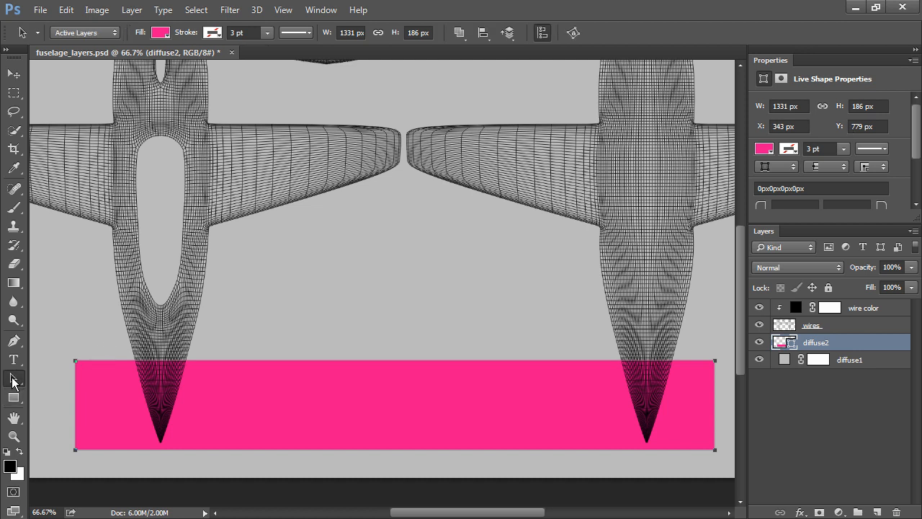
left_click_drag(395, 403, 406, 432)
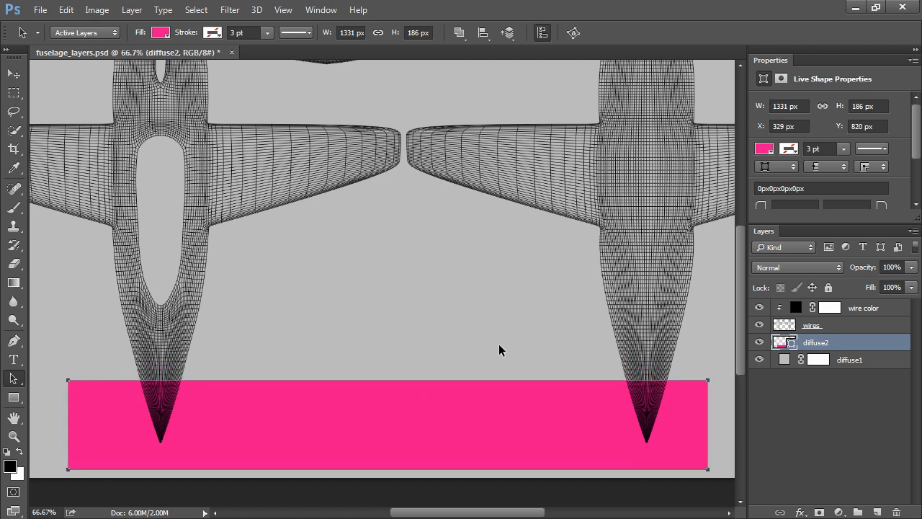
mouse_move(496, 338)
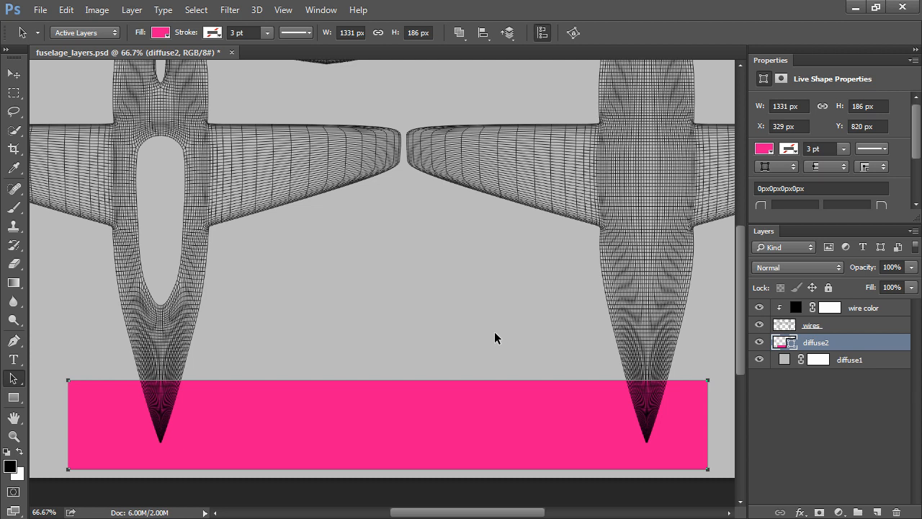
- Draw a small pink seven-pointed star on the upper-left wing piece
left_click(13, 399)
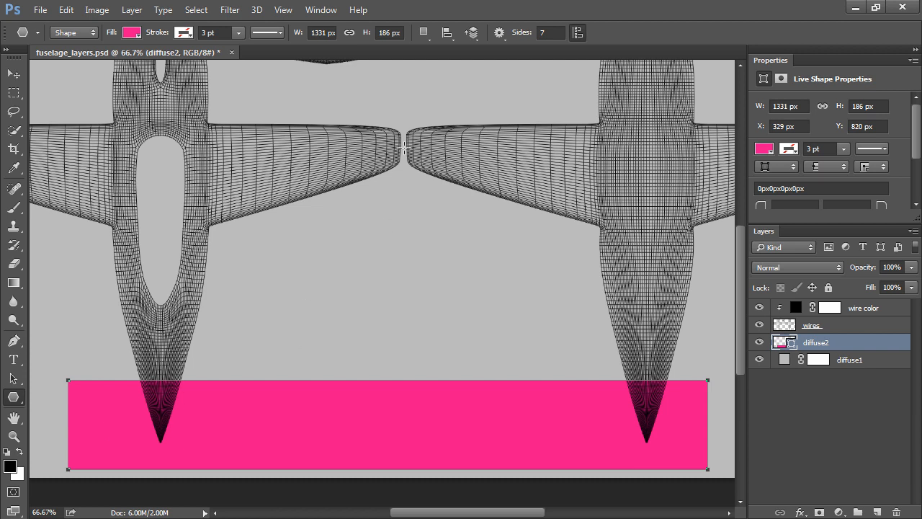
left_click(499, 33)
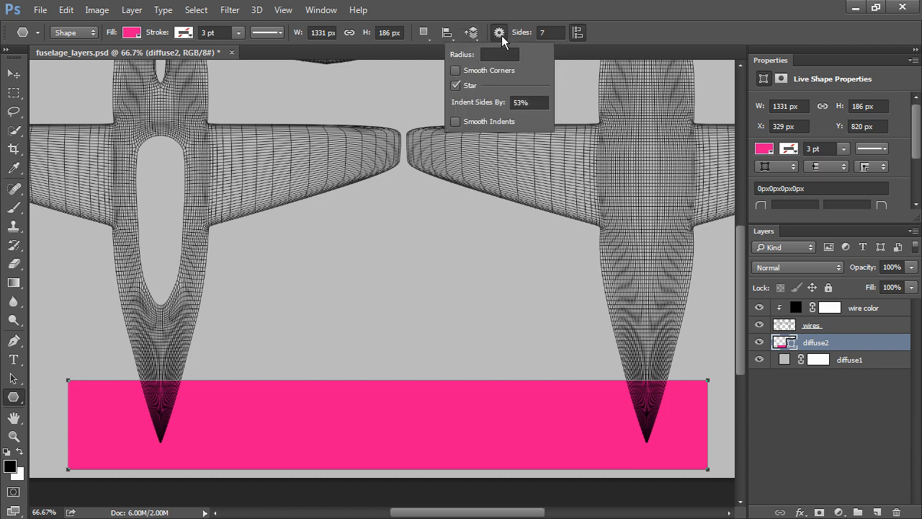
left_click(455, 85)
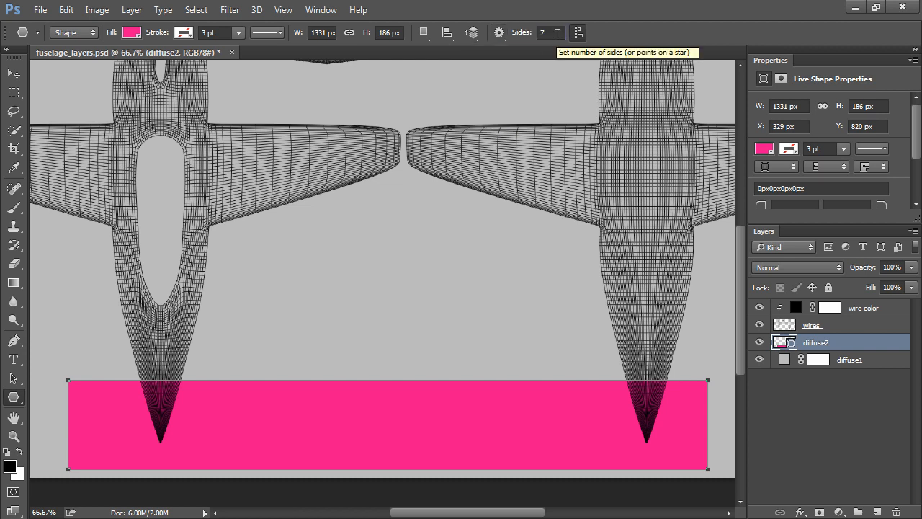
mouse_move(303, 154)
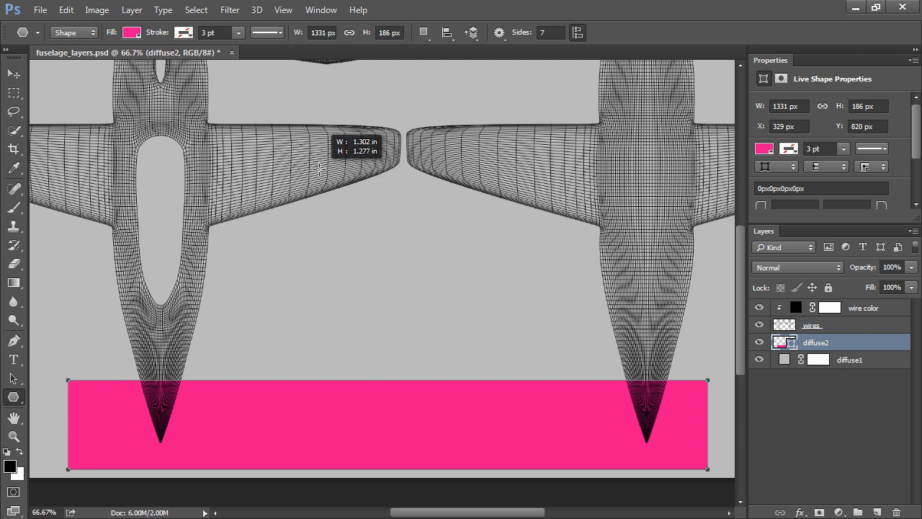
left_click_drag(301, 154, 303, 156)
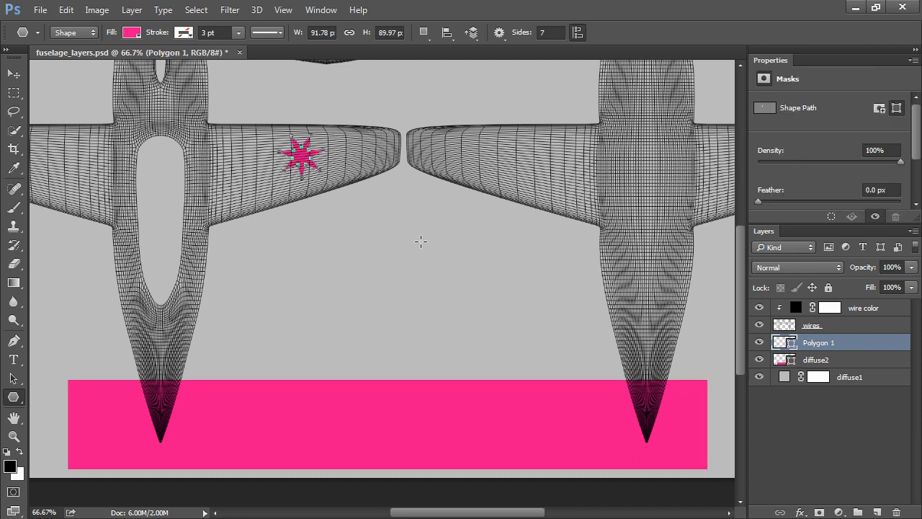
mouse_move(438, 253)
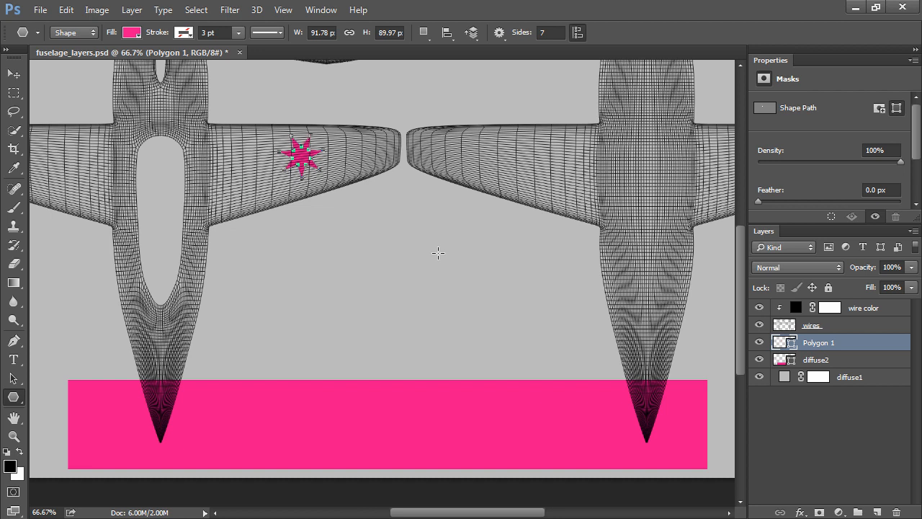
mouse_move(52, 435)
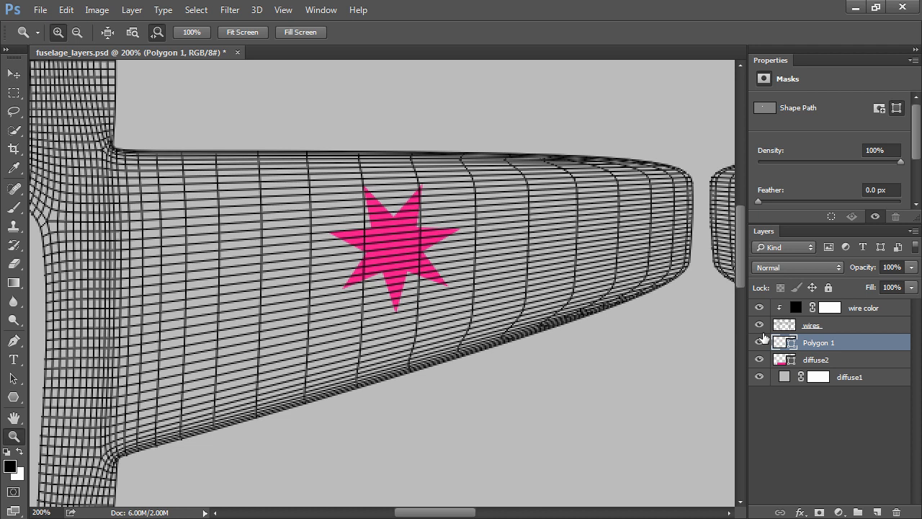
- Hide, then reshow the wires layer to check the star against the wing
left_click(759, 324)
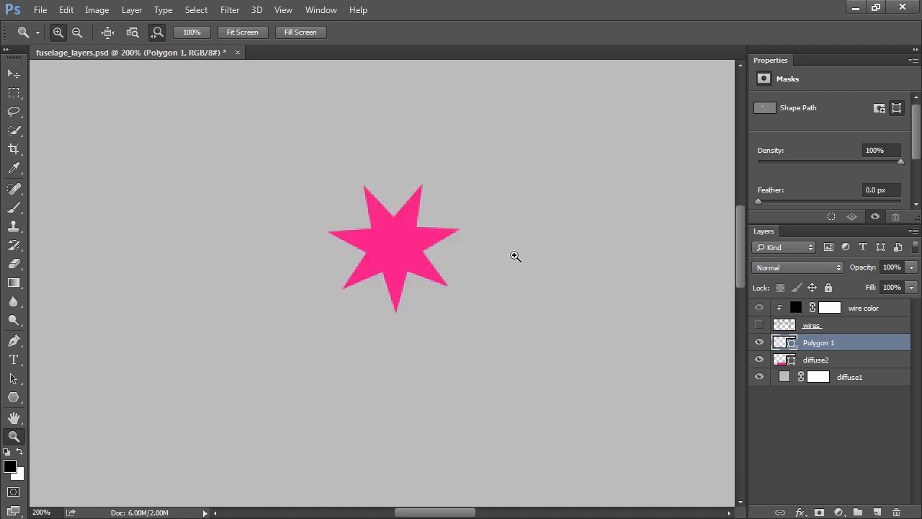
mouse_move(466, 309)
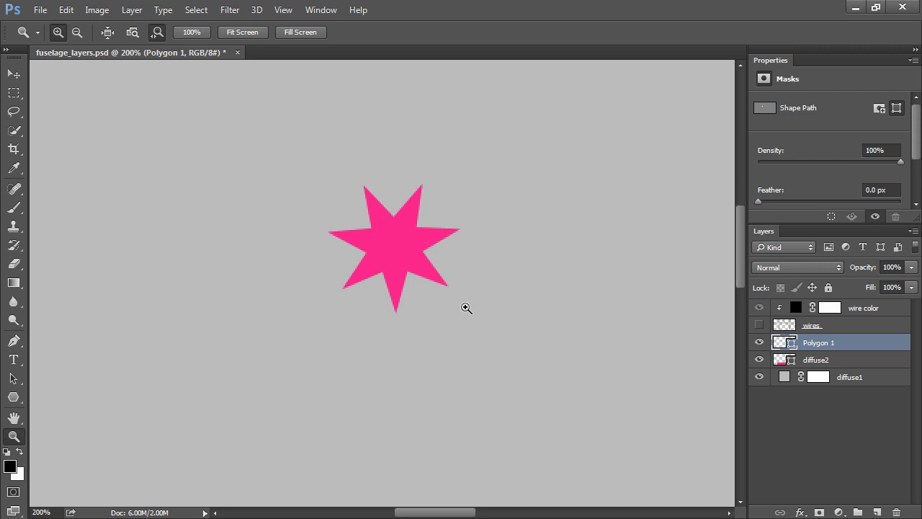
mouse_move(469, 307)
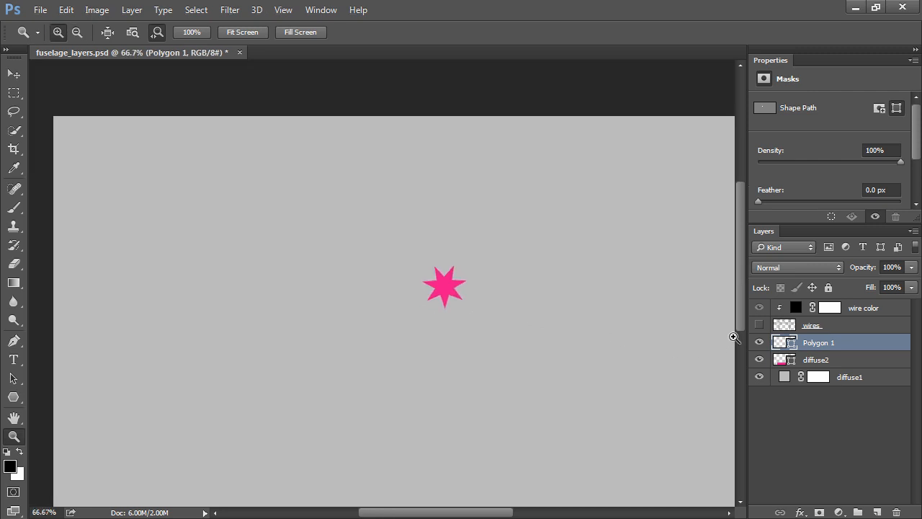
left_click(759, 325)
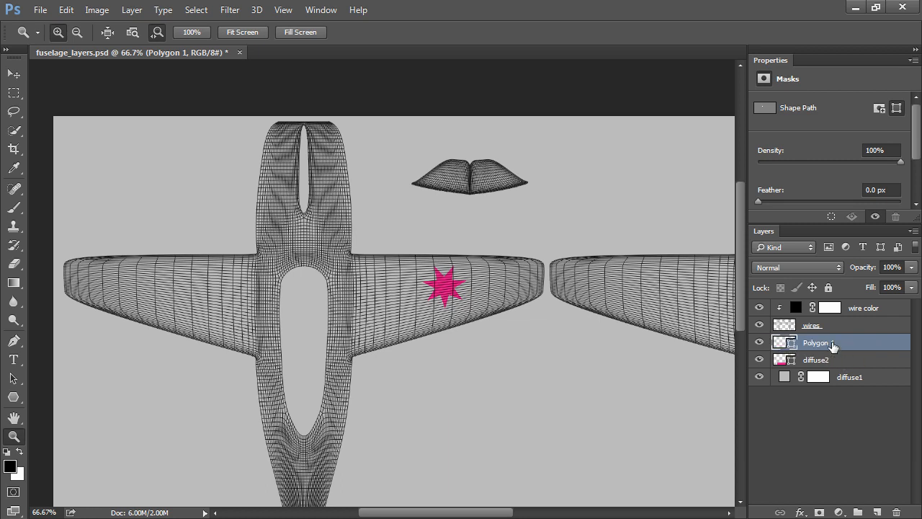
- Rename the star layer diffuse3, duplicate it as diffuse4, and drag the copy right
double_click(816, 342)
type("diffuse3")
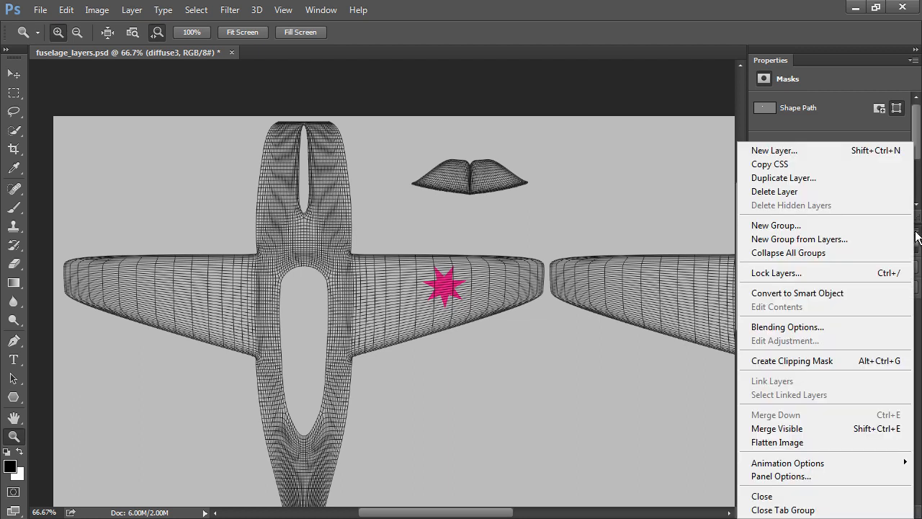
mouse_move(784, 178)
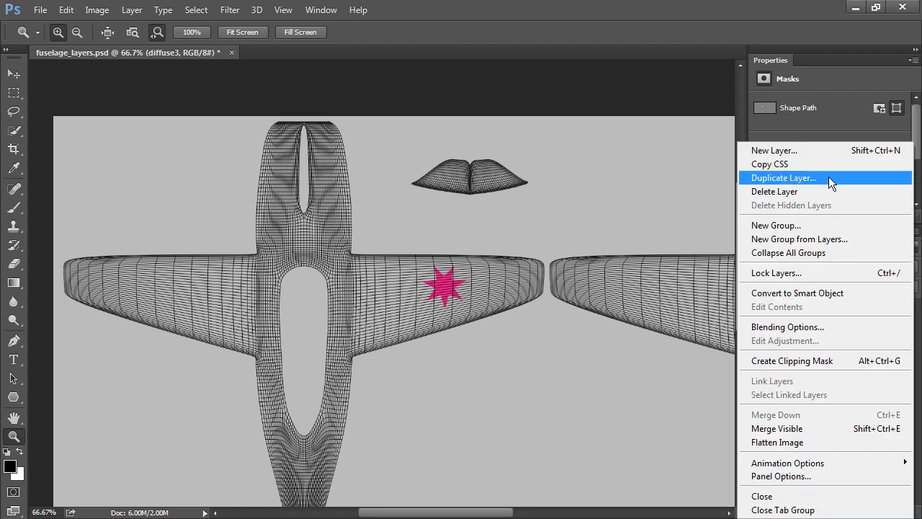
left_click(783, 177)
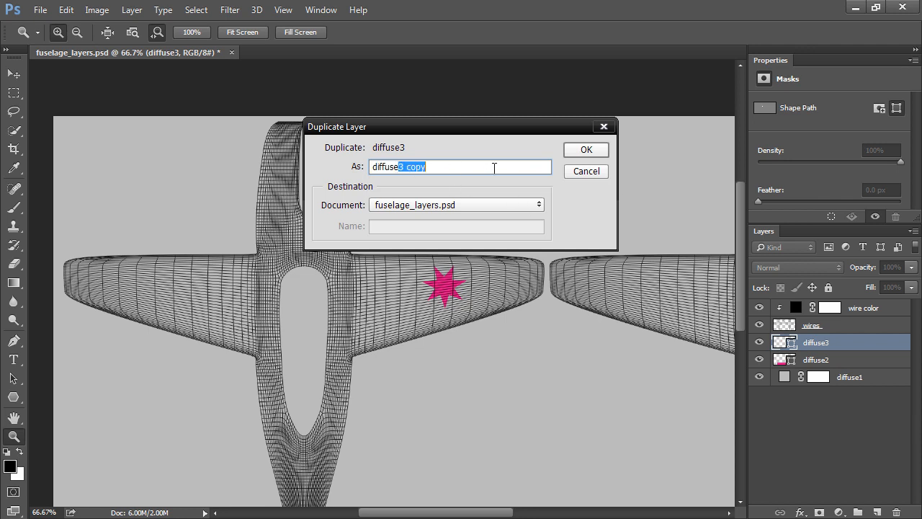
left_click(586, 149)
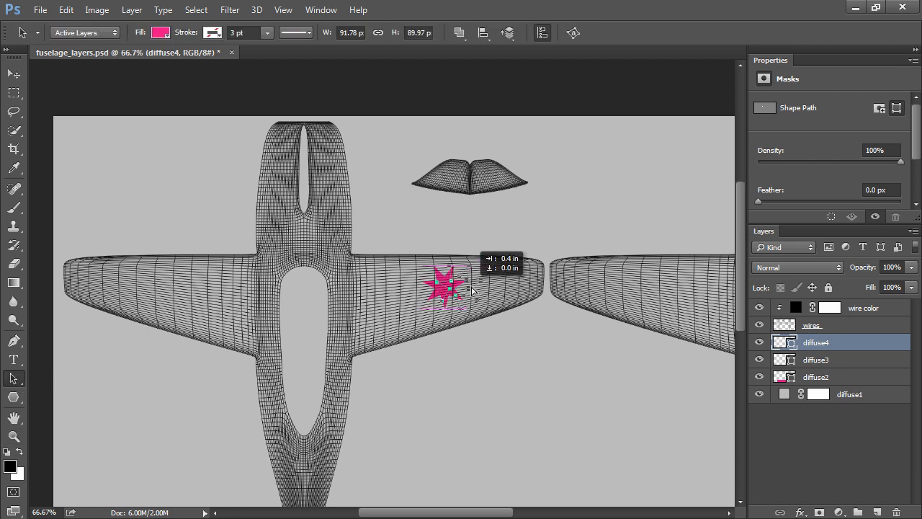
left_click_drag(446, 288, 623, 288)
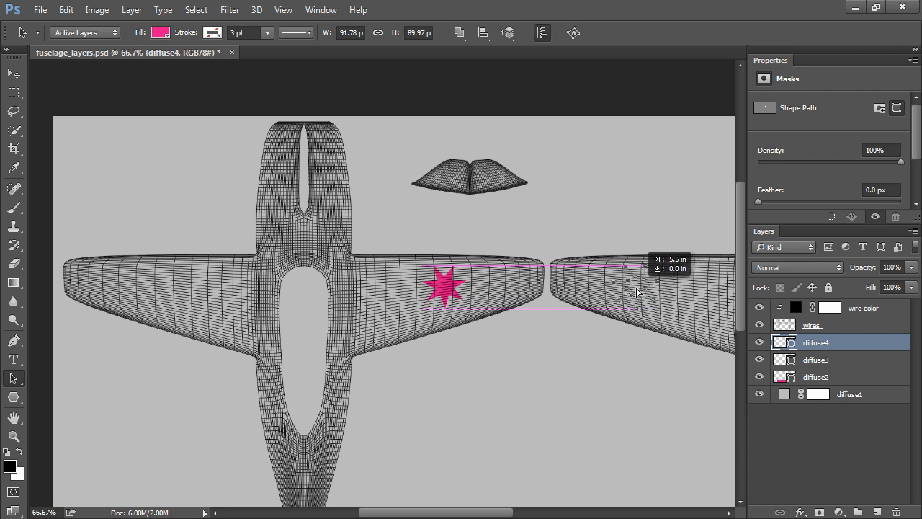
mouse_move(641, 290)
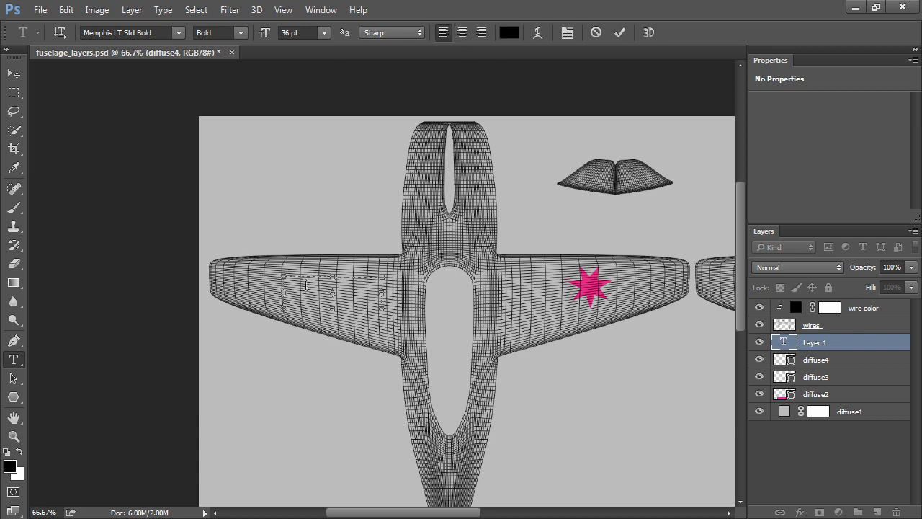
- Type the number 1701 on the left wing piece
type("1701")
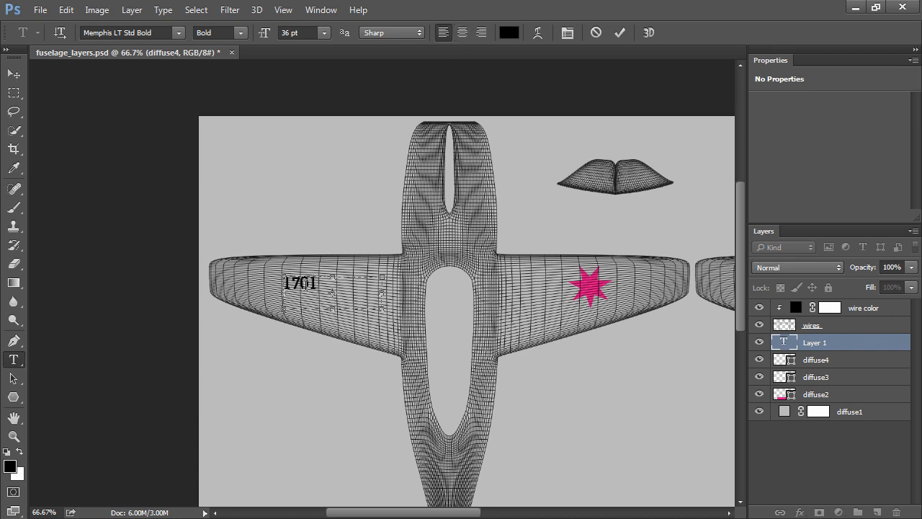
mouse_move(794, 369)
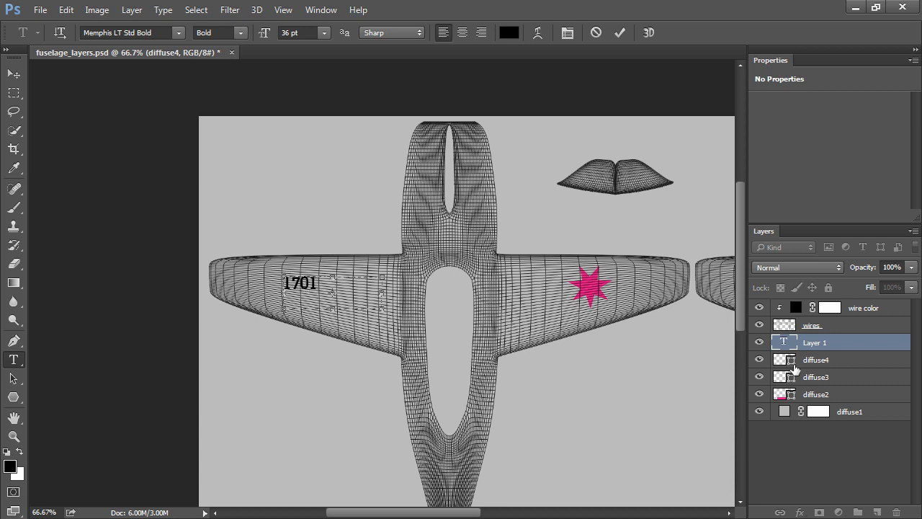
mouse_move(452, 301)
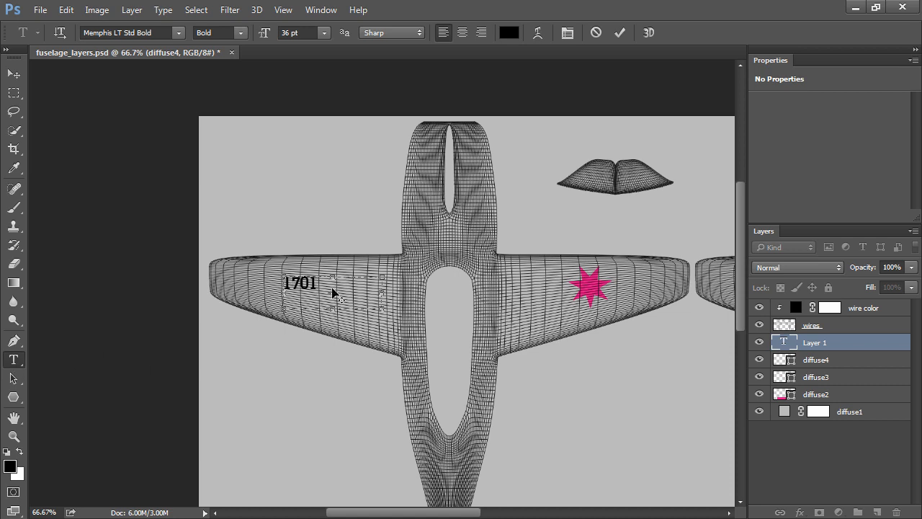
mouse_move(385, 238)
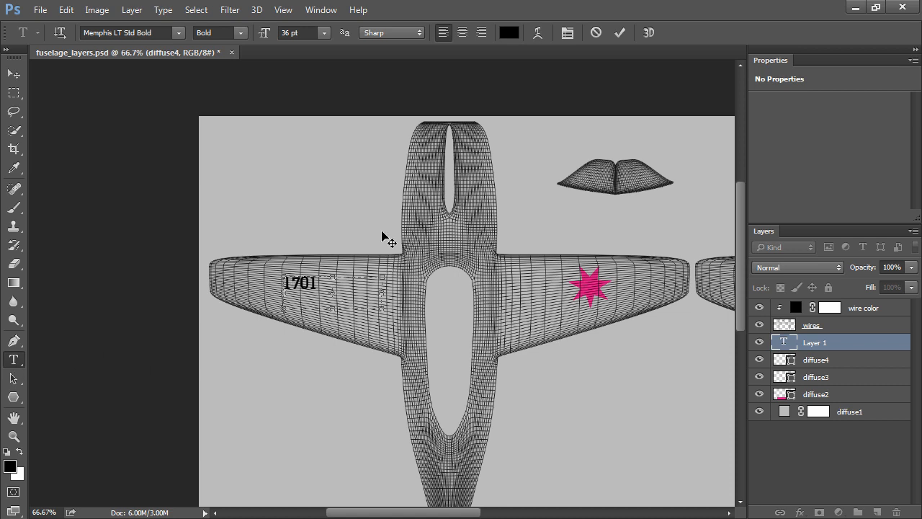
mouse_move(385, 261)
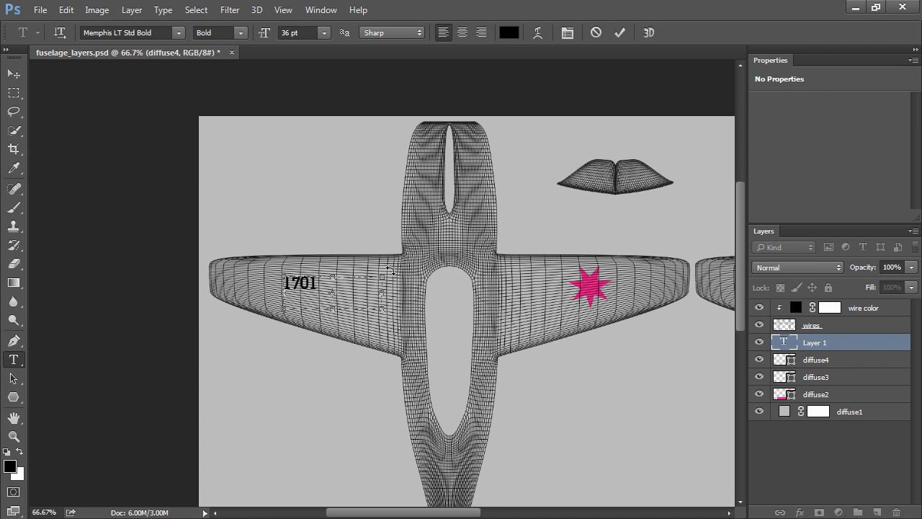
mouse_move(394, 267)
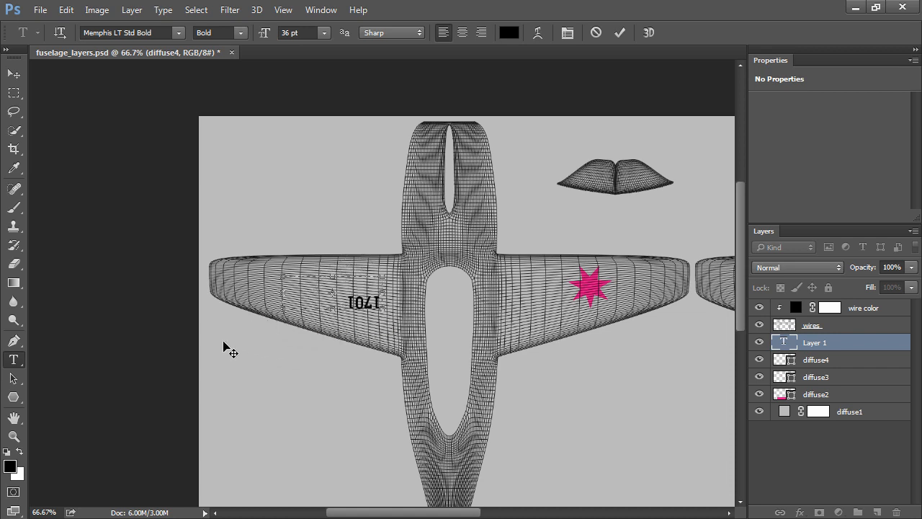
mouse_move(274, 286)
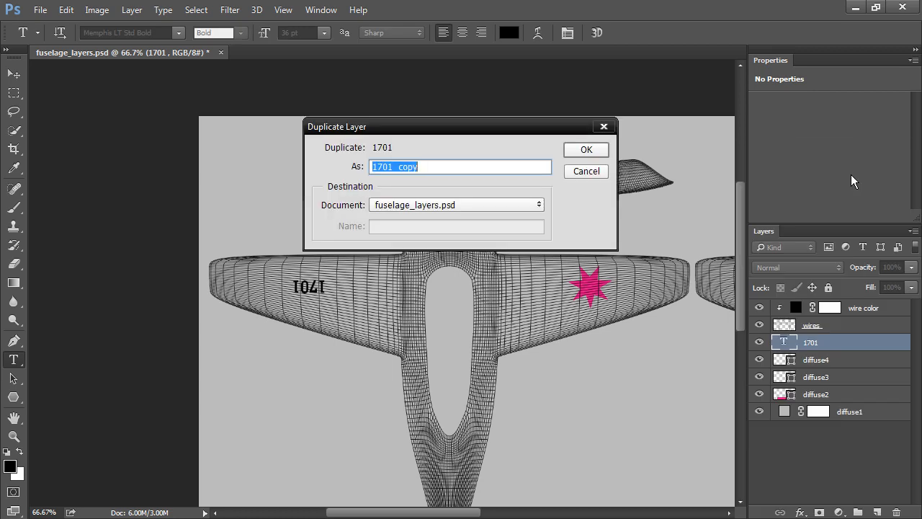
- Duplicate the 1701 layer twice and drag one copy along to another wing piece
left_click(584, 150)
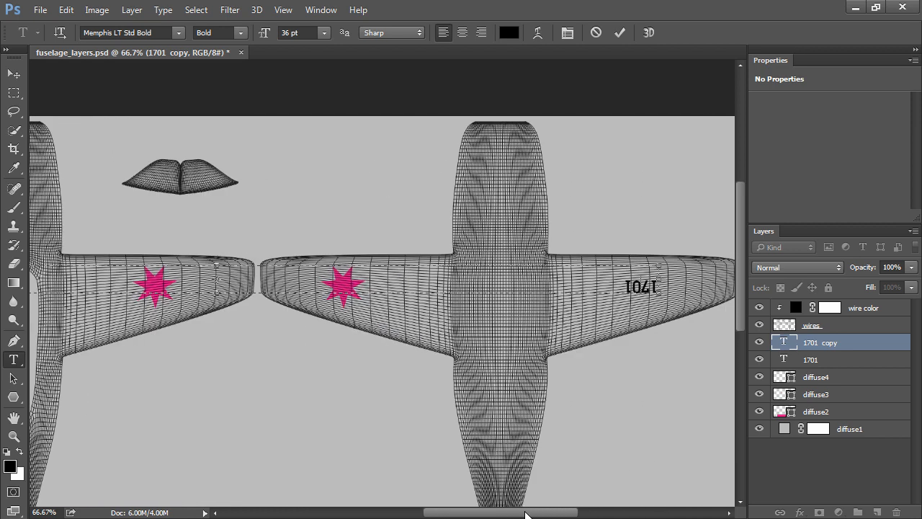
scroll("left", 3)
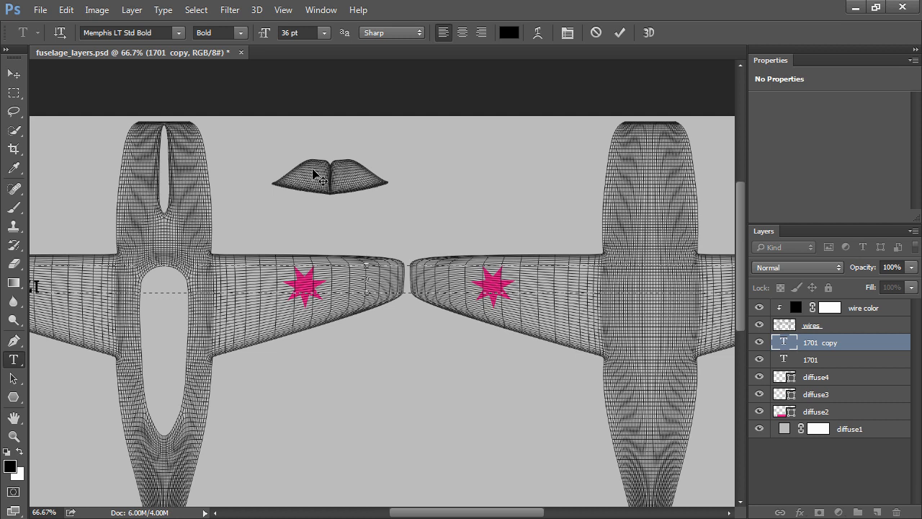
mouse_move(727, 330)
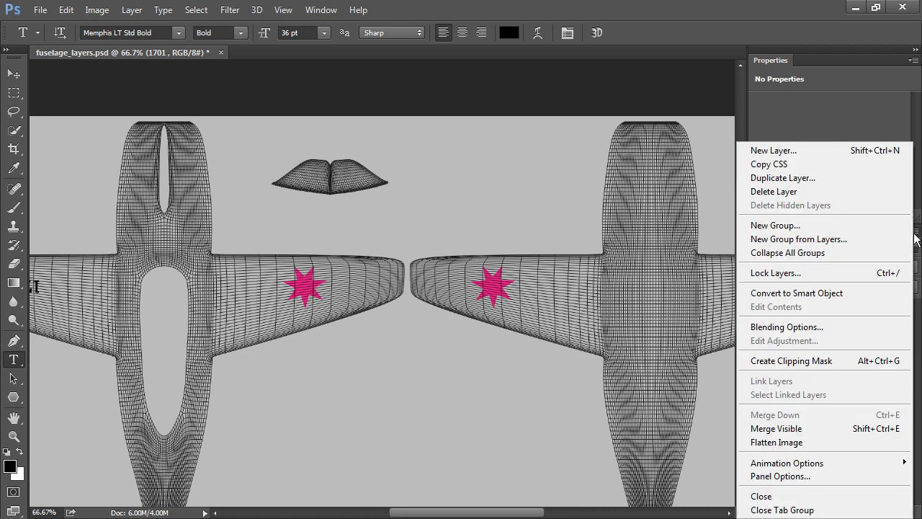
left_click(783, 178)
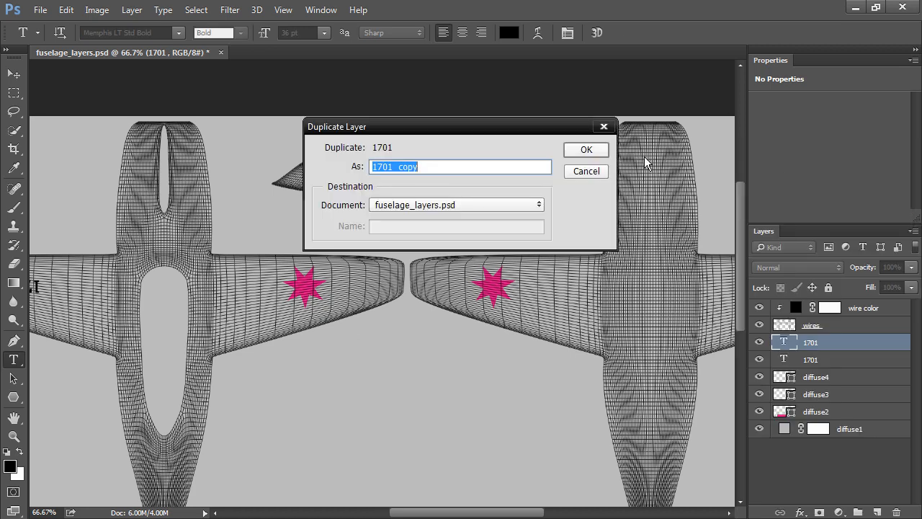
left_click(585, 149)
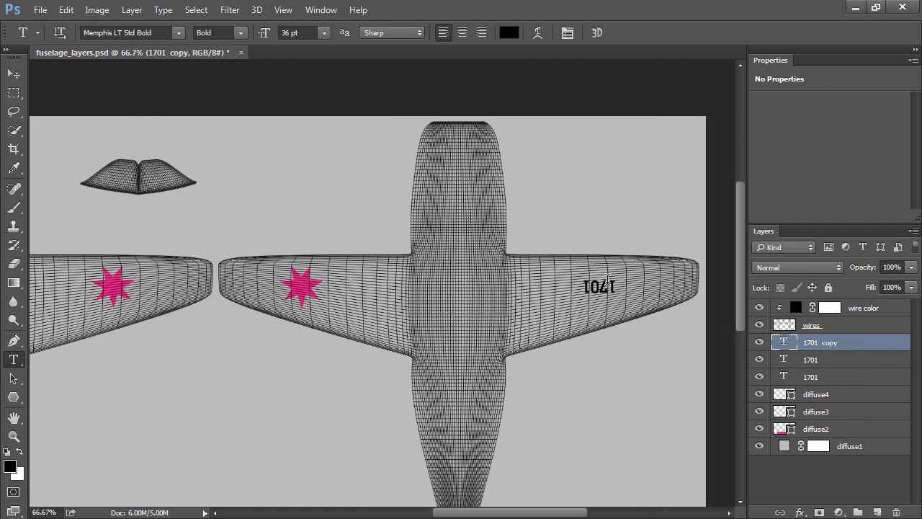
left_click(600, 286)
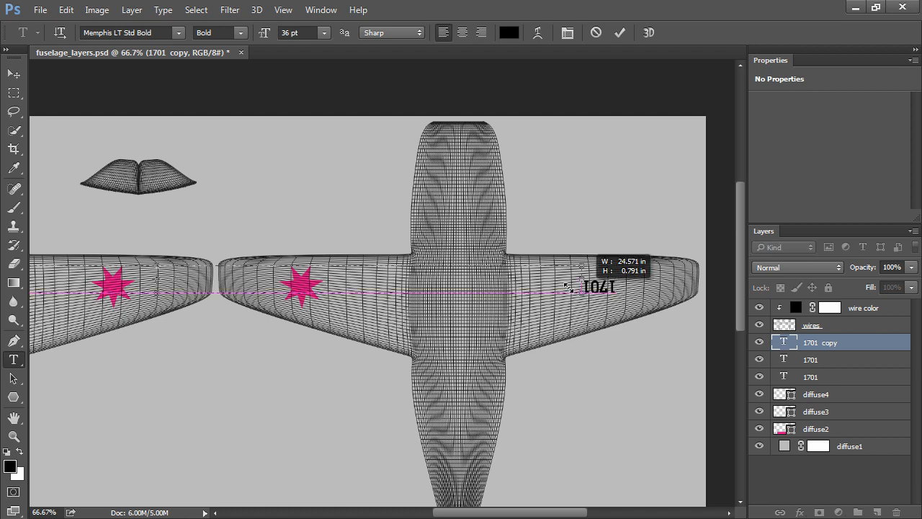
left_click_drag(598, 285, 227, 191)
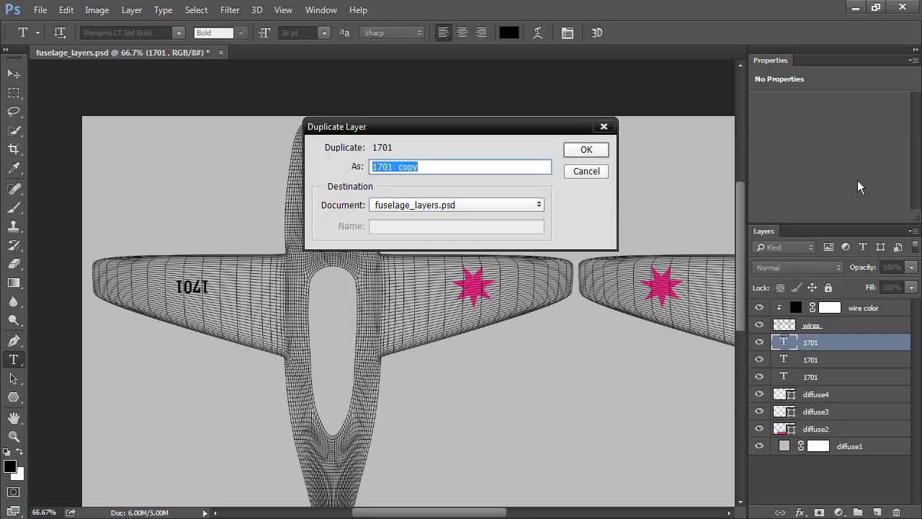
- Confirm a fourth duplicate of the 1701 text layer
left_click(586, 150)
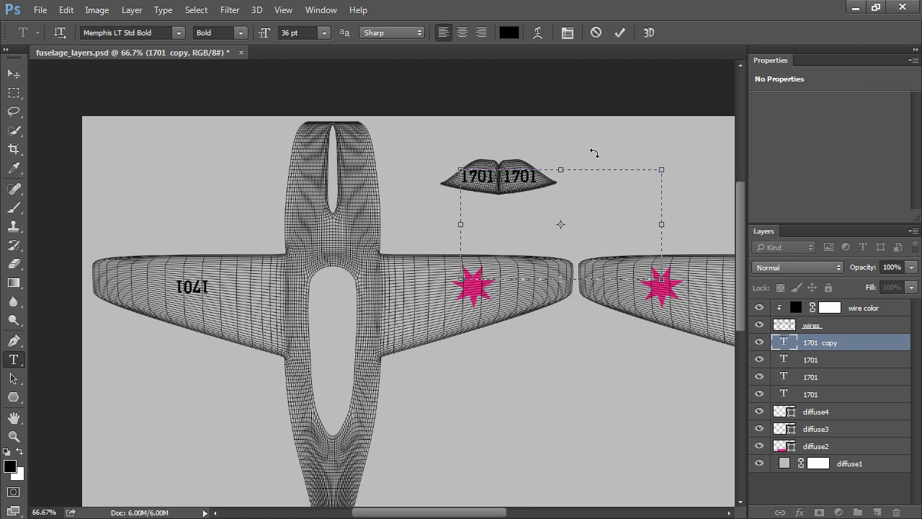
mouse_move(623, 155)
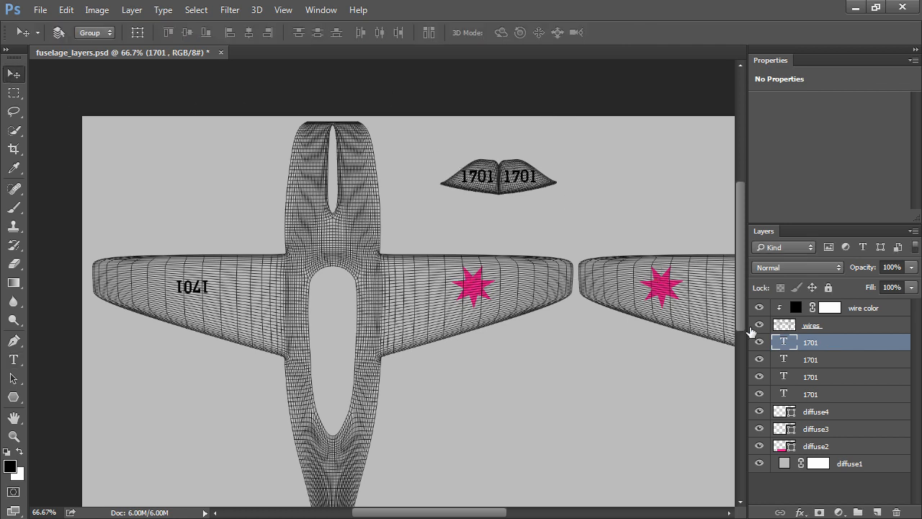
left_click(758, 325)
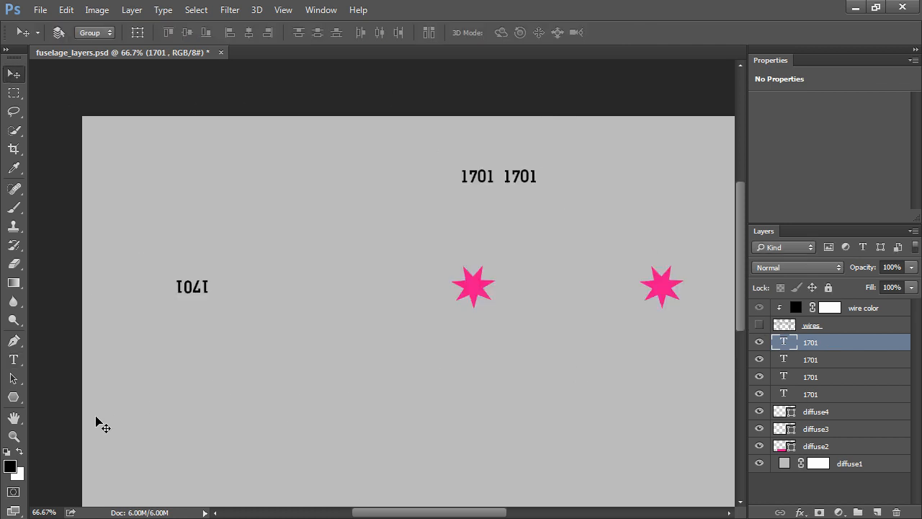
left_click(13, 435)
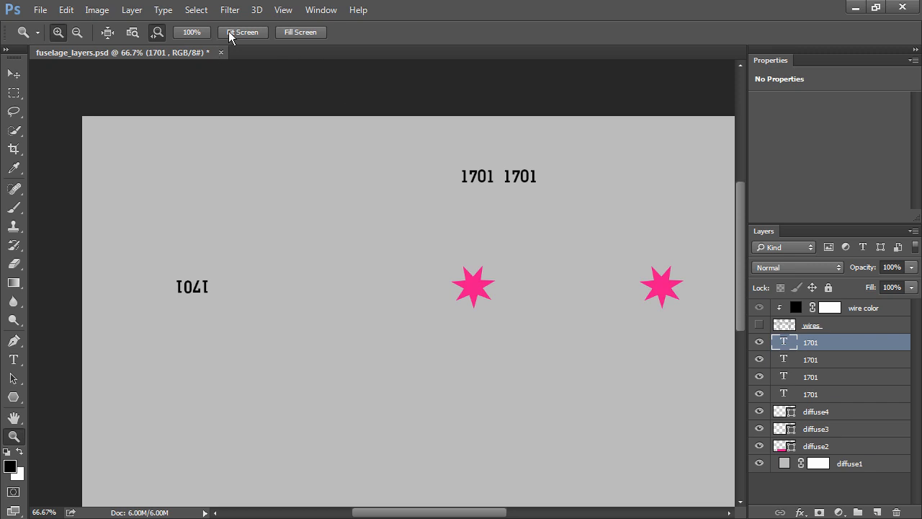
left_click(242, 31)
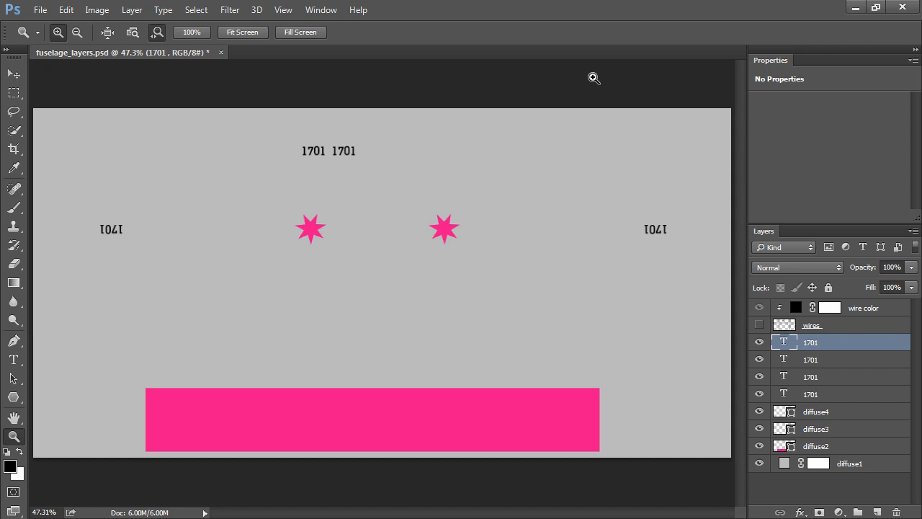
left_click(759, 325)
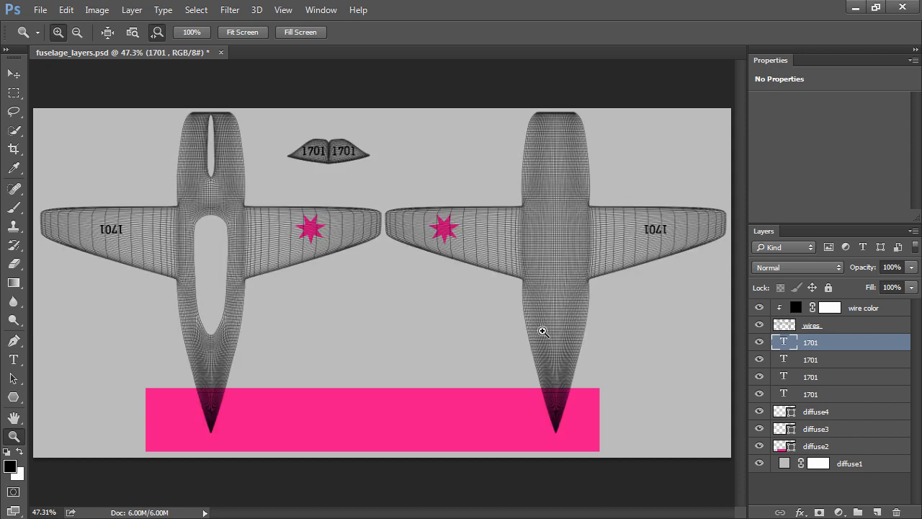
mouse_move(254, 308)
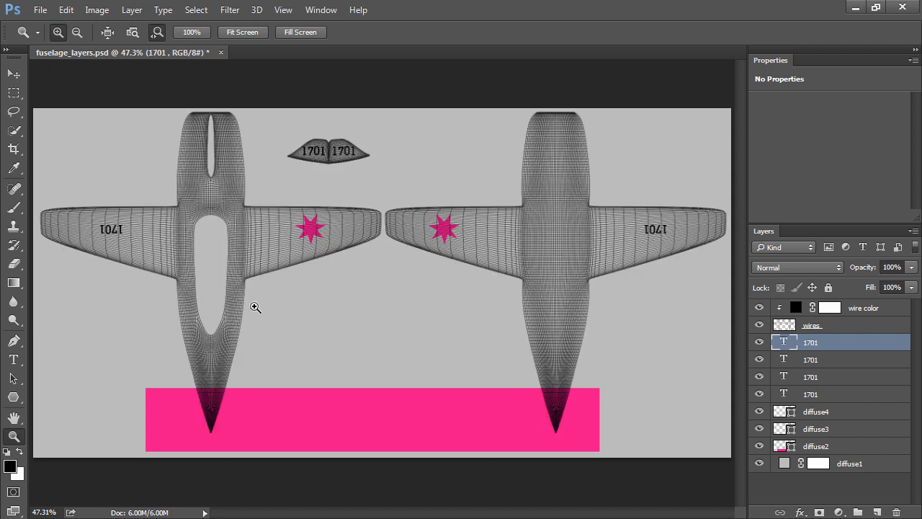
mouse_move(178, 315)
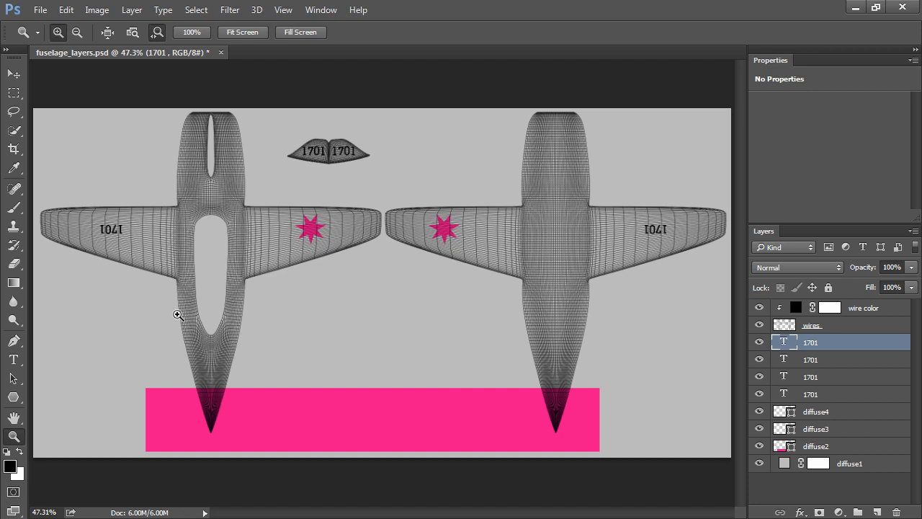
mouse_move(182, 331)
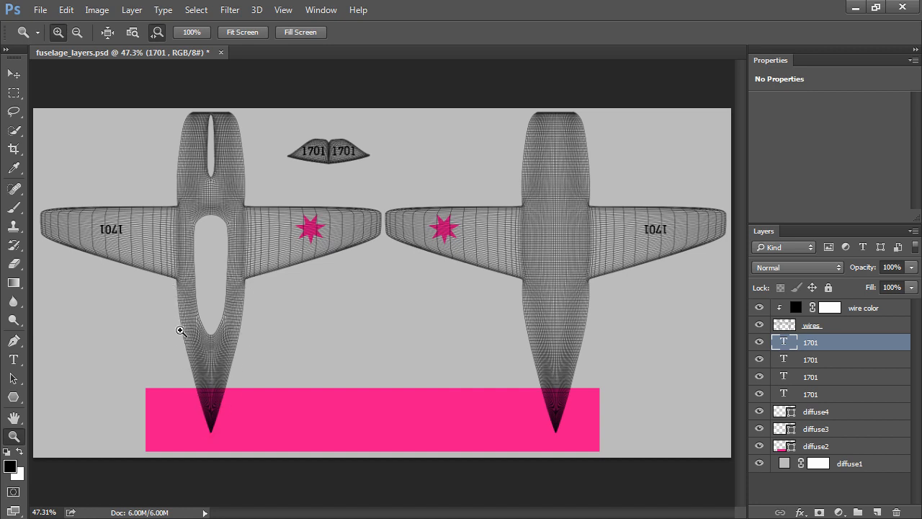
mouse_move(568, 409)
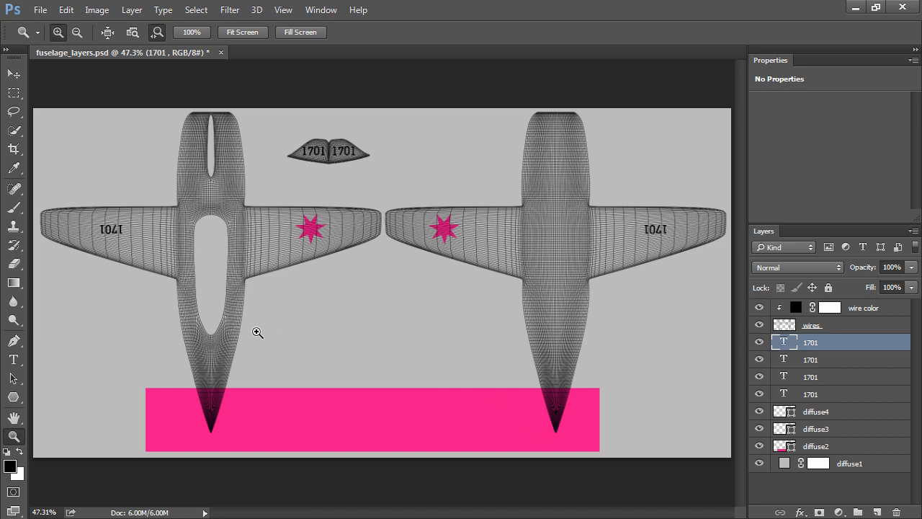
mouse_move(253, 329)
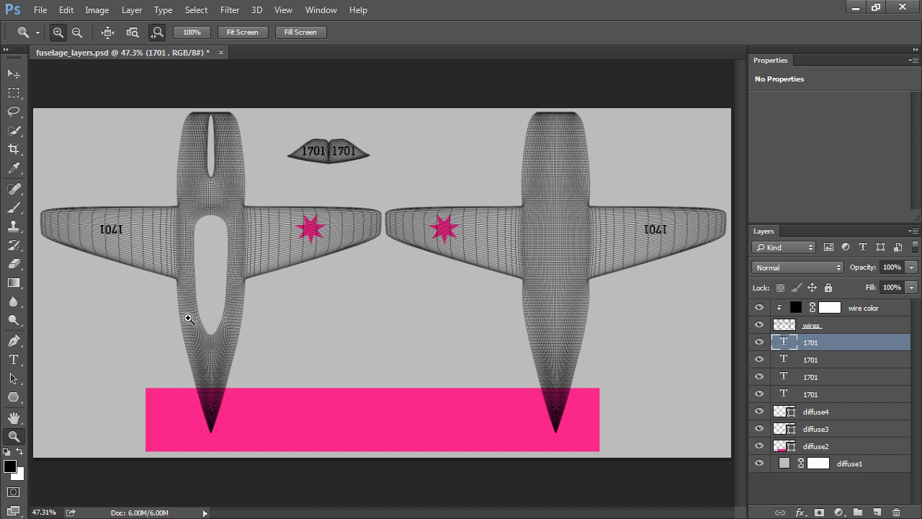
mouse_move(211, 435)
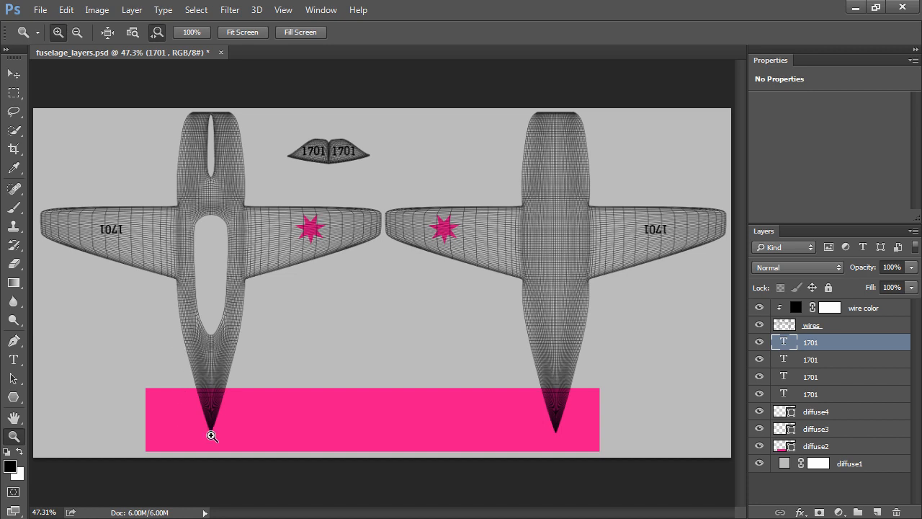
mouse_move(512, 440)
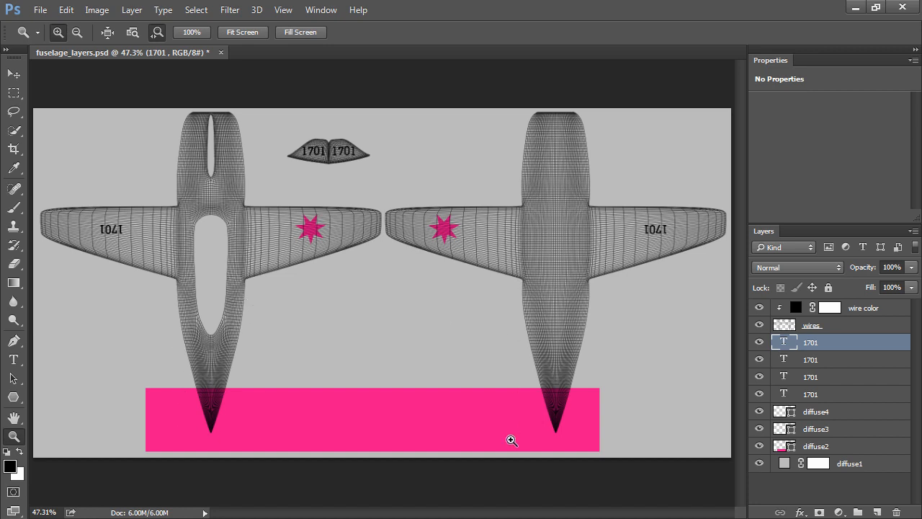
mouse_move(592, 278)
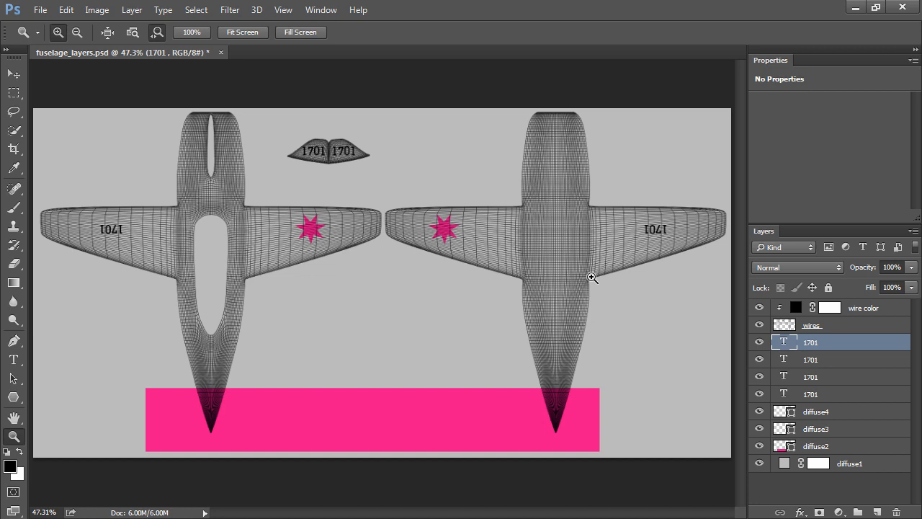
mouse_move(743, 318)
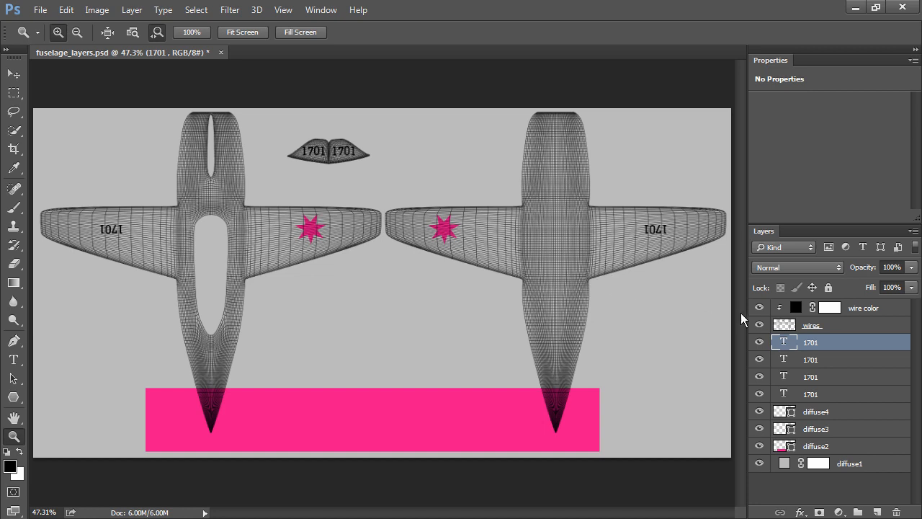
- Group the four 1701 layers and four diffuse layers into a new group named 'diffuse'
left_click(850, 463)
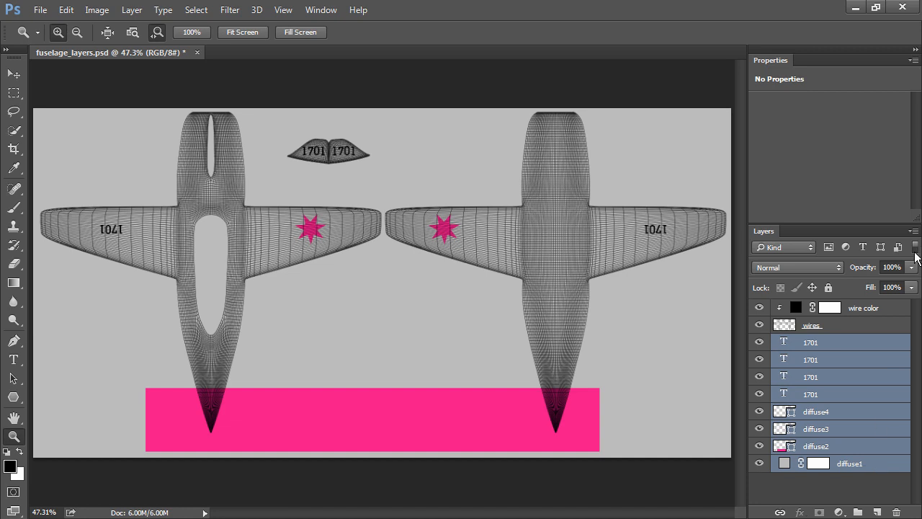
left_click(913, 60)
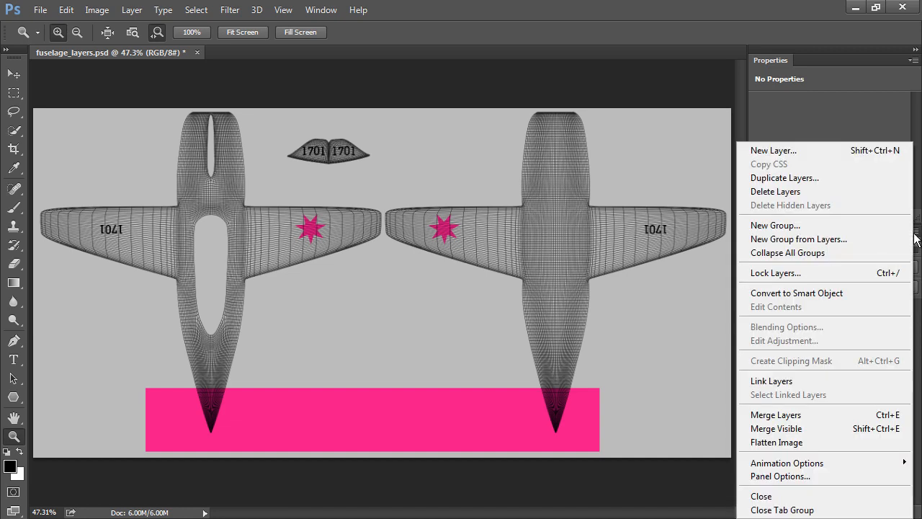
left_click(797, 239)
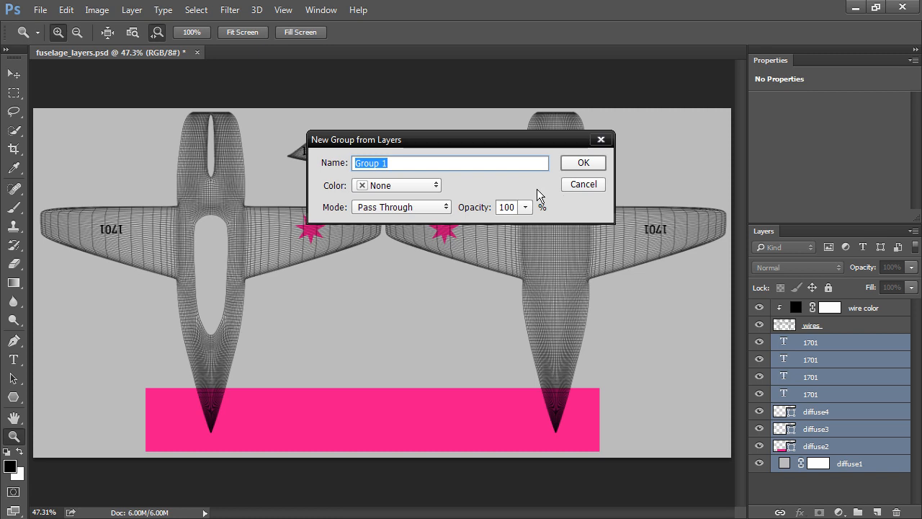
type("diffuse")
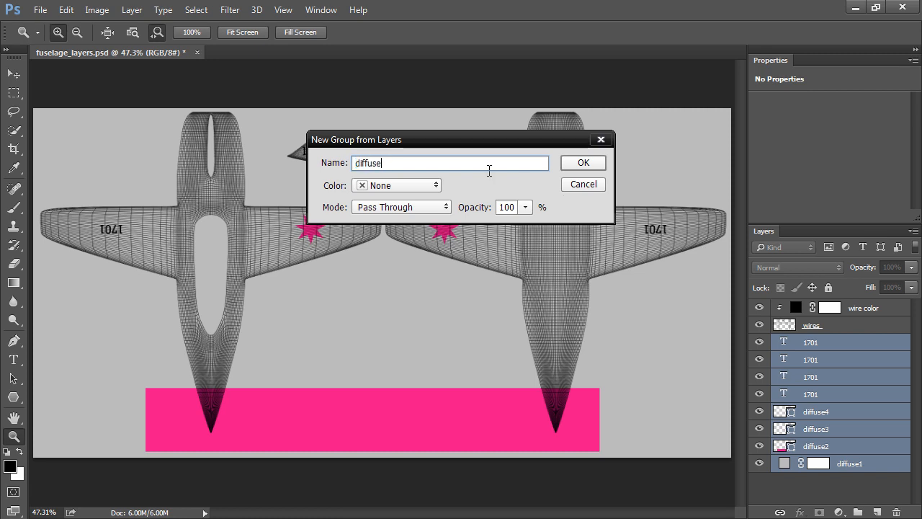
left_click(582, 162)
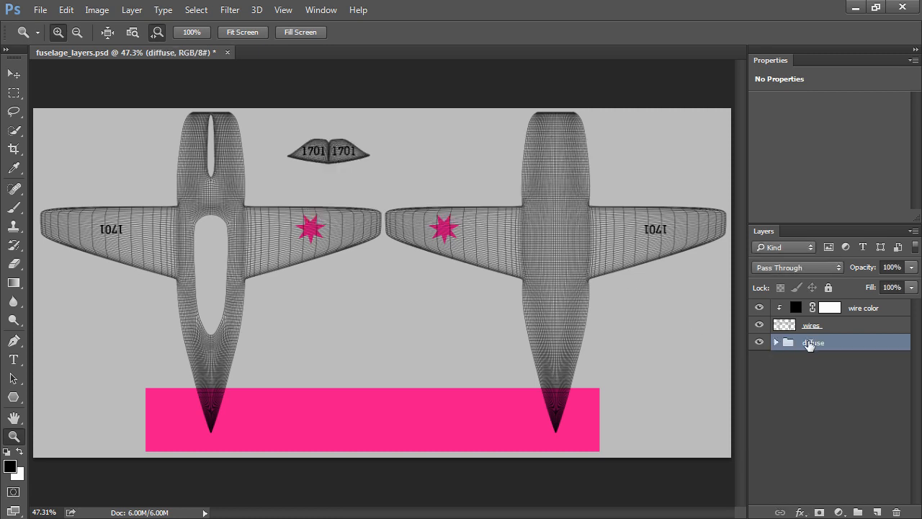
mouse_move(812, 342)
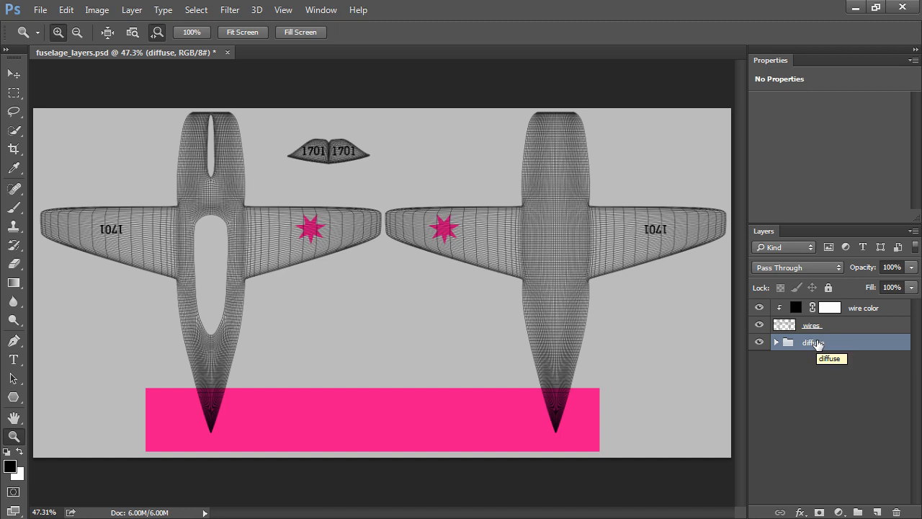
mouse_move(814, 342)
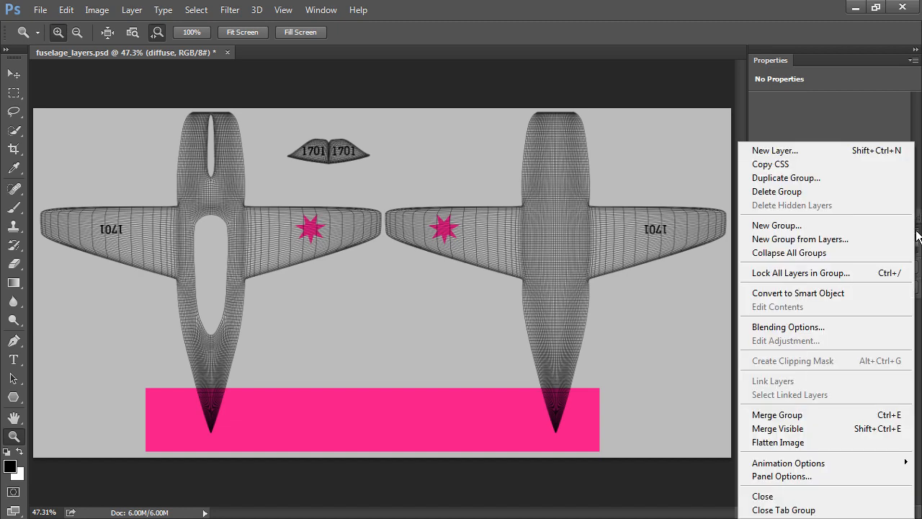
- Duplicate the diffuse group as 'spec', expand it, and start renaming its layers
left_click(785, 177)
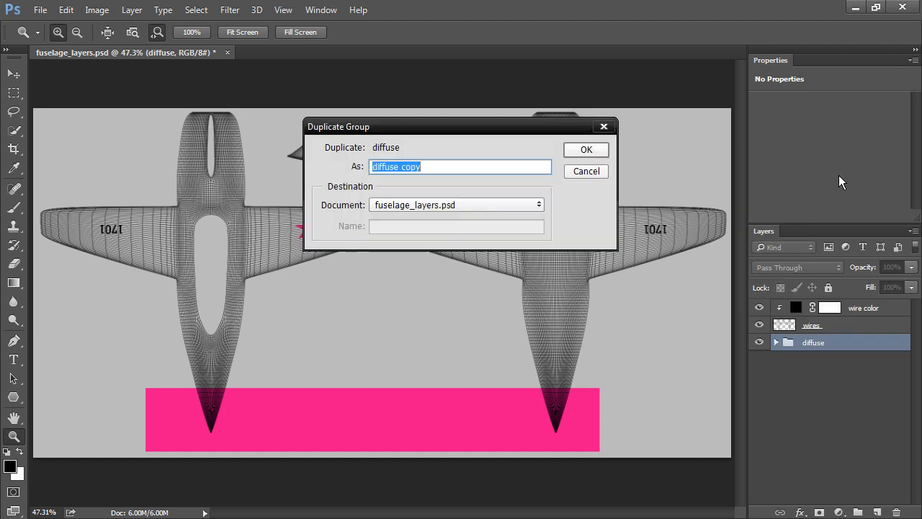
type("spec")
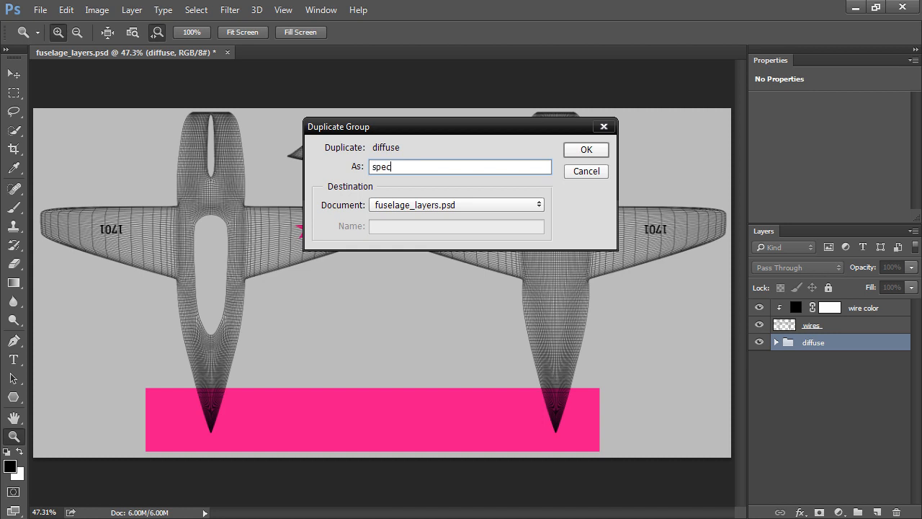
left_click(585, 149)
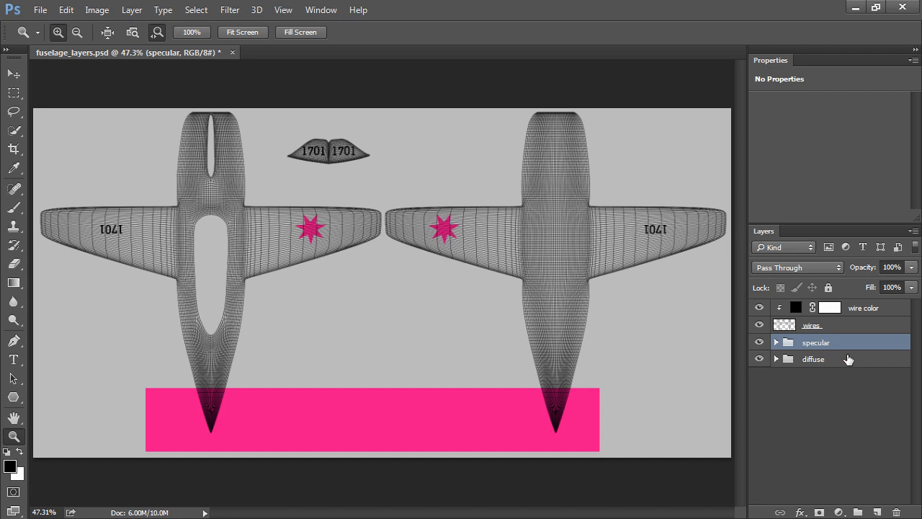
mouse_move(776, 342)
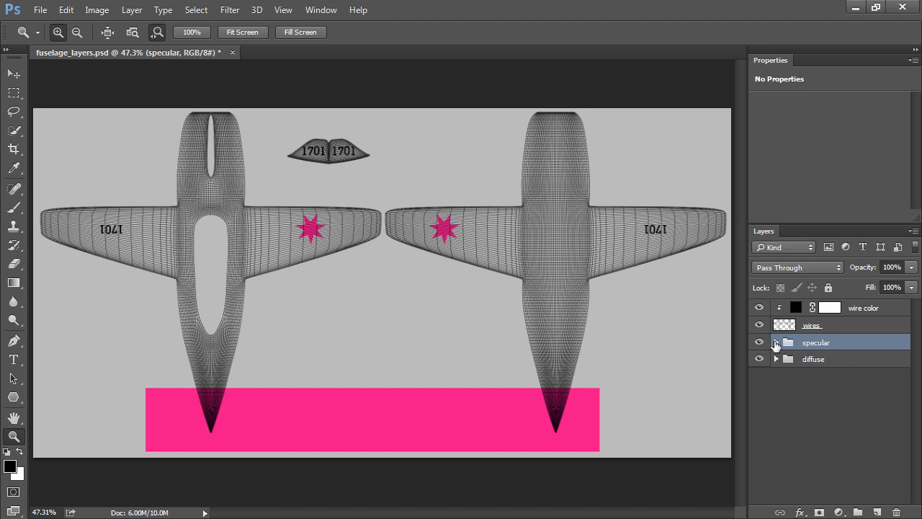
left_click(776, 342)
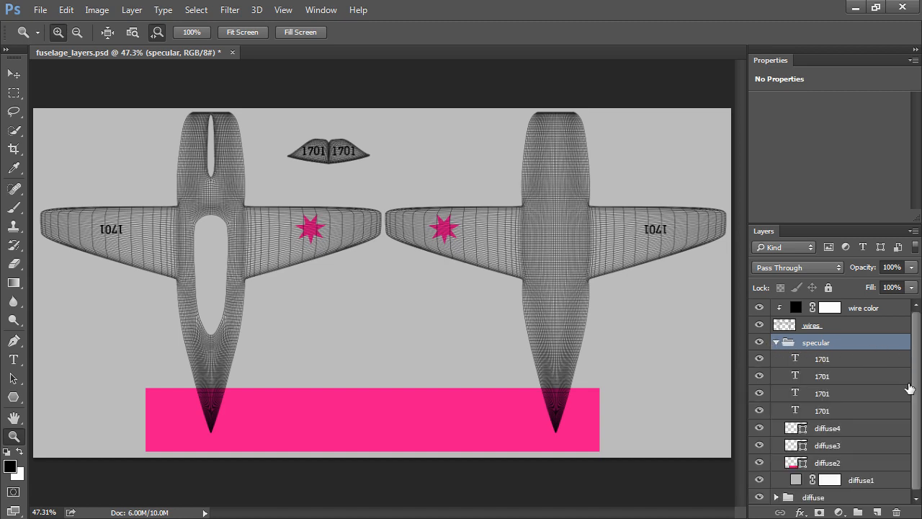
double_click(860, 480)
type("specular1")
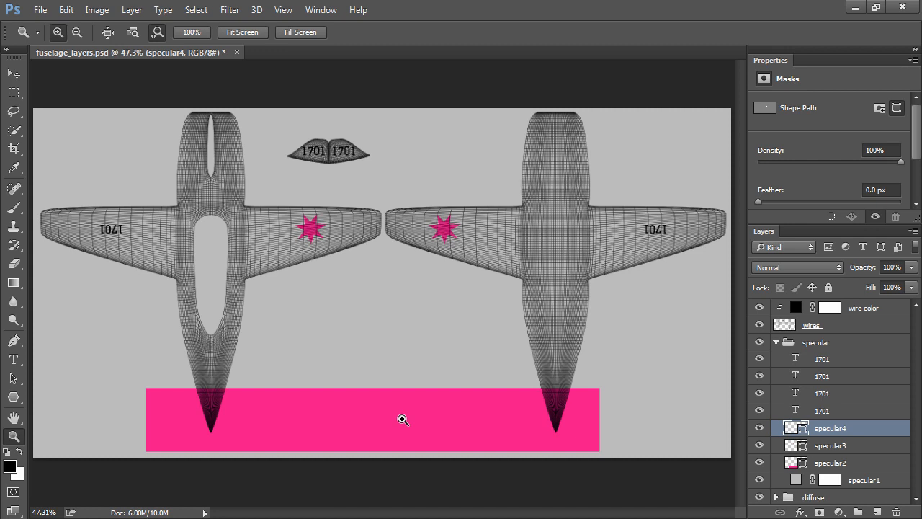
mouse_move(409, 347)
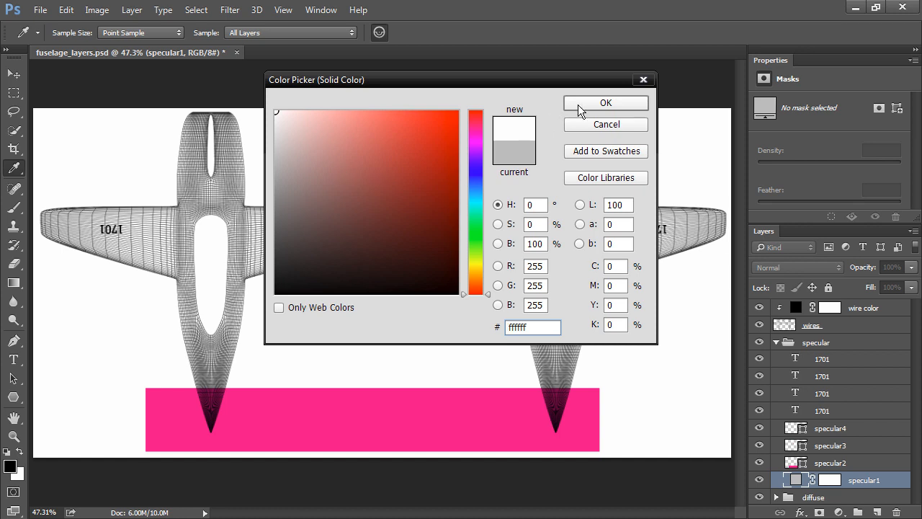
- Set specular fills to a white background with black bottom bar and left star, checking specular4
left_click(606, 102)
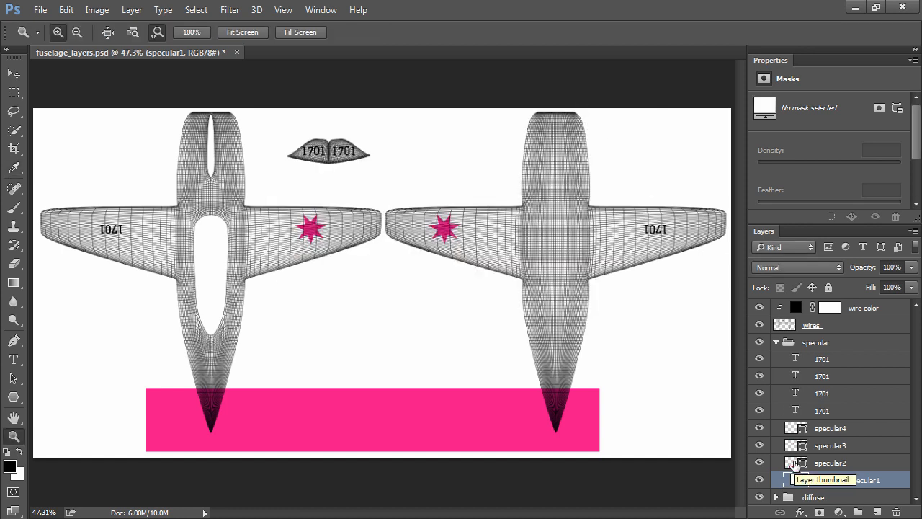
left_click(830, 462)
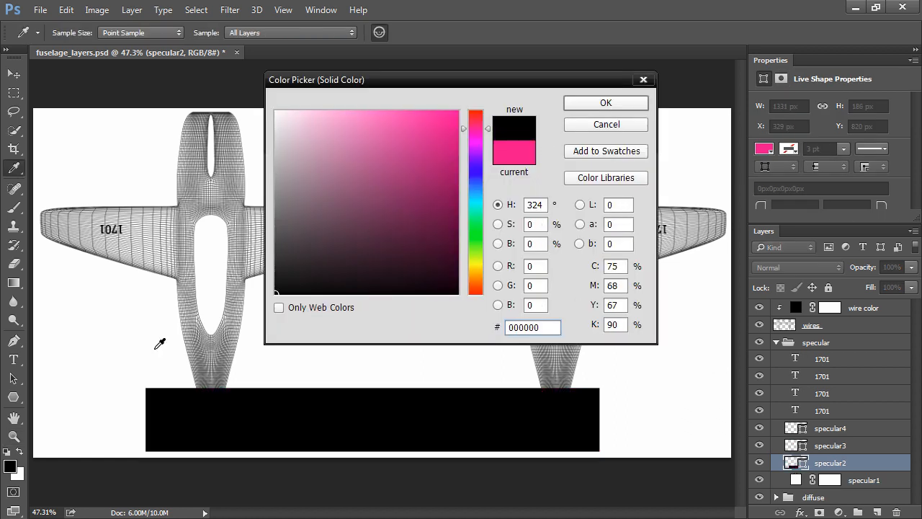
left_click(605, 103)
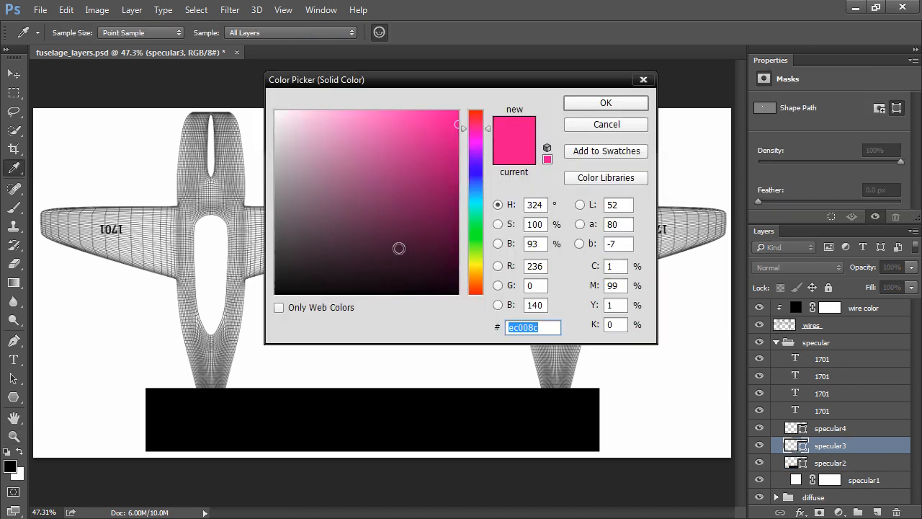
left_click(605, 102)
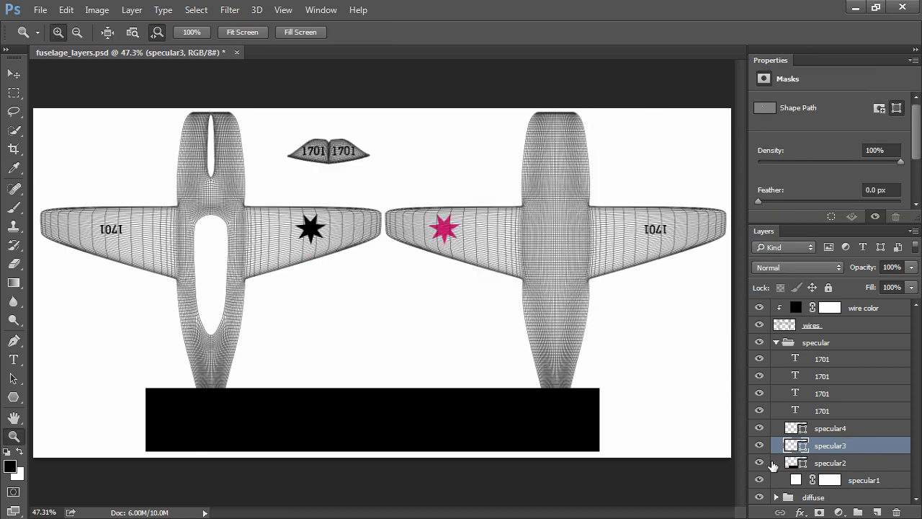
double_click(804, 428)
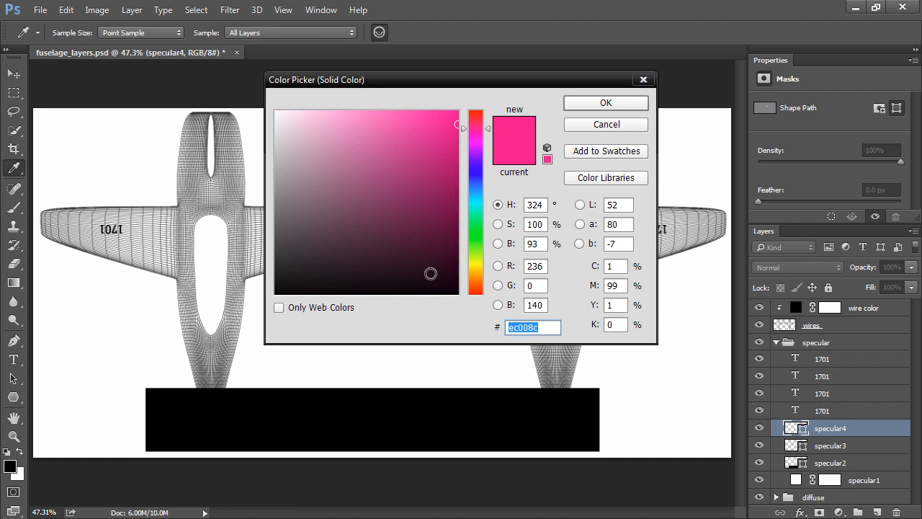
left_click(605, 103)
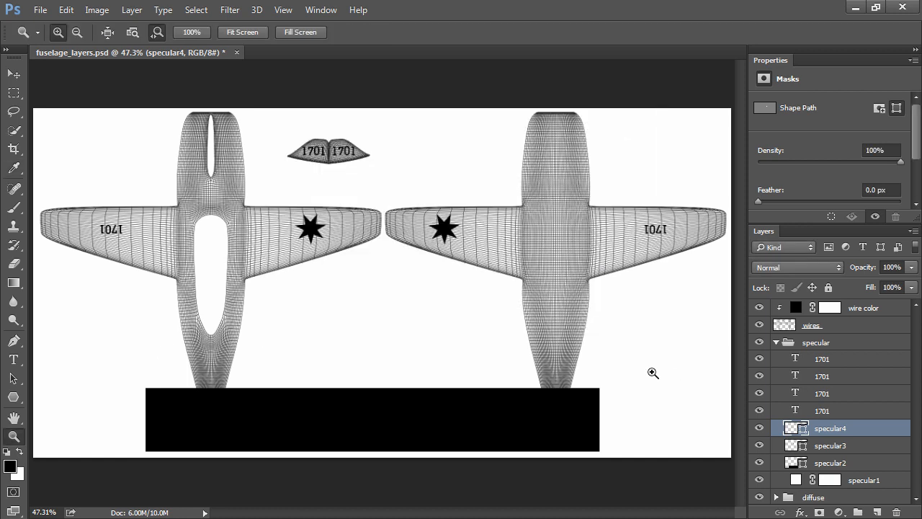
mouse_move(394, 368)
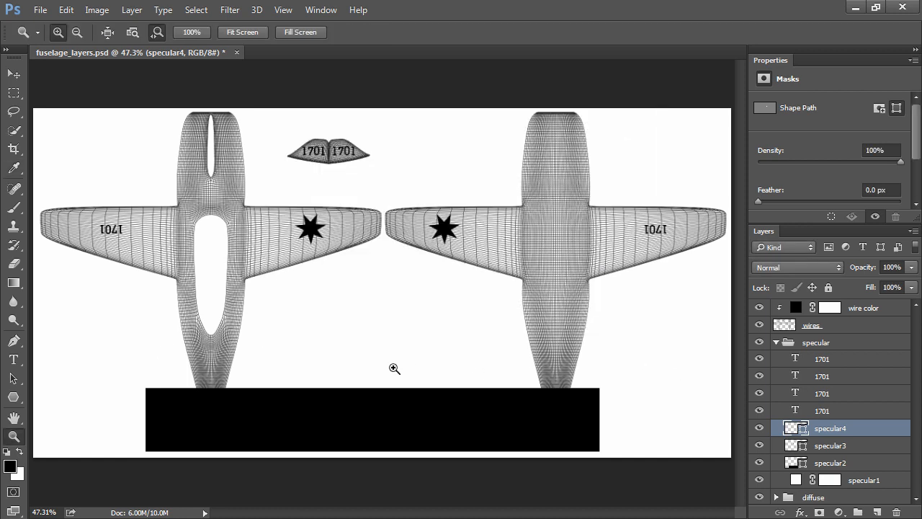
mouse_move(304, 314)
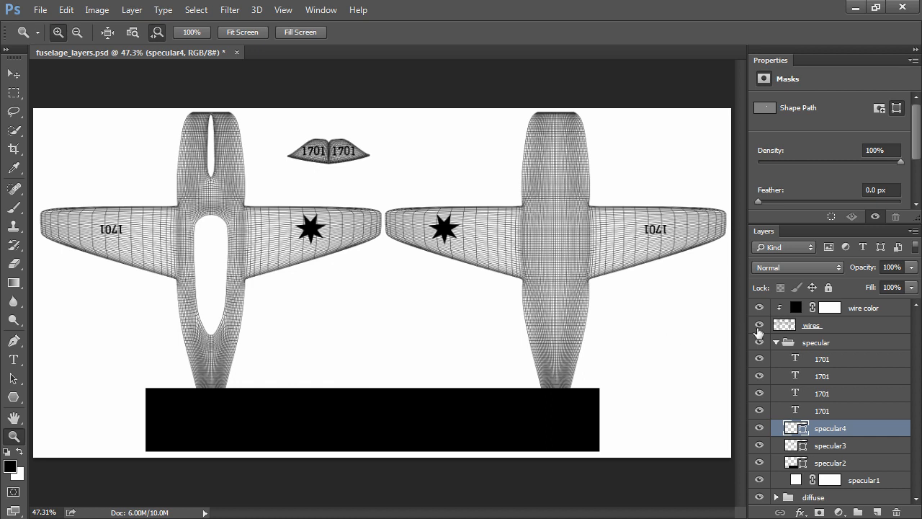
- Hide the wires layer, collapse and check the specular group, then save fuselage_layers.psd
left_click(758, 324)
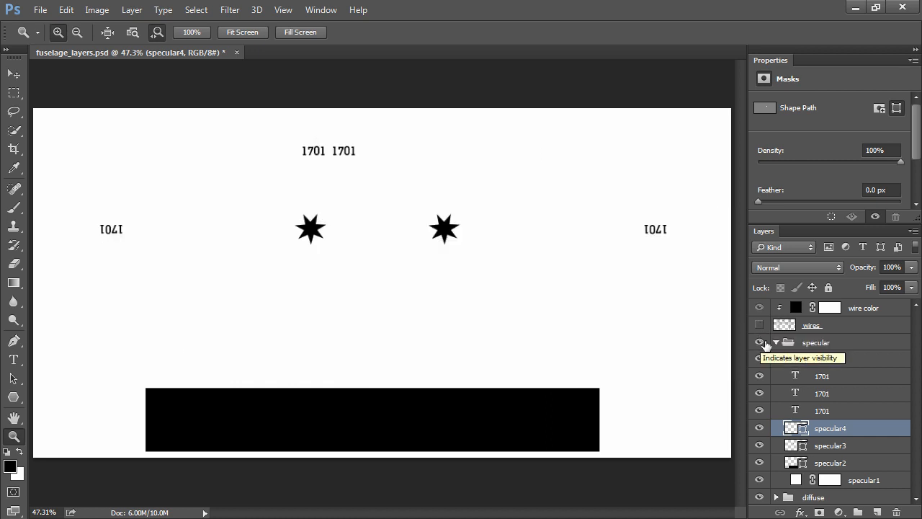
left_click(776, 342)
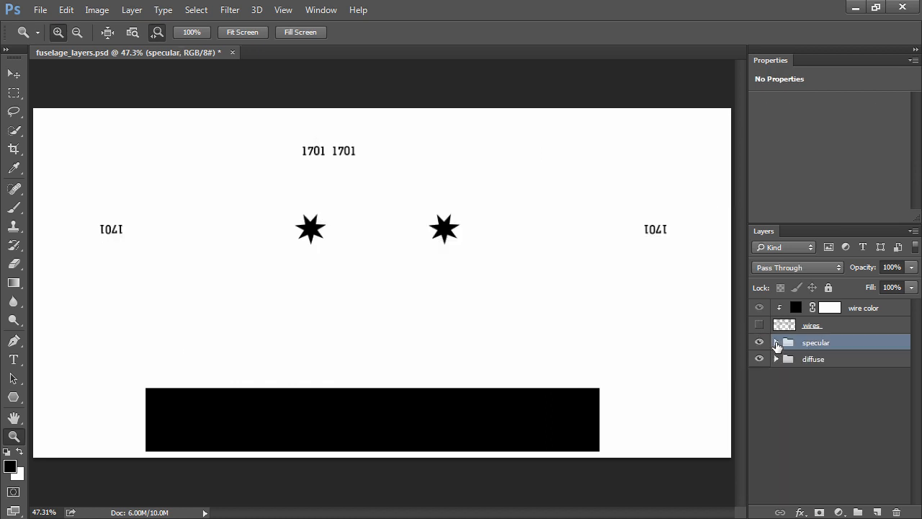
left_click(776, 342)
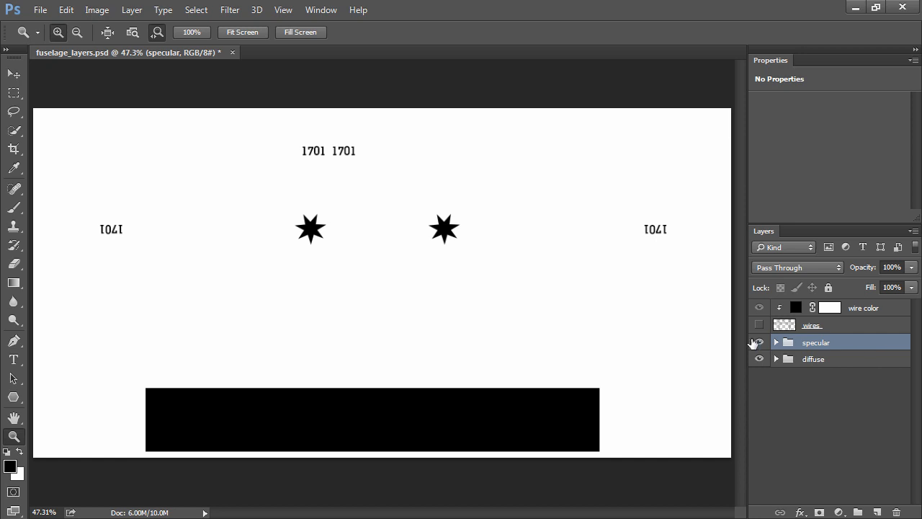
left_click(759, 342)
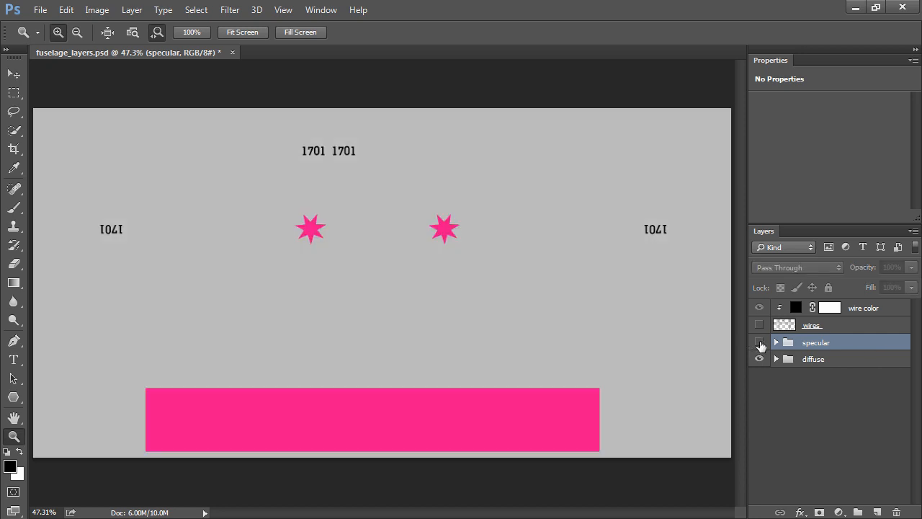
left_click(759, 342)
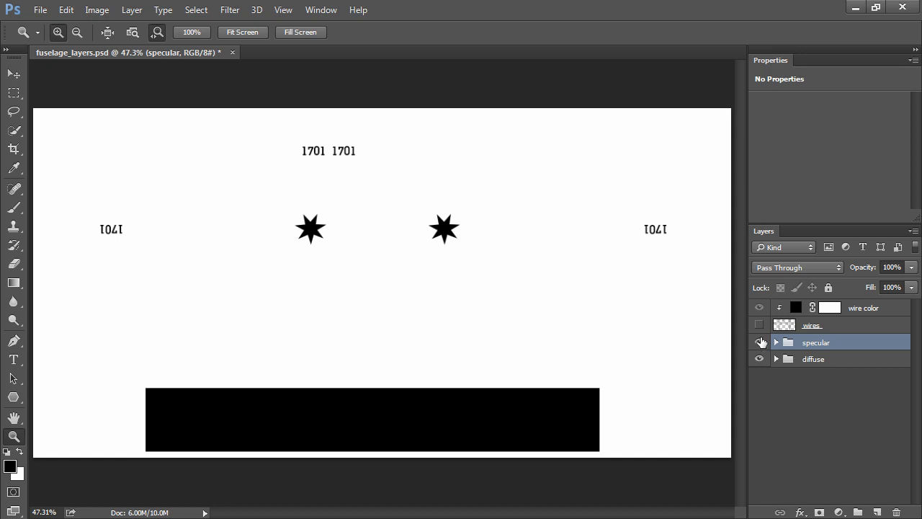
left_click(39, 9)
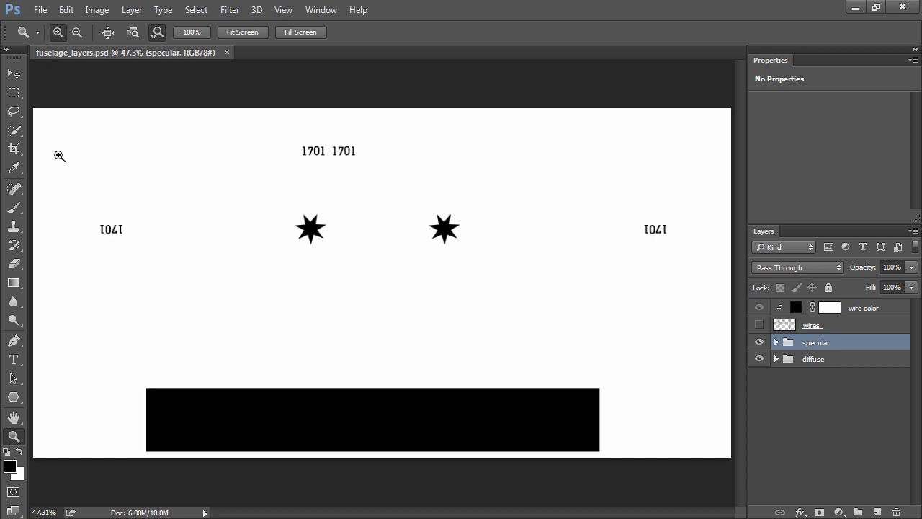
mouse_move(100, 150)
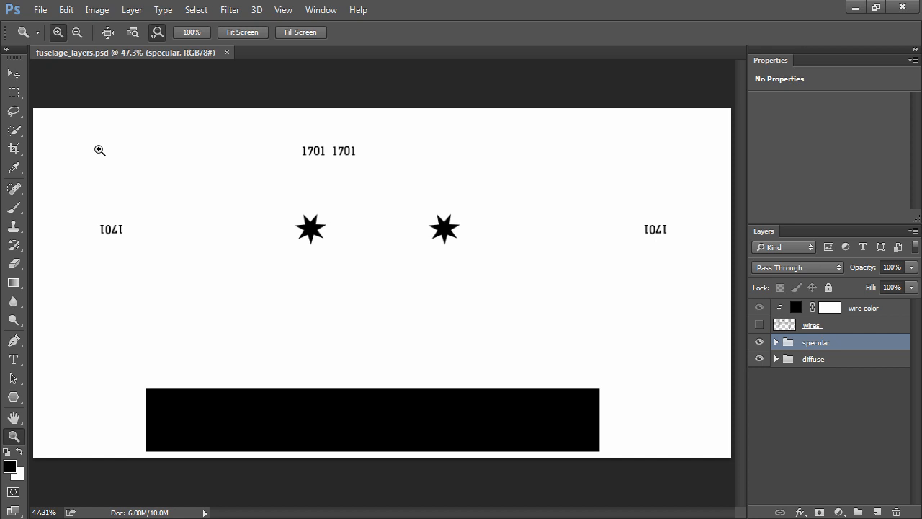
- Save the specular artwork as a PNG copy named fuselage_spec.png in the photoshop folder
left_click(39, 10)
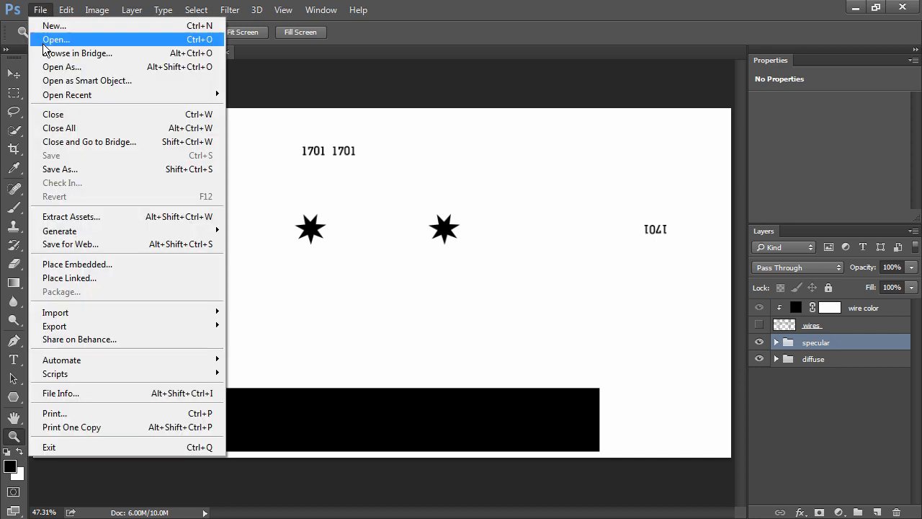
left_click(60, 168)
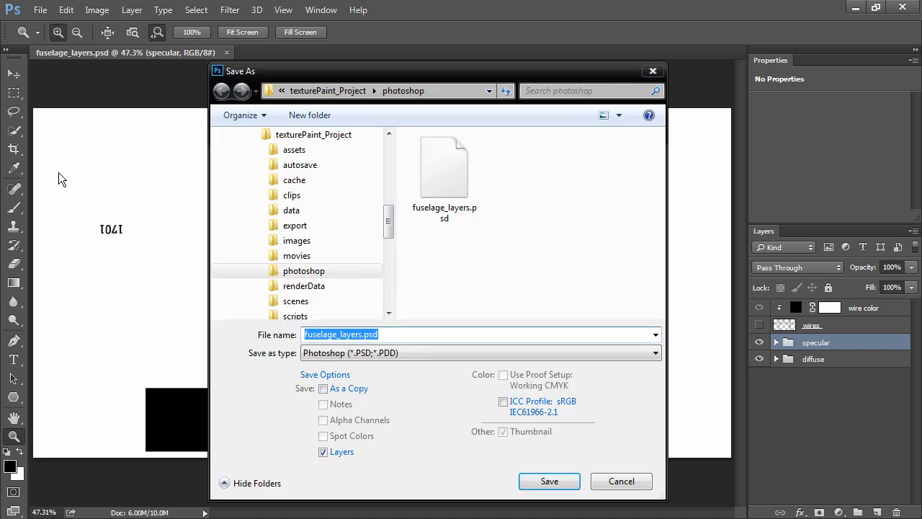
left_click(479, 352)
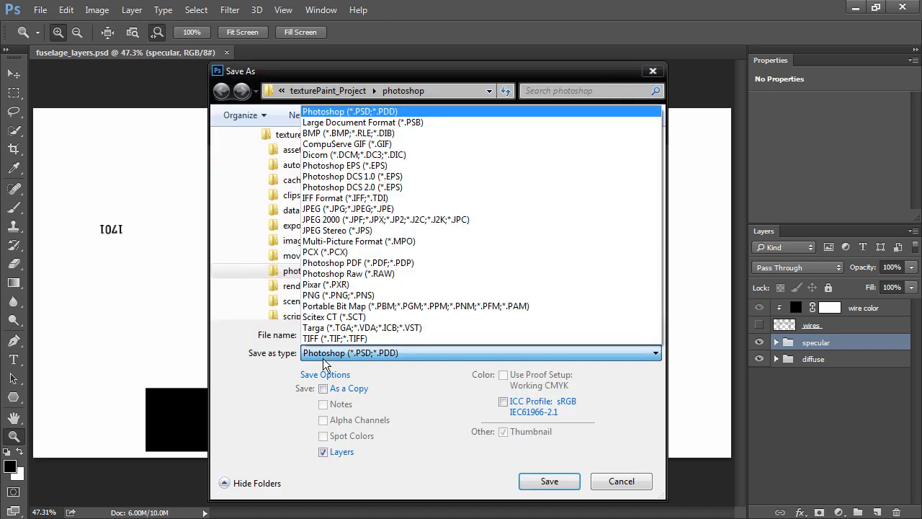
left_click(338, 295)
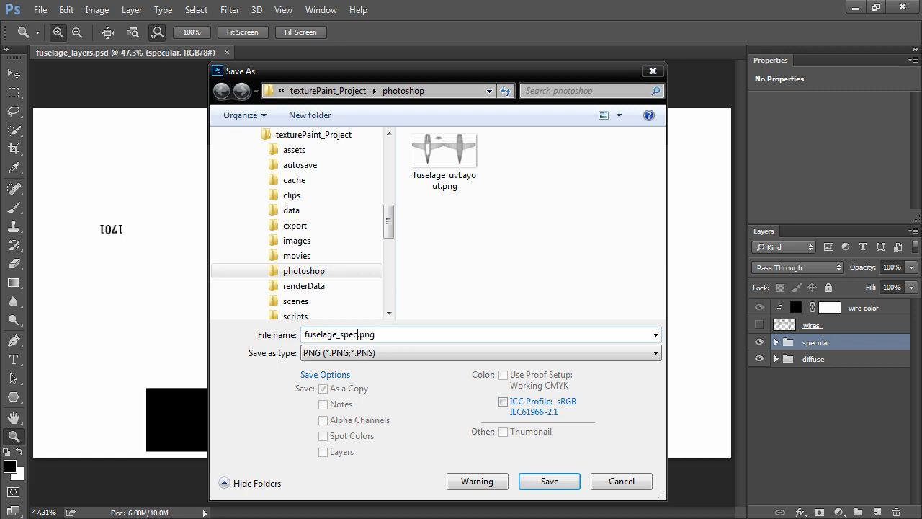
left_click(549, 481)
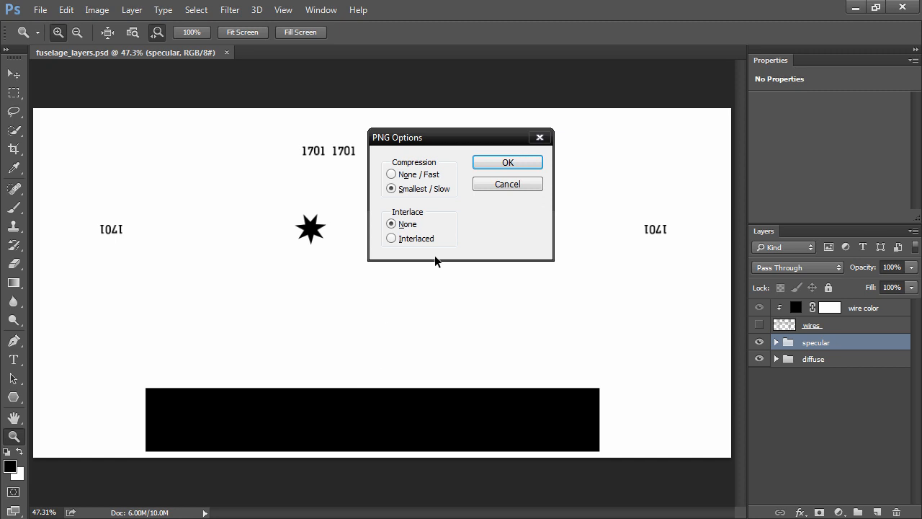
left_click(507, 162)
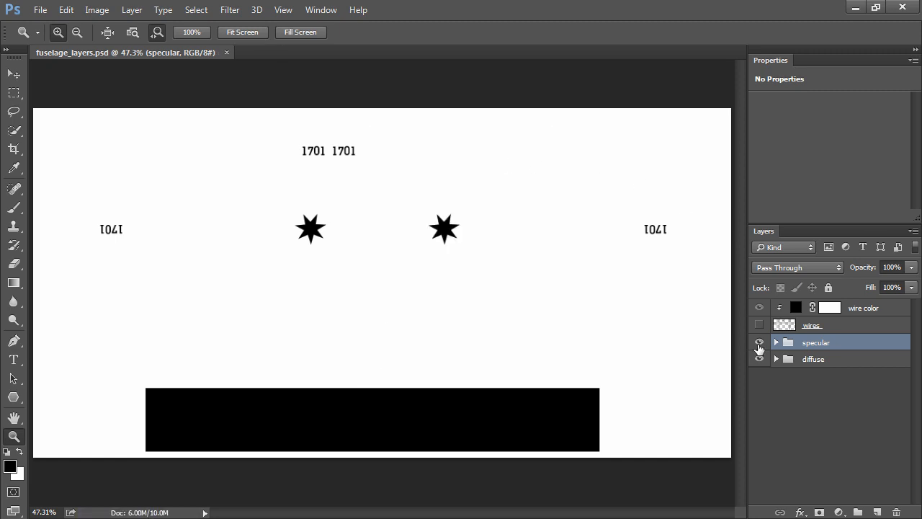
- Hide the specular group, save the diffuse artwork as fuselage_diffuse.png, and resave the PSD
left_click(758, 342)
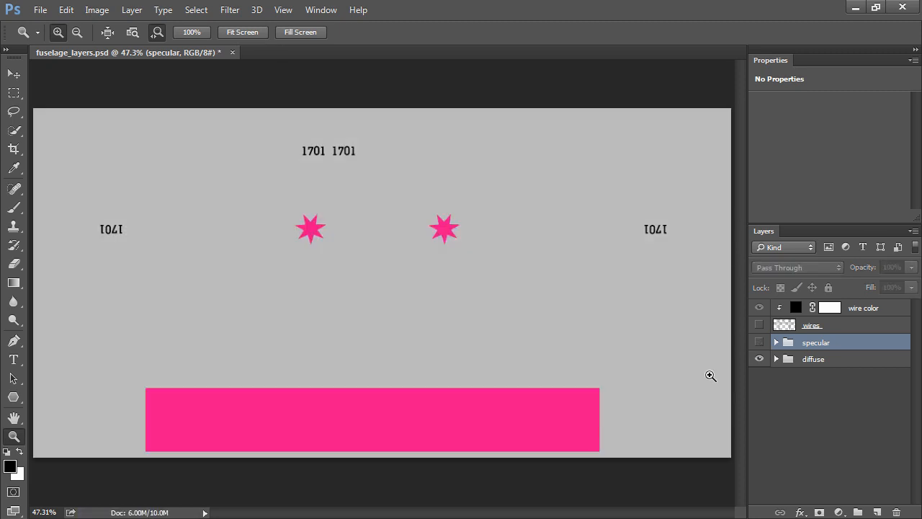
left_click(40, 9)
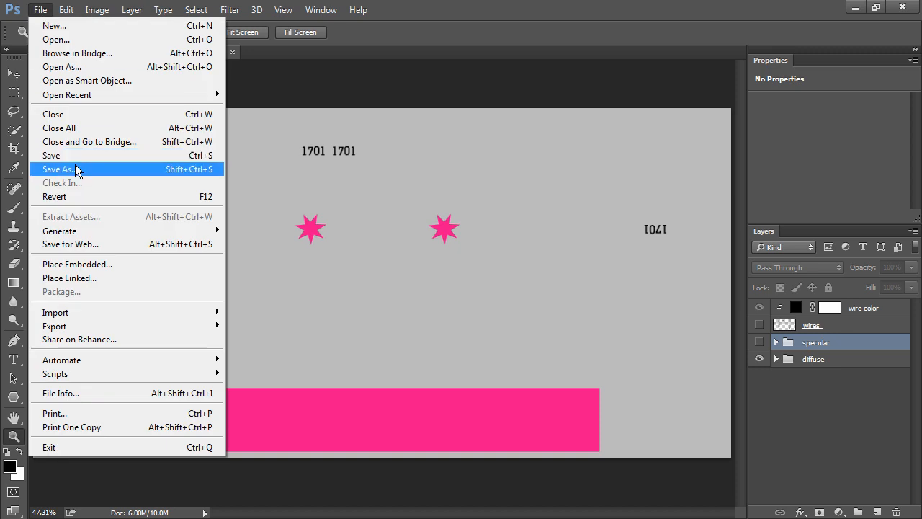
left_click(57, 168)
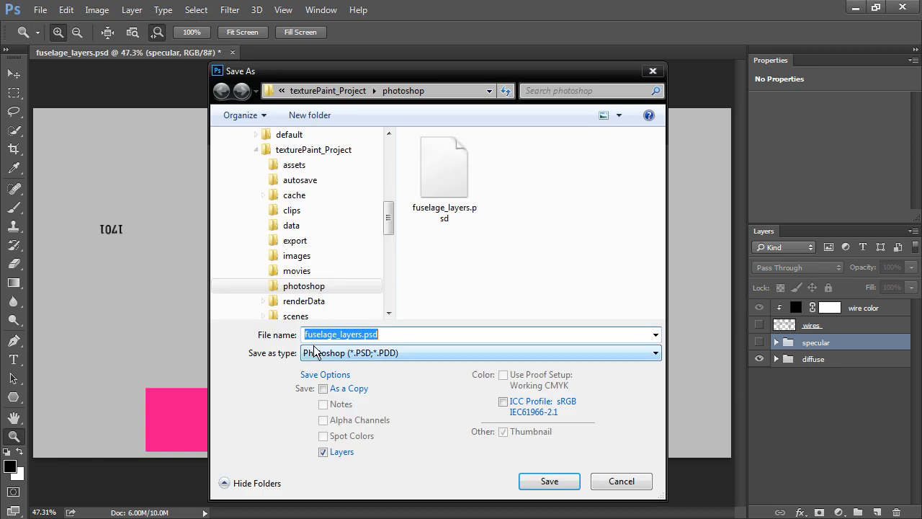
left_click(479, 352)
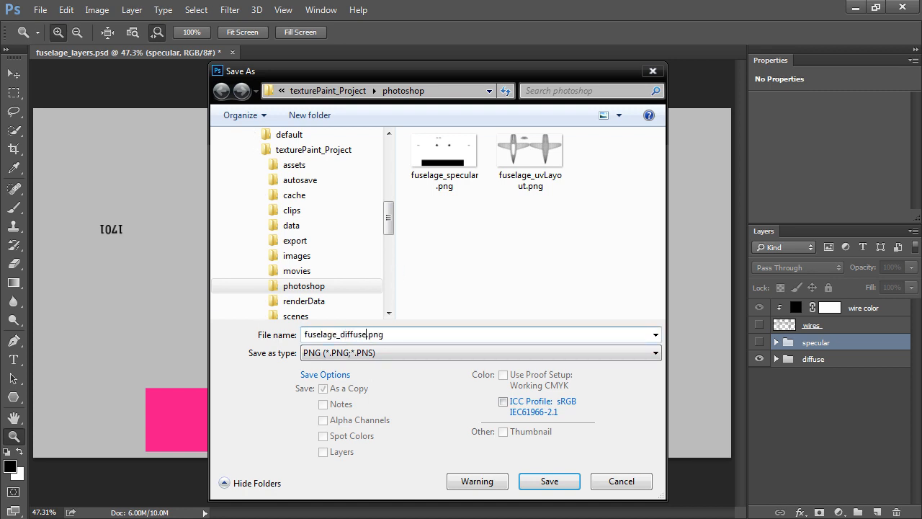
left_click(549, 480)
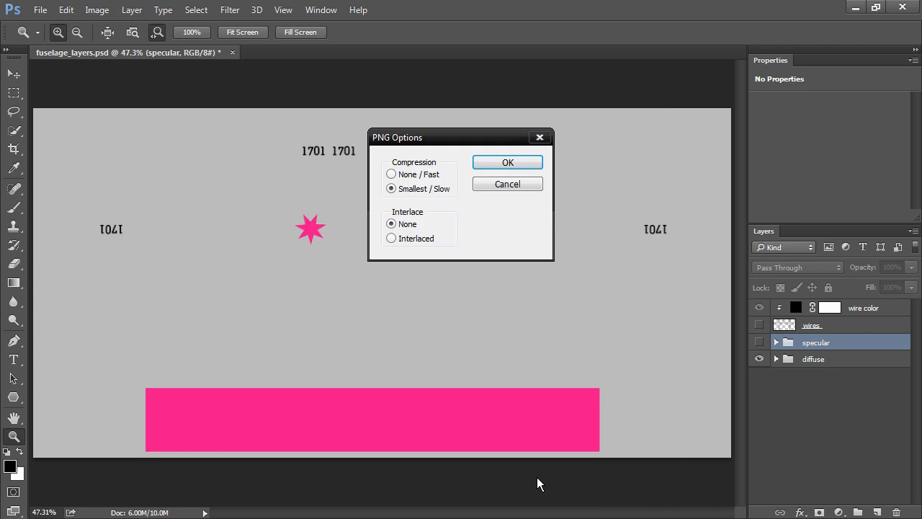
left_click(507, 162)
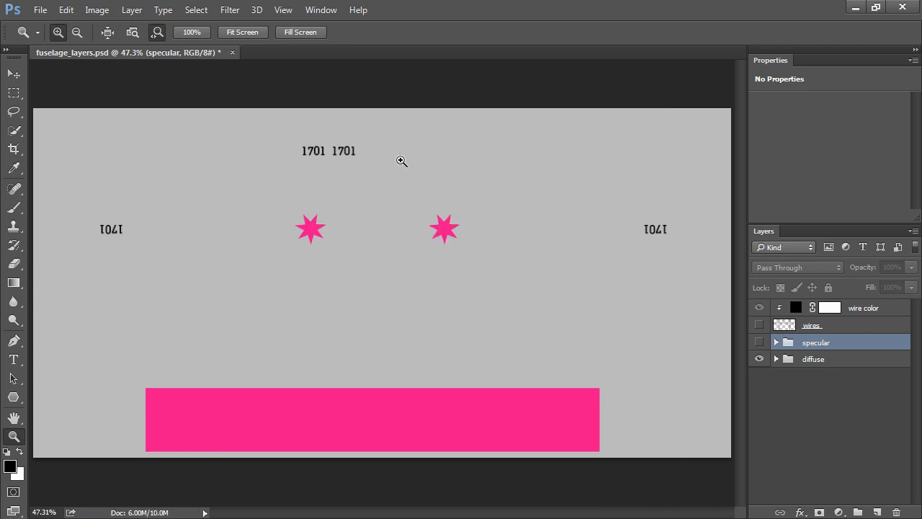
key("ctrl+s")
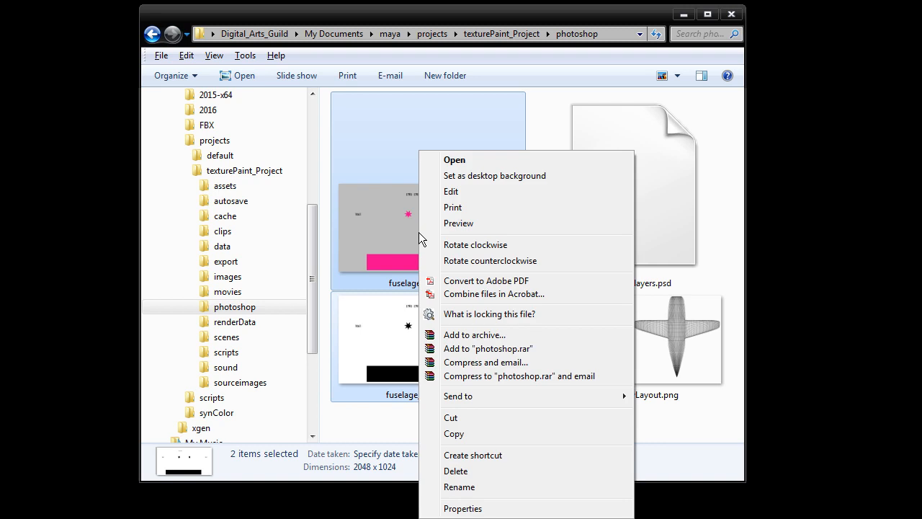
- Cut both fuselage PNGs into sourceimages and view them as extra large icons
left_click(481, 439)
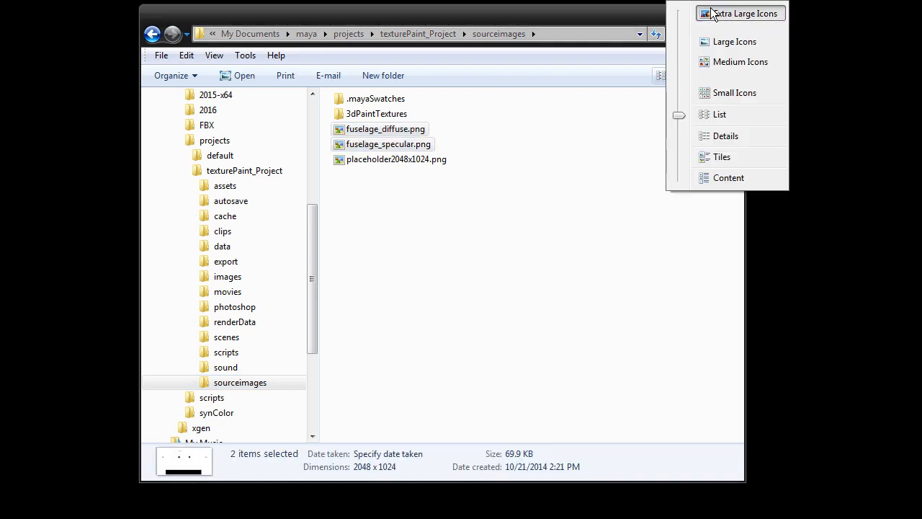
left_click(743, 13)
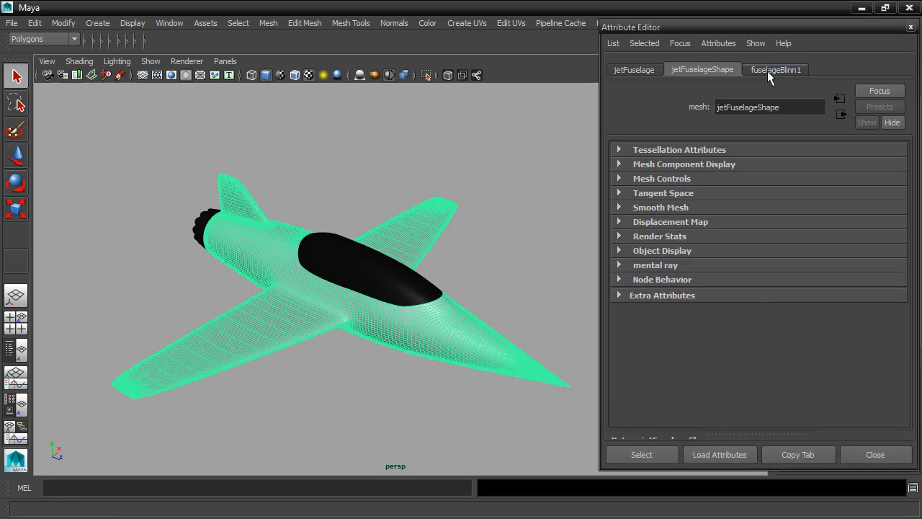
- Load fuselage_diffuse.png into fuselageBlinn1's colour file texture and inspect the grey, pink-nosed jet
left_click(775, 69)
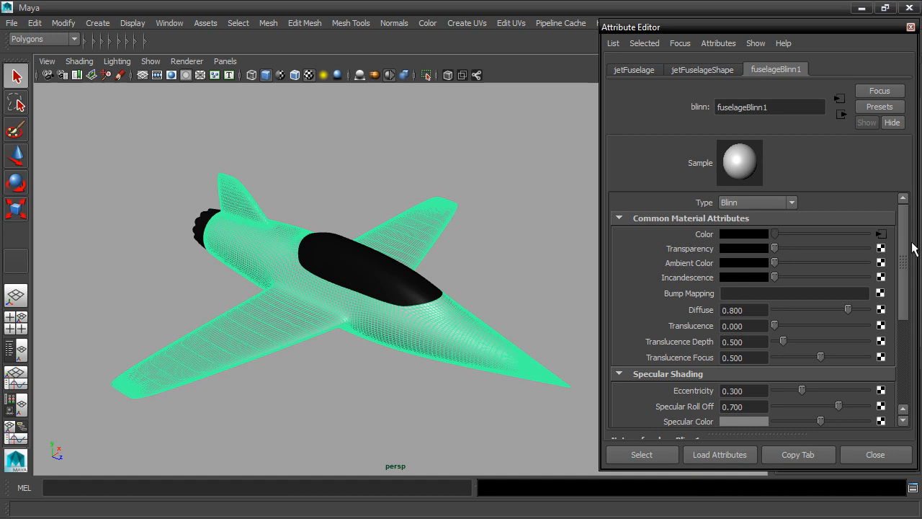
mouse_move(884, 238)
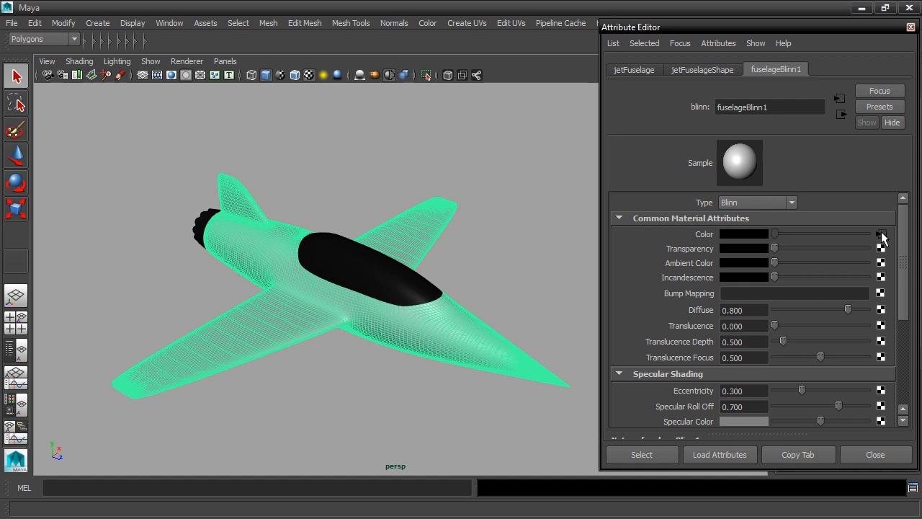
left_click(881, 233)
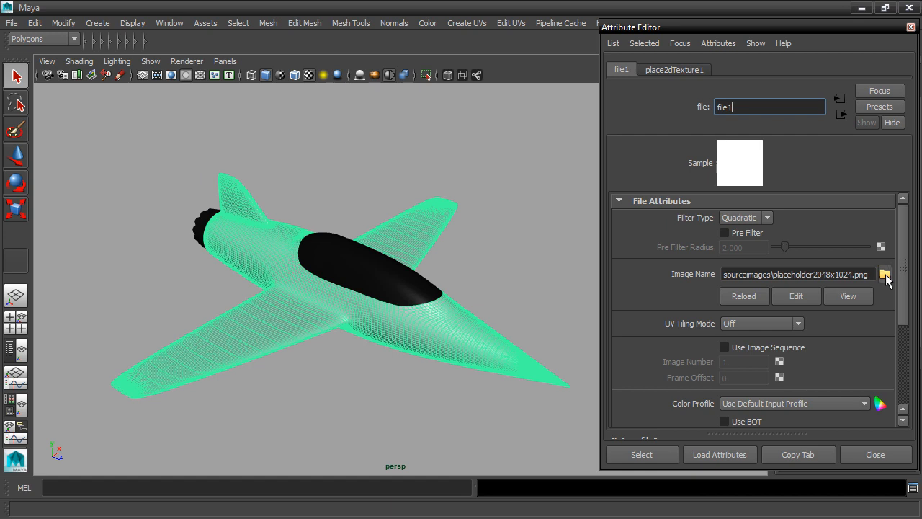
left_click(886, 274)
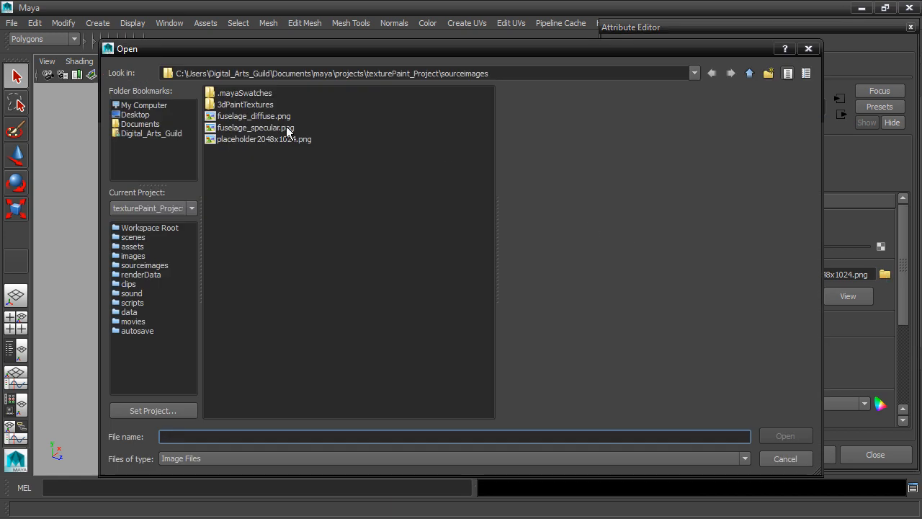
left_click(254, 116)
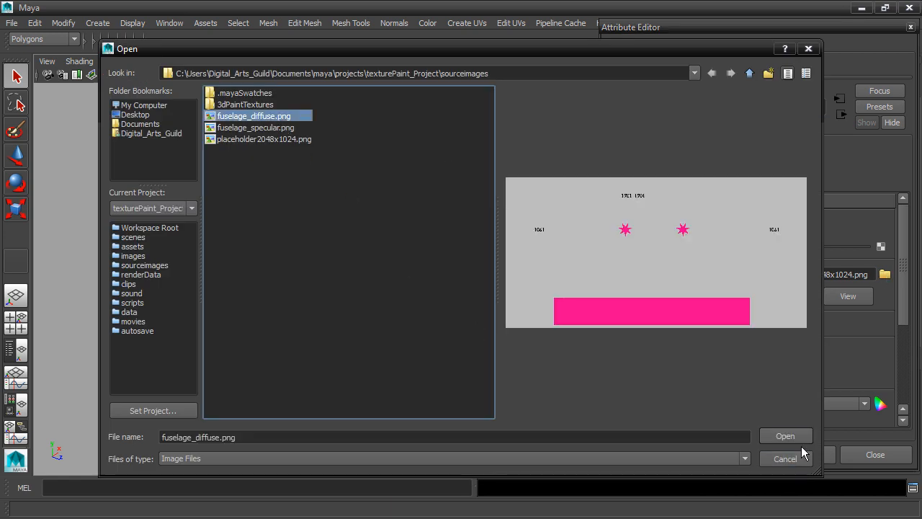
left_click(785, 435)
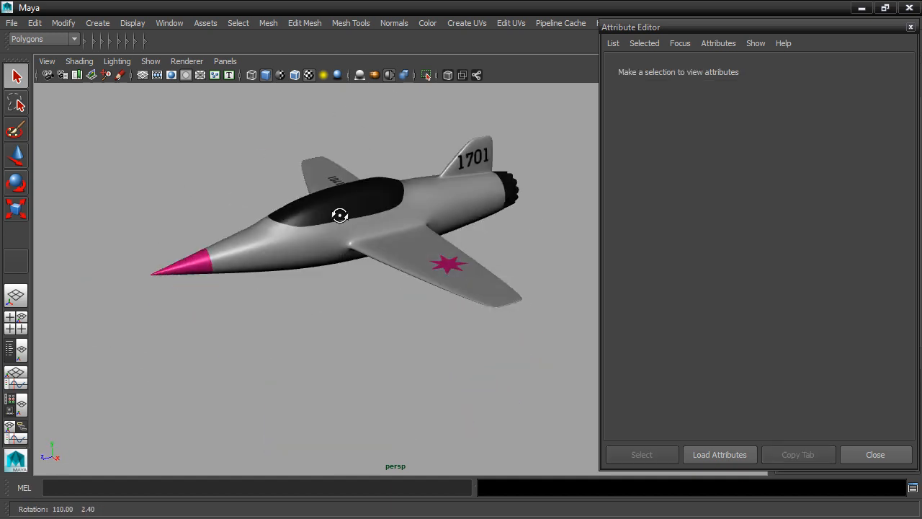
left_click_drag(340, 214, 596, 250)
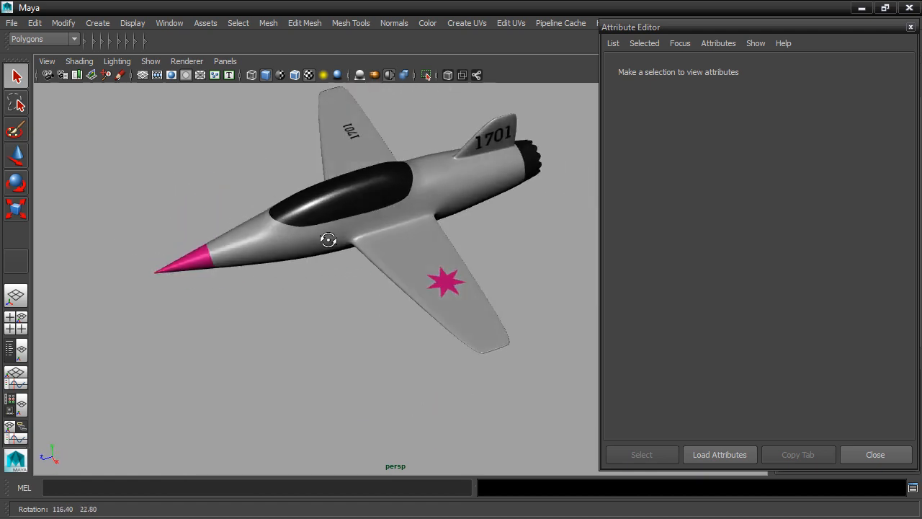
left_click_drag(328, 239, 414, 206)
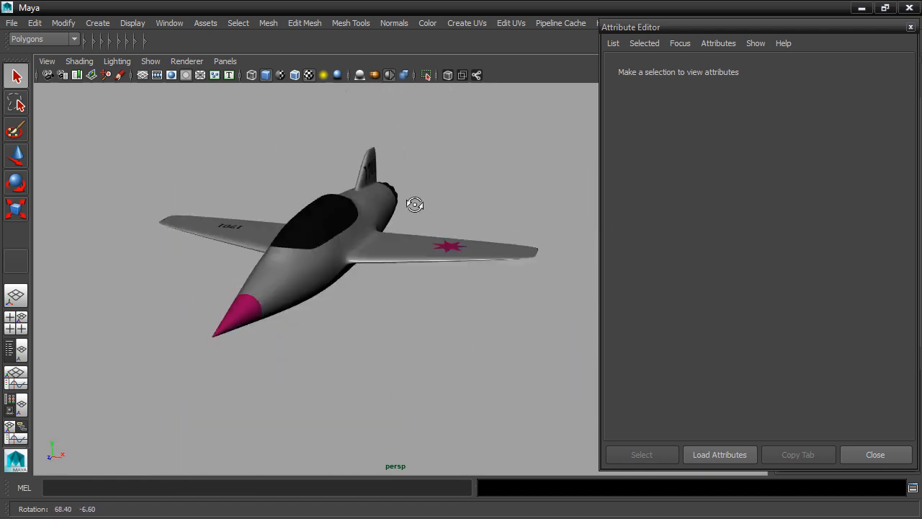
left_click_drag(414, 205, 484, 301)
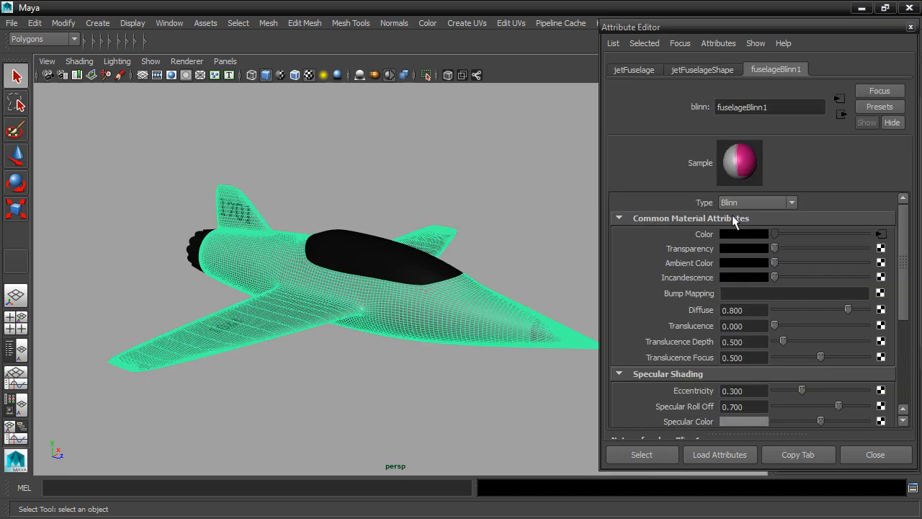
mouse_move(905, 228)
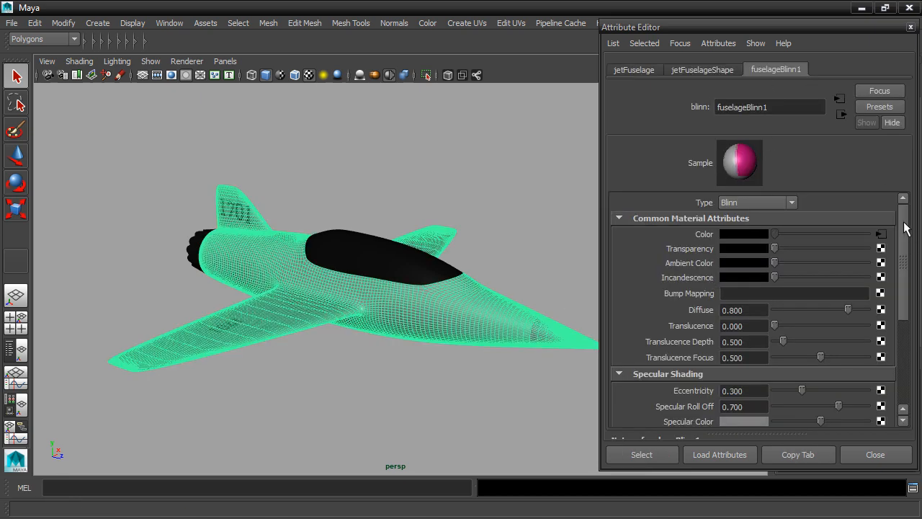
- Map a new file texture using fuselage_specular.png onto fuselageBlinn1's Specular Color
scroll("down", 3)
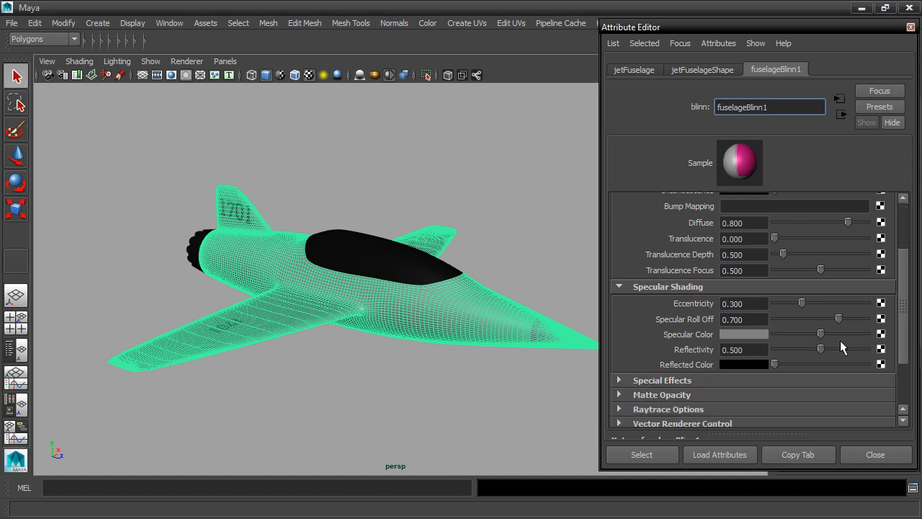
mouse_move(884, 340)
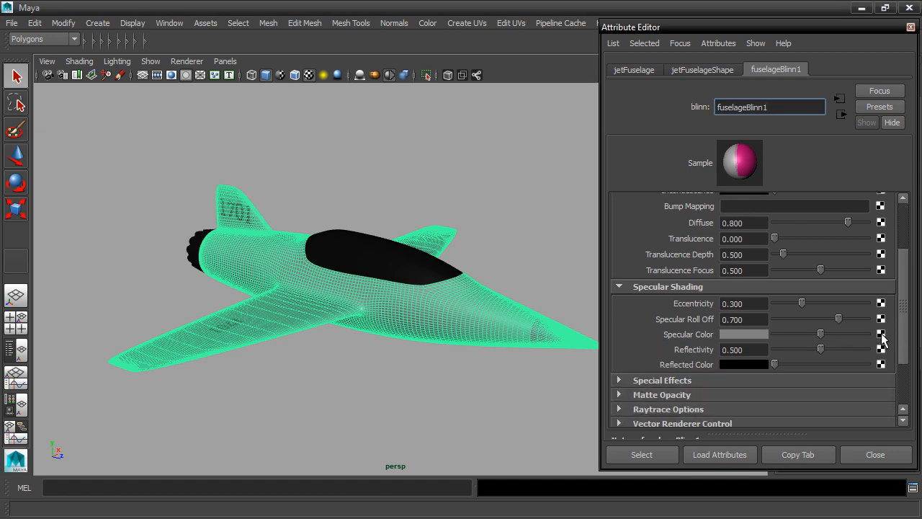
left_click(882, 338)
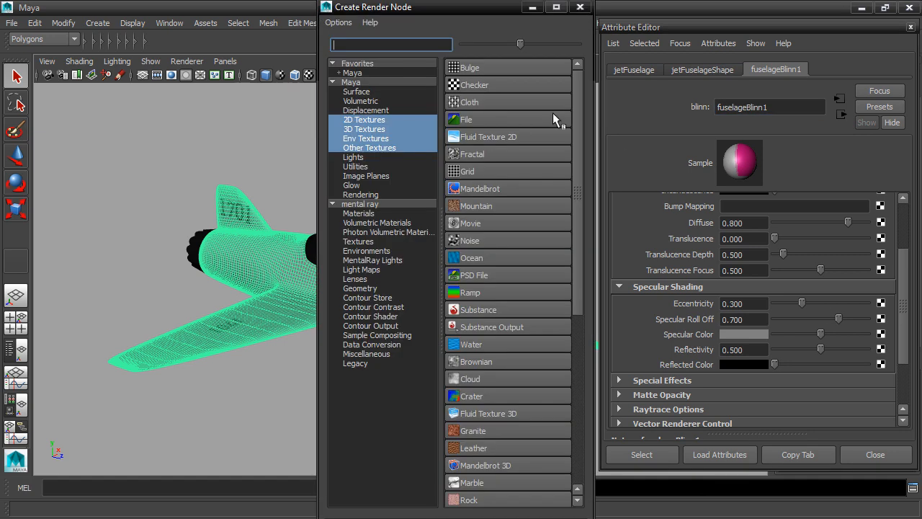
left_click(466, 119)
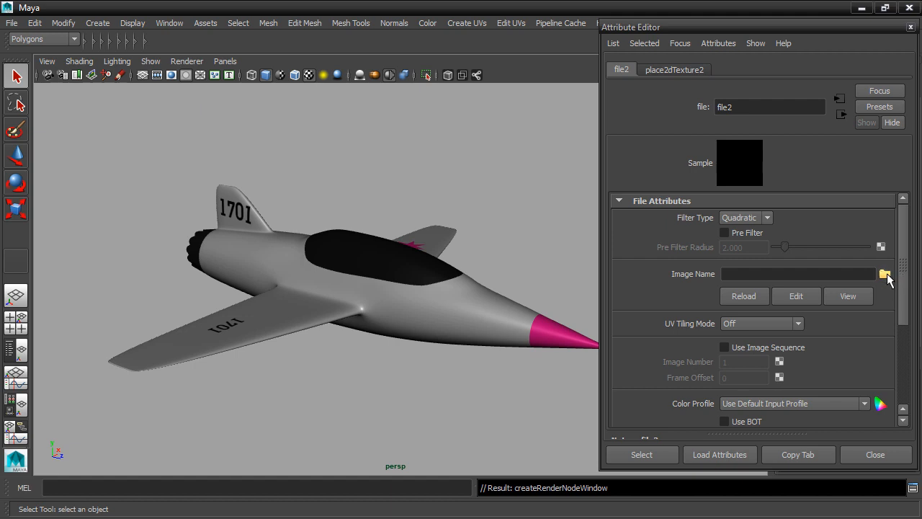
left_click(884, 274)
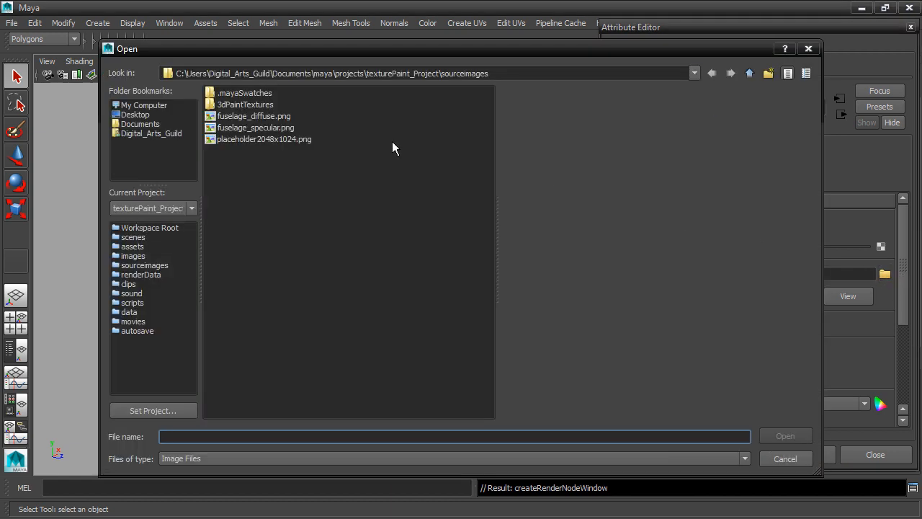
left_click(255, 127)
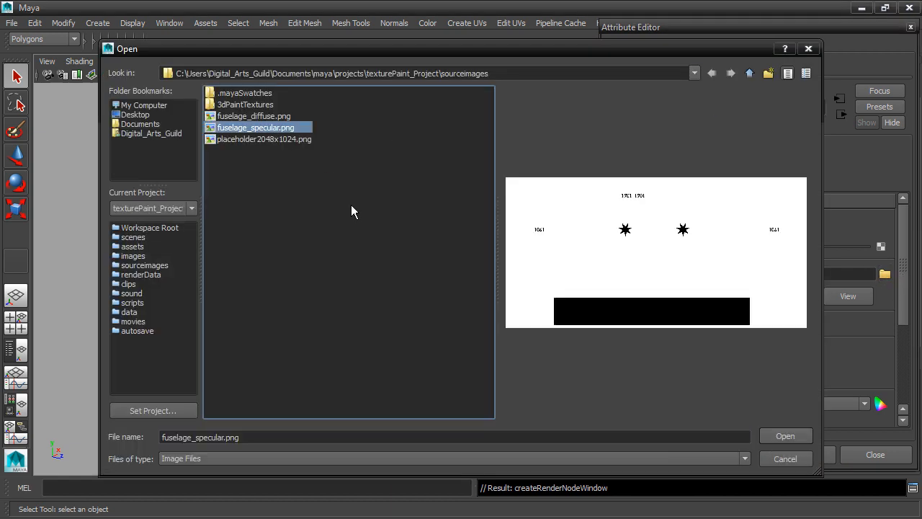
left_click(784, 435)
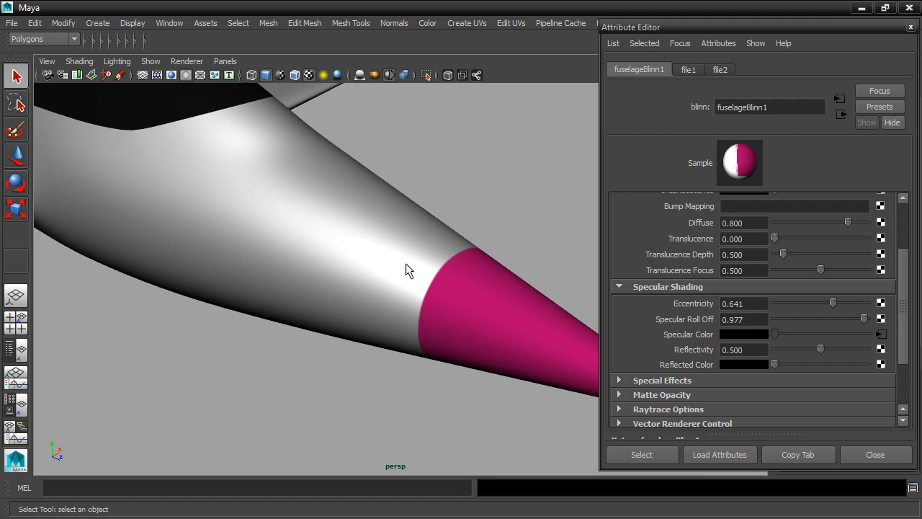
mouse_move(613, 322)
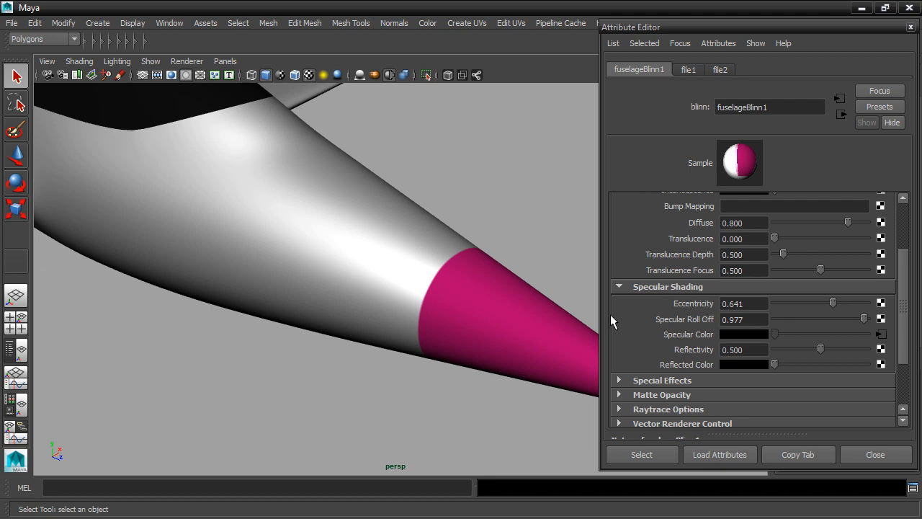
- Set Eccentricity to 0.570 and Specular Roll Off to 0.922, checking highlights from several angles
left_click_drag(833, 303, 826, 303)
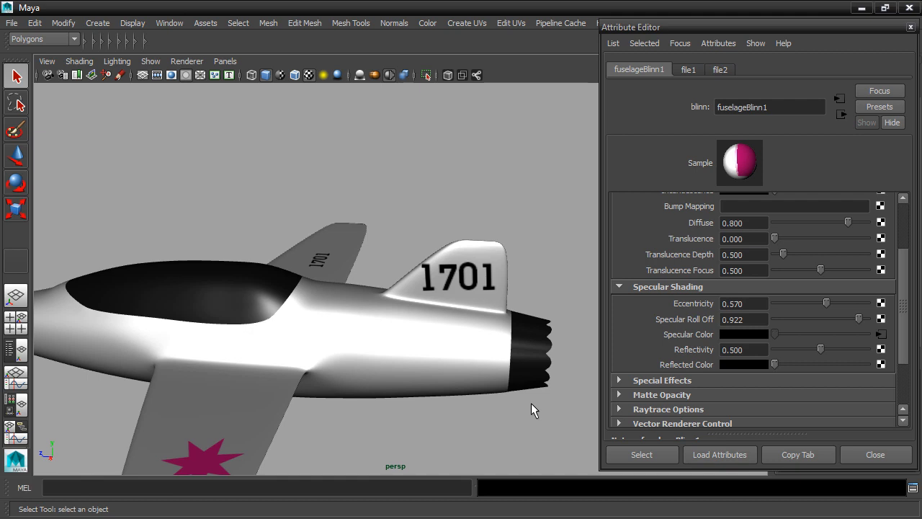
mouse_move(560, 301)
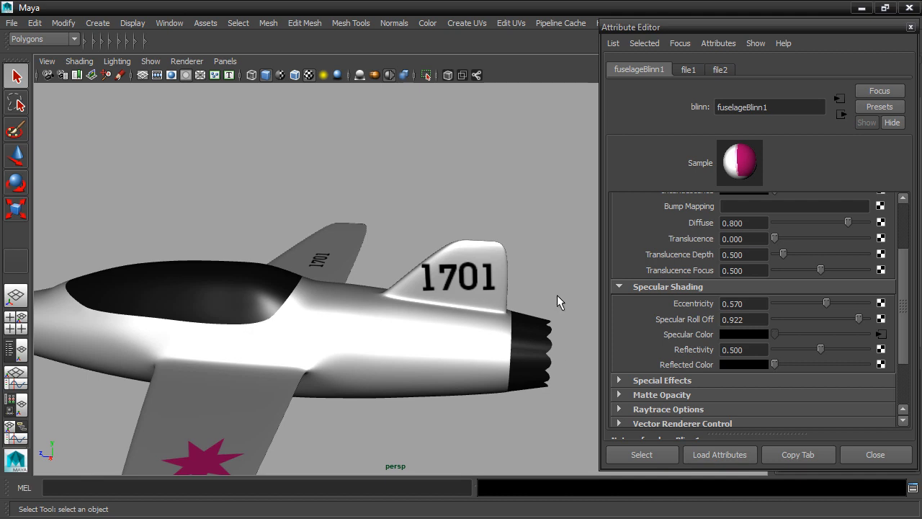
mouse_move(551, 230)
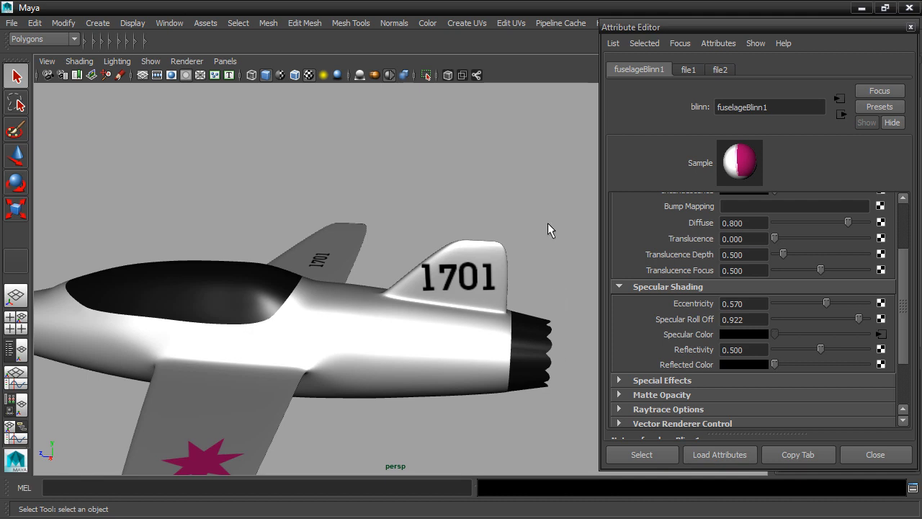
left_click_drag(551, 229, 294, 229)
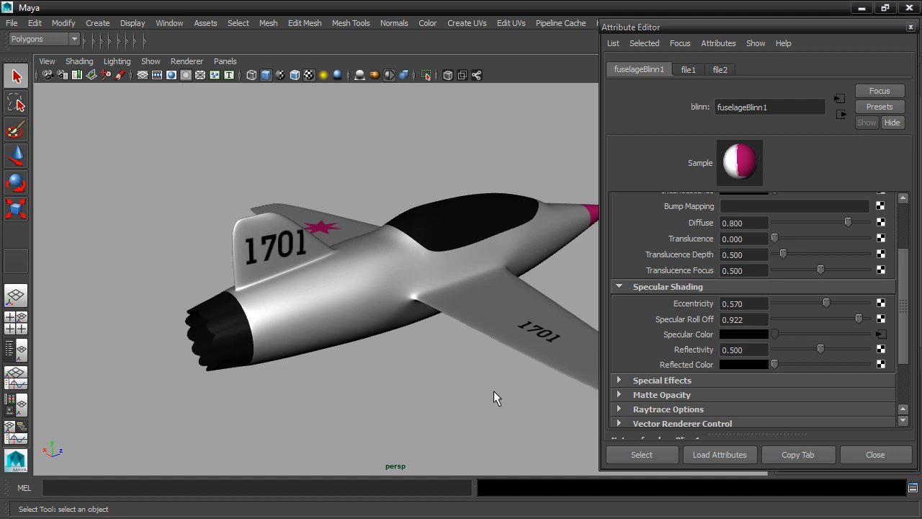
mouse_move(386, 422)
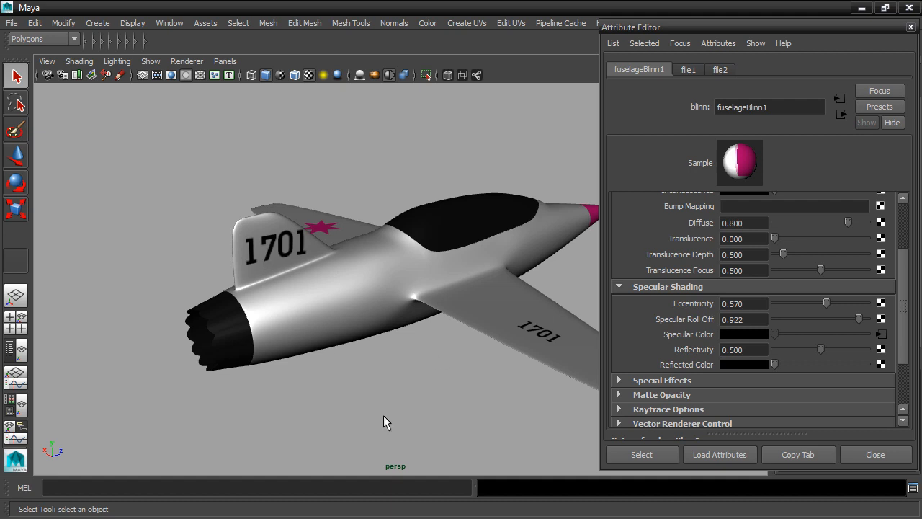
left_click_drag(385, 422, 306, 310)
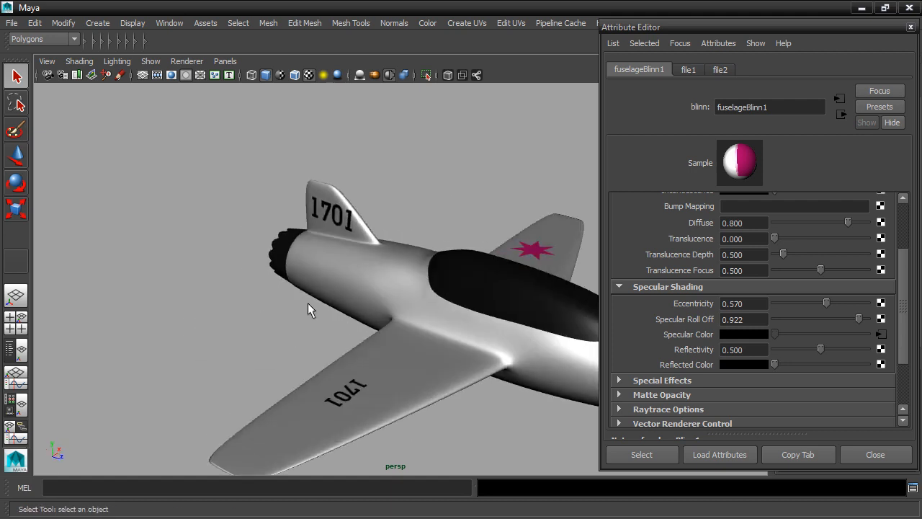
left_click_drag(310, 310, 468, 402)
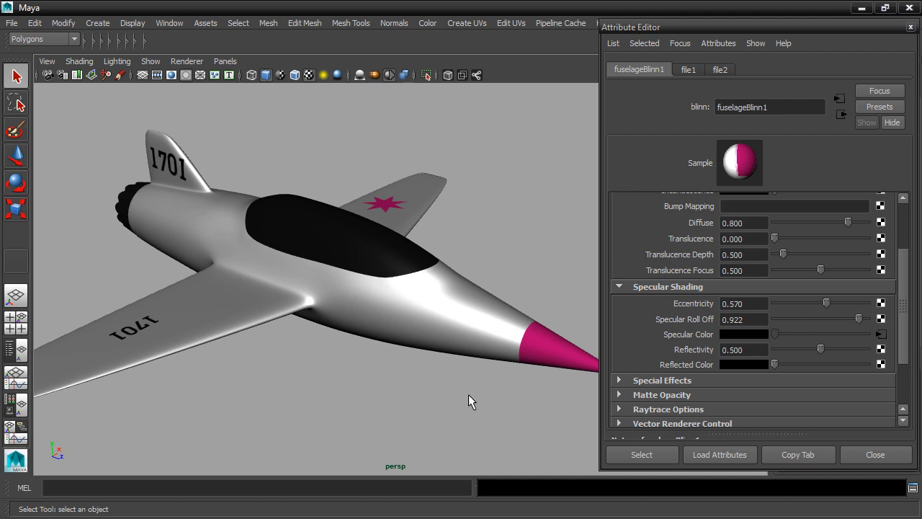
mouse_move(558, 300)
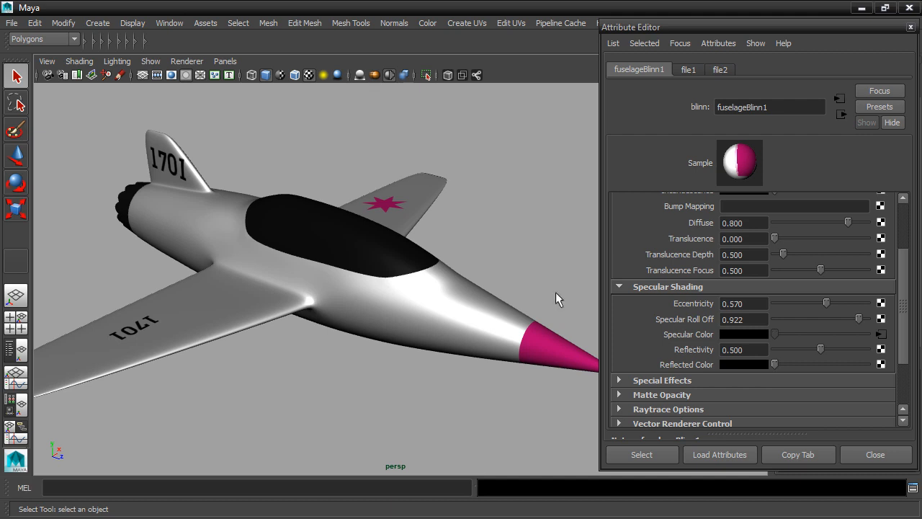
mouse_move(118, 97)
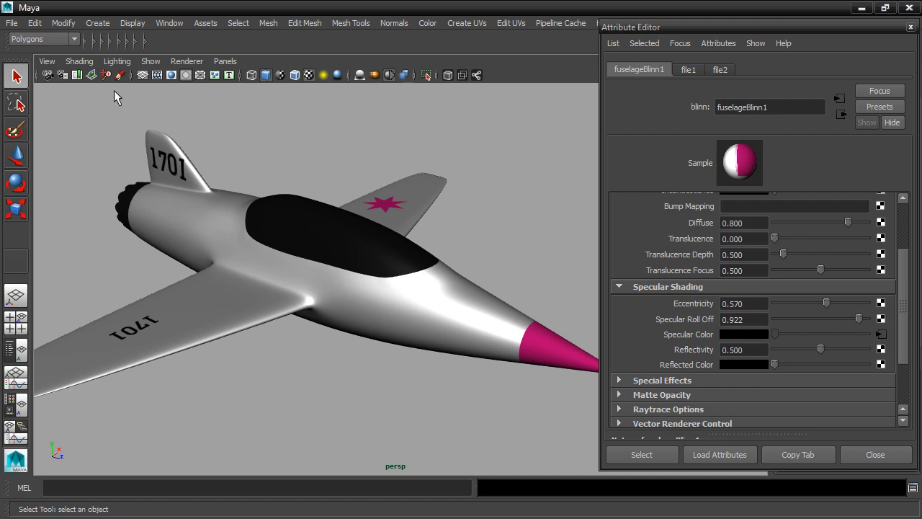
- Increment & Save the scene as texturePaint.0005.ma
left_click(11, 22)
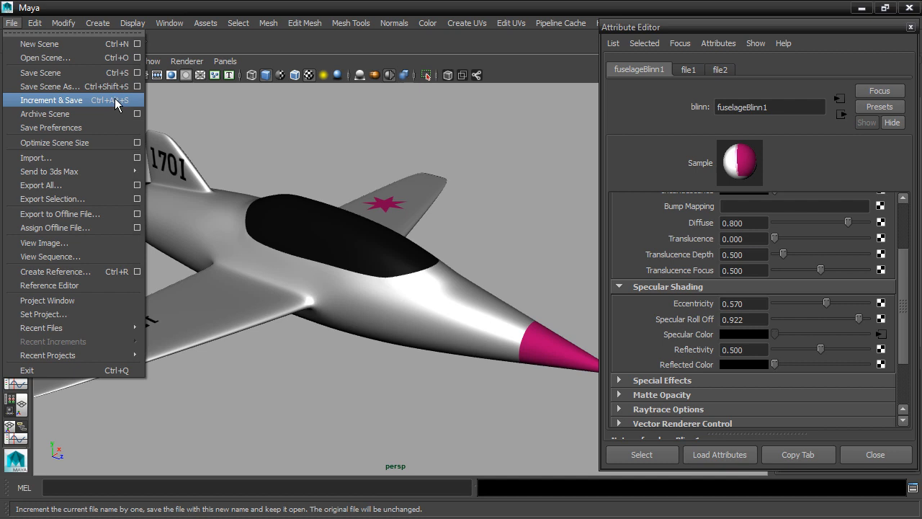
left_click(51, 100)
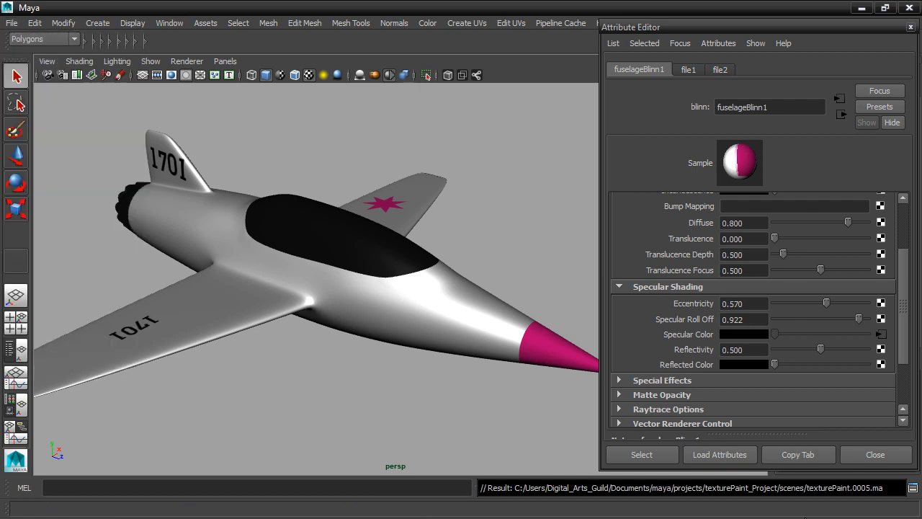
mouse_move(878, 497)
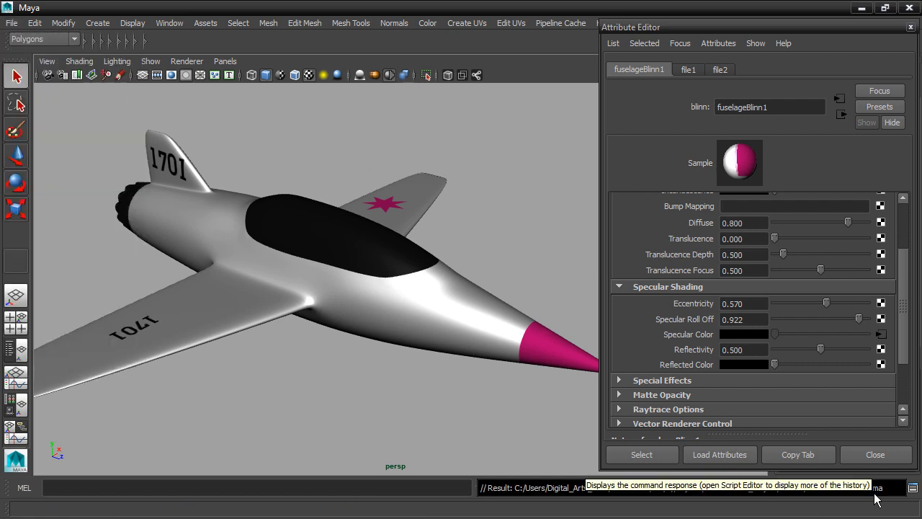